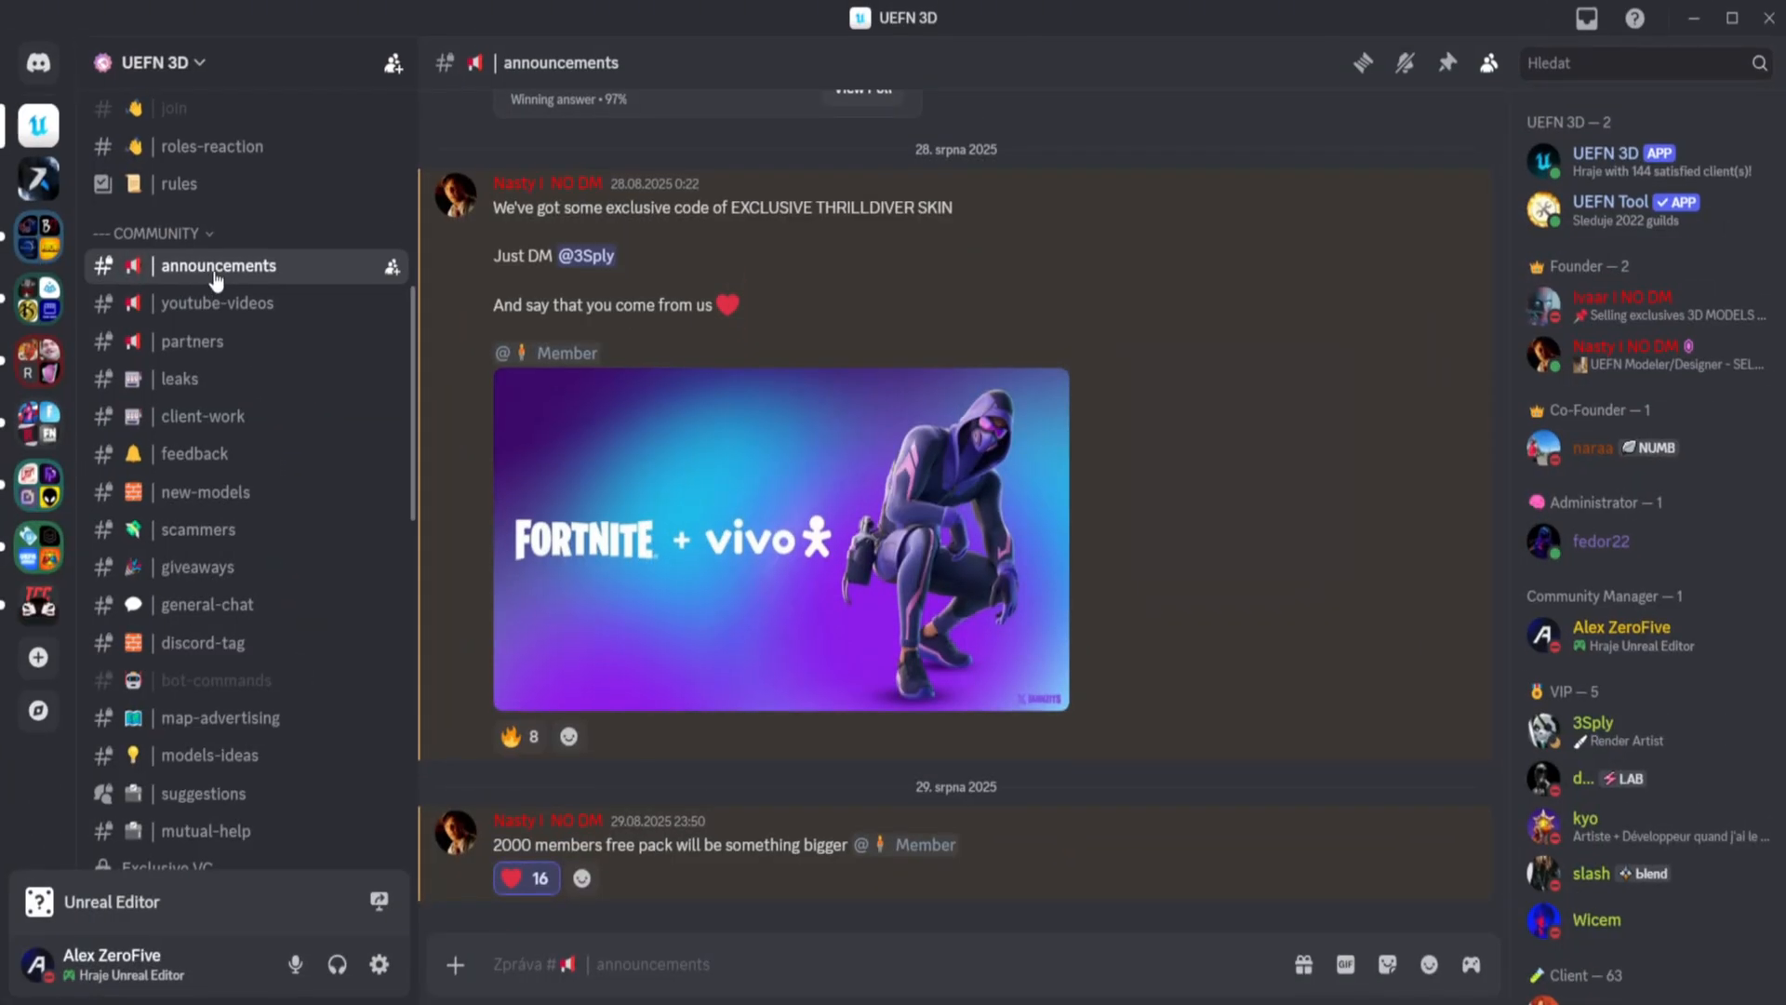
Open the Shockwawe guns post in free-verse and download Impulse_Weapon_Device.txt
scroll("down", 3)
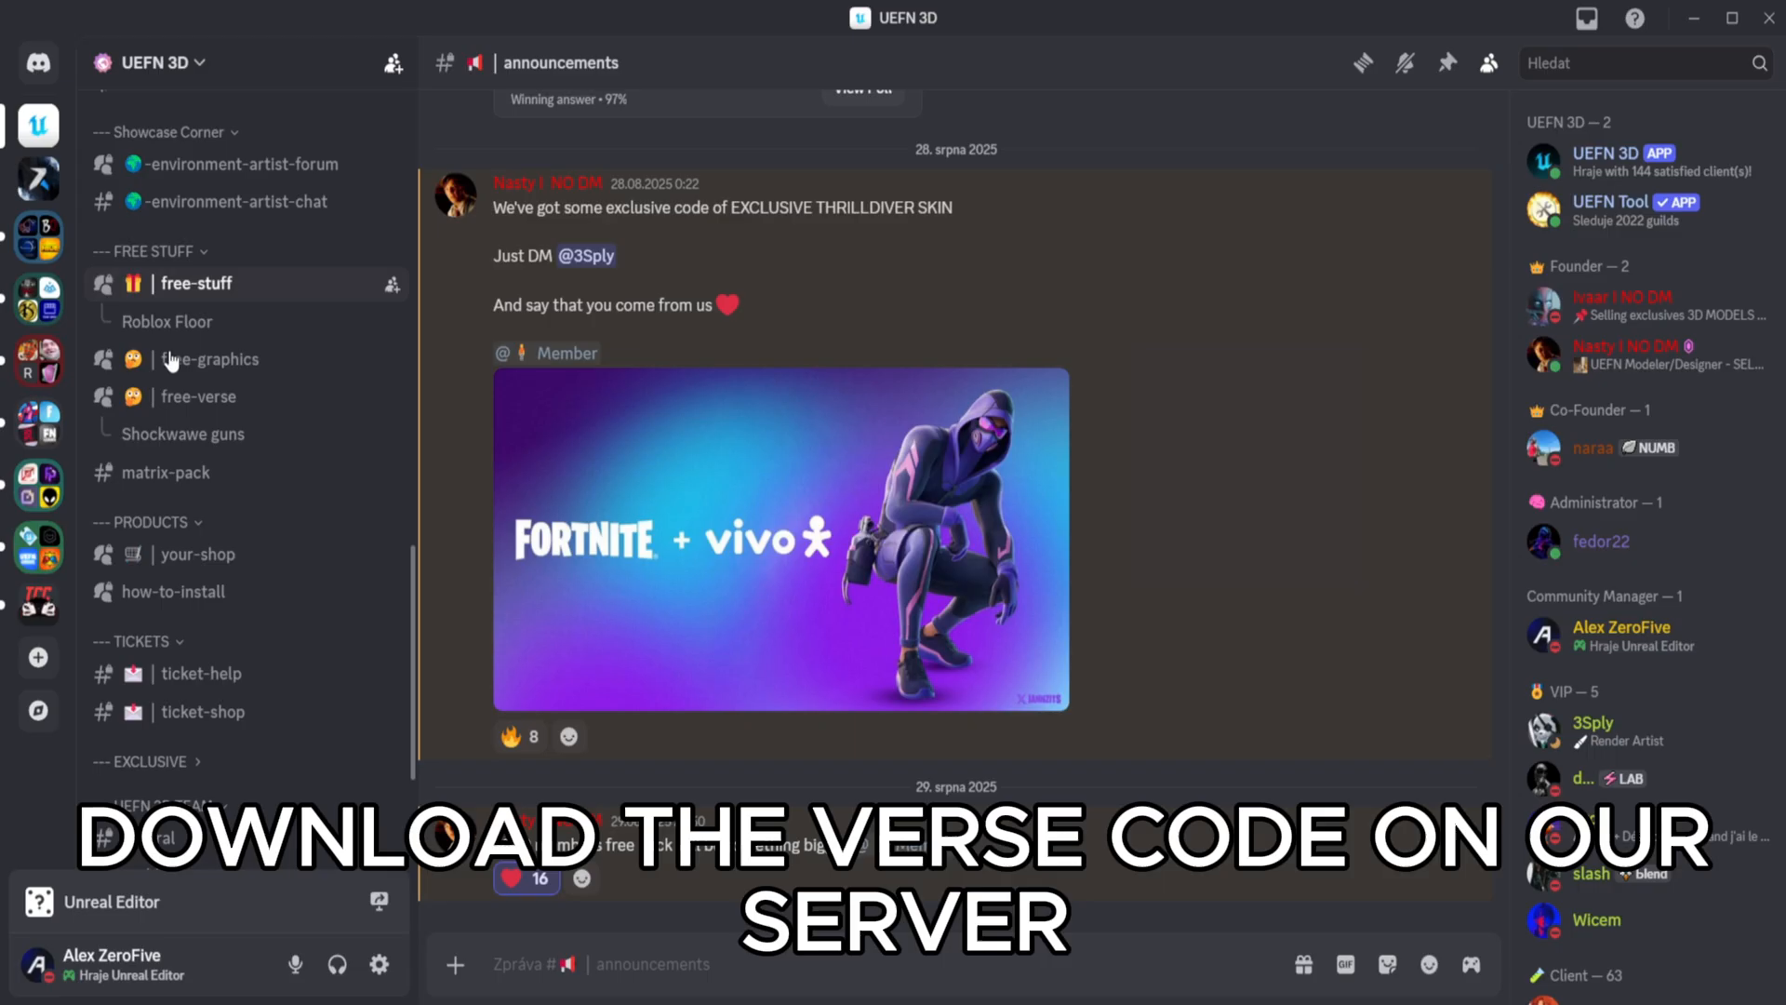
left_click(208, 396)
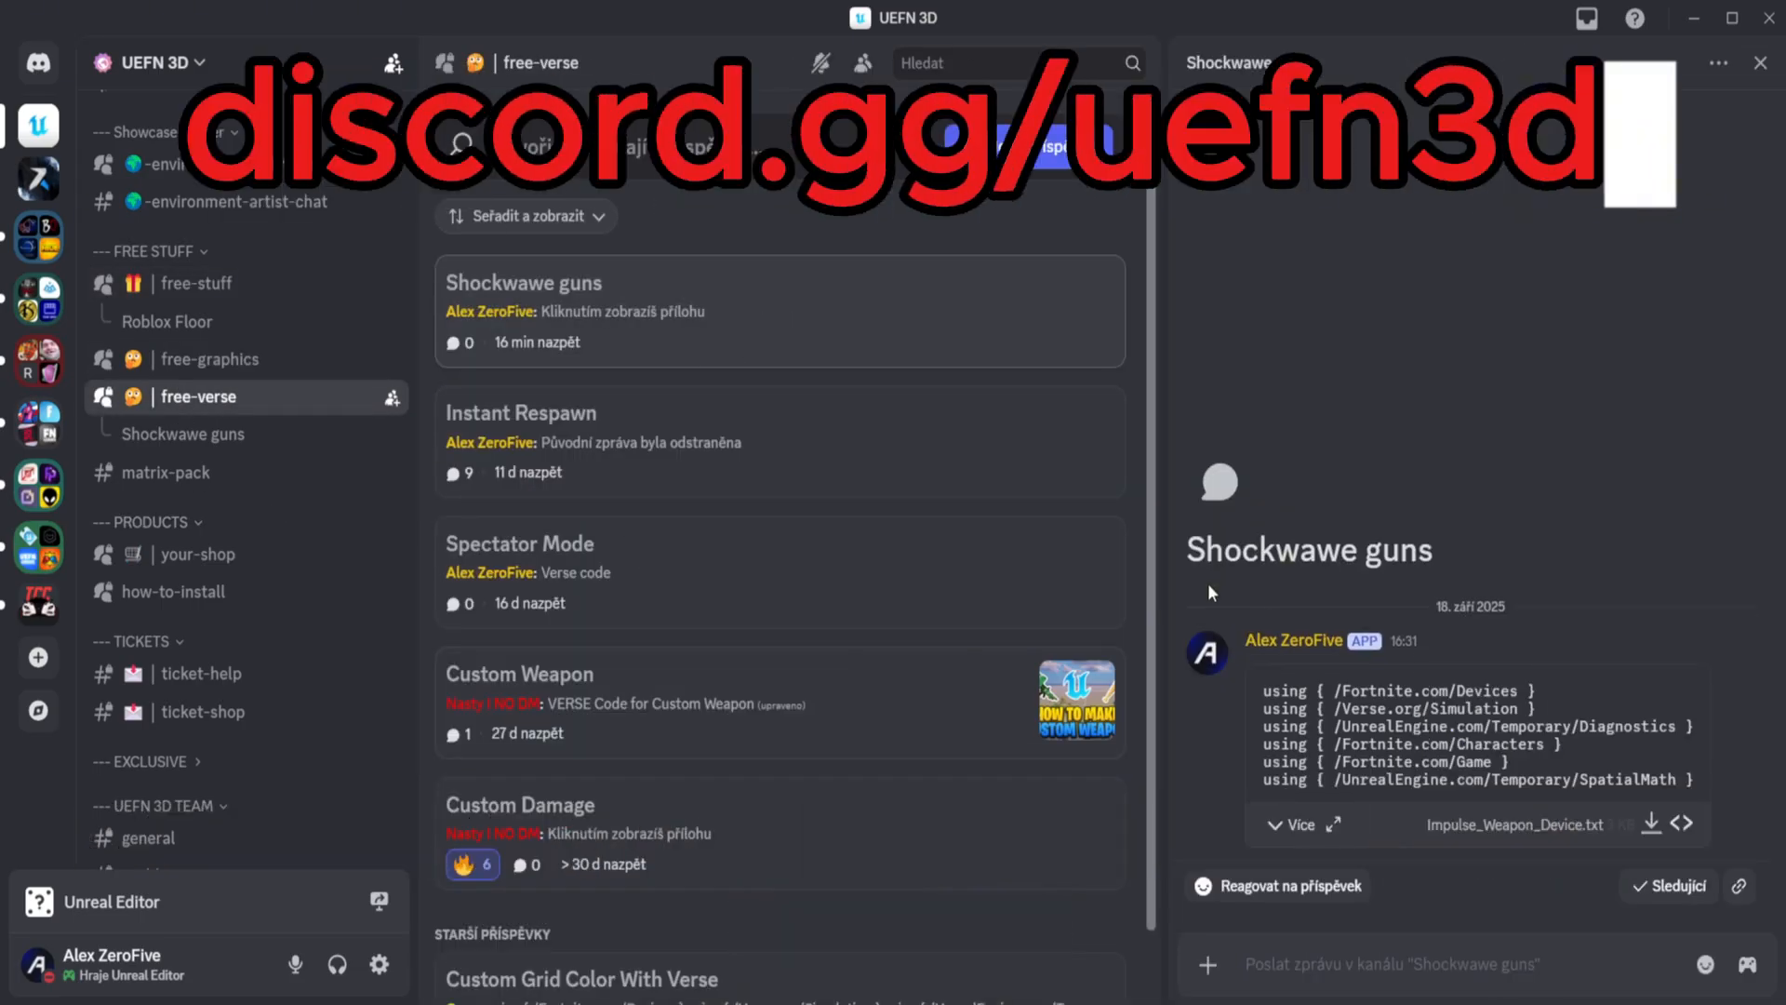
left_click(1288, 823)
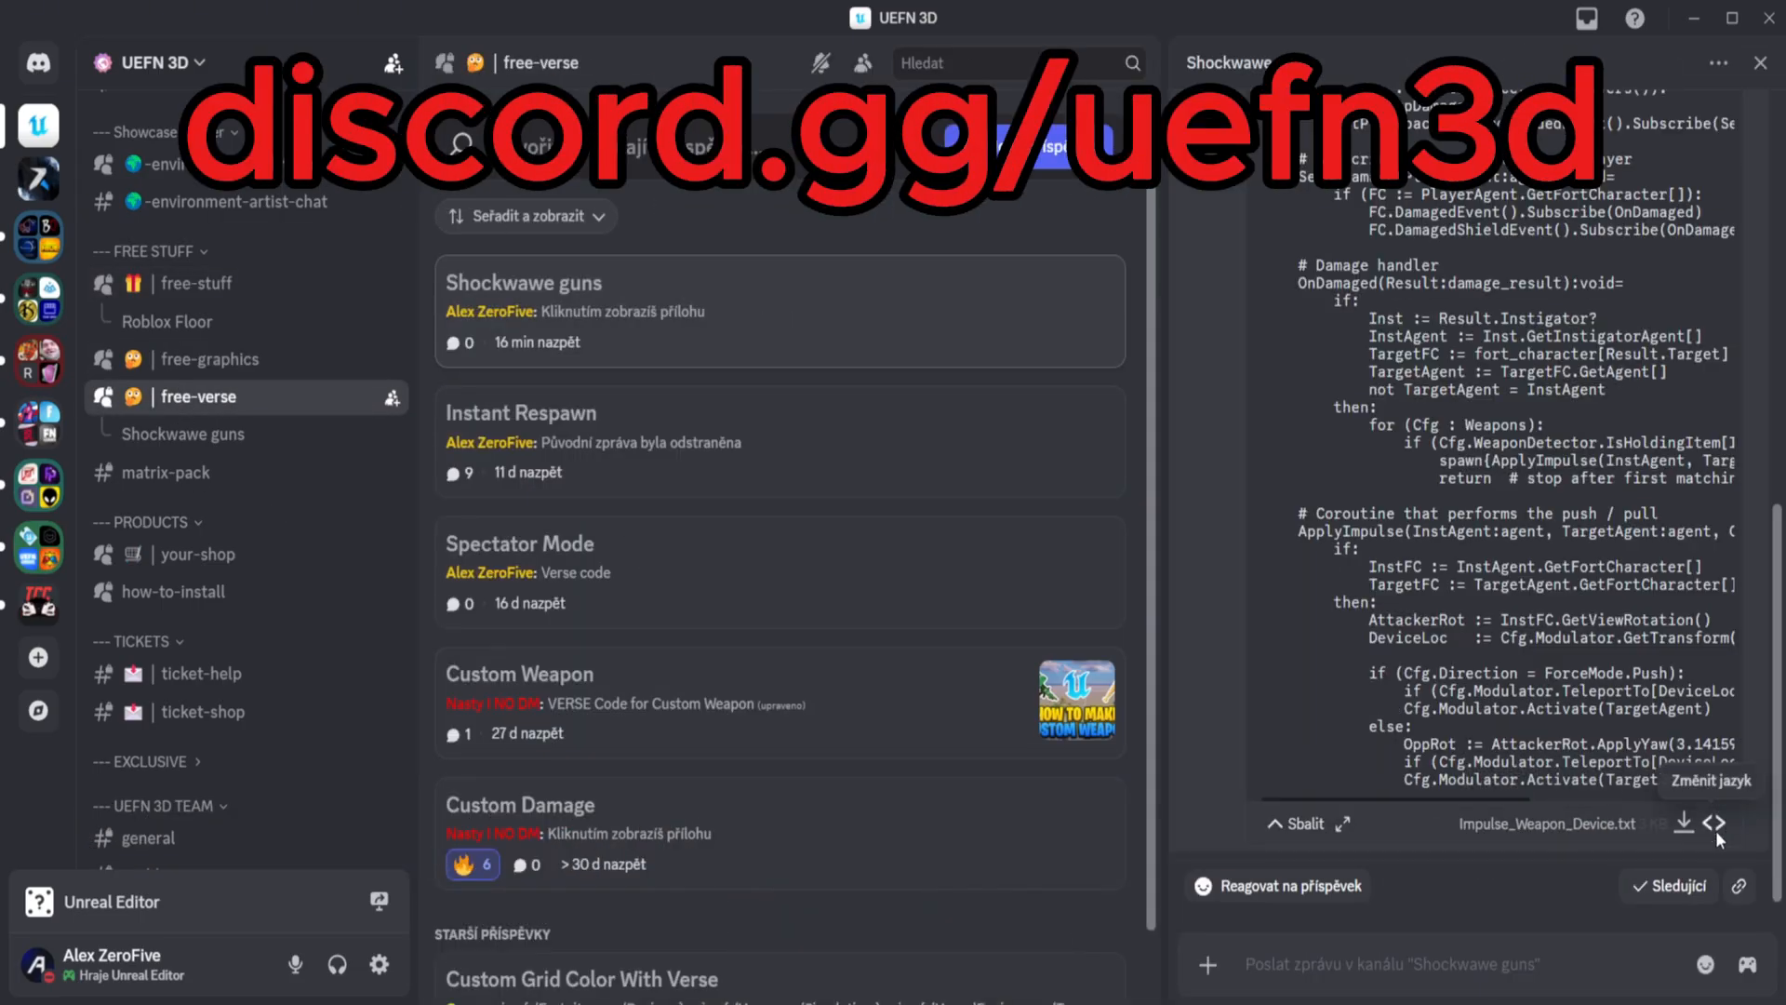
left_click(1294, 822)
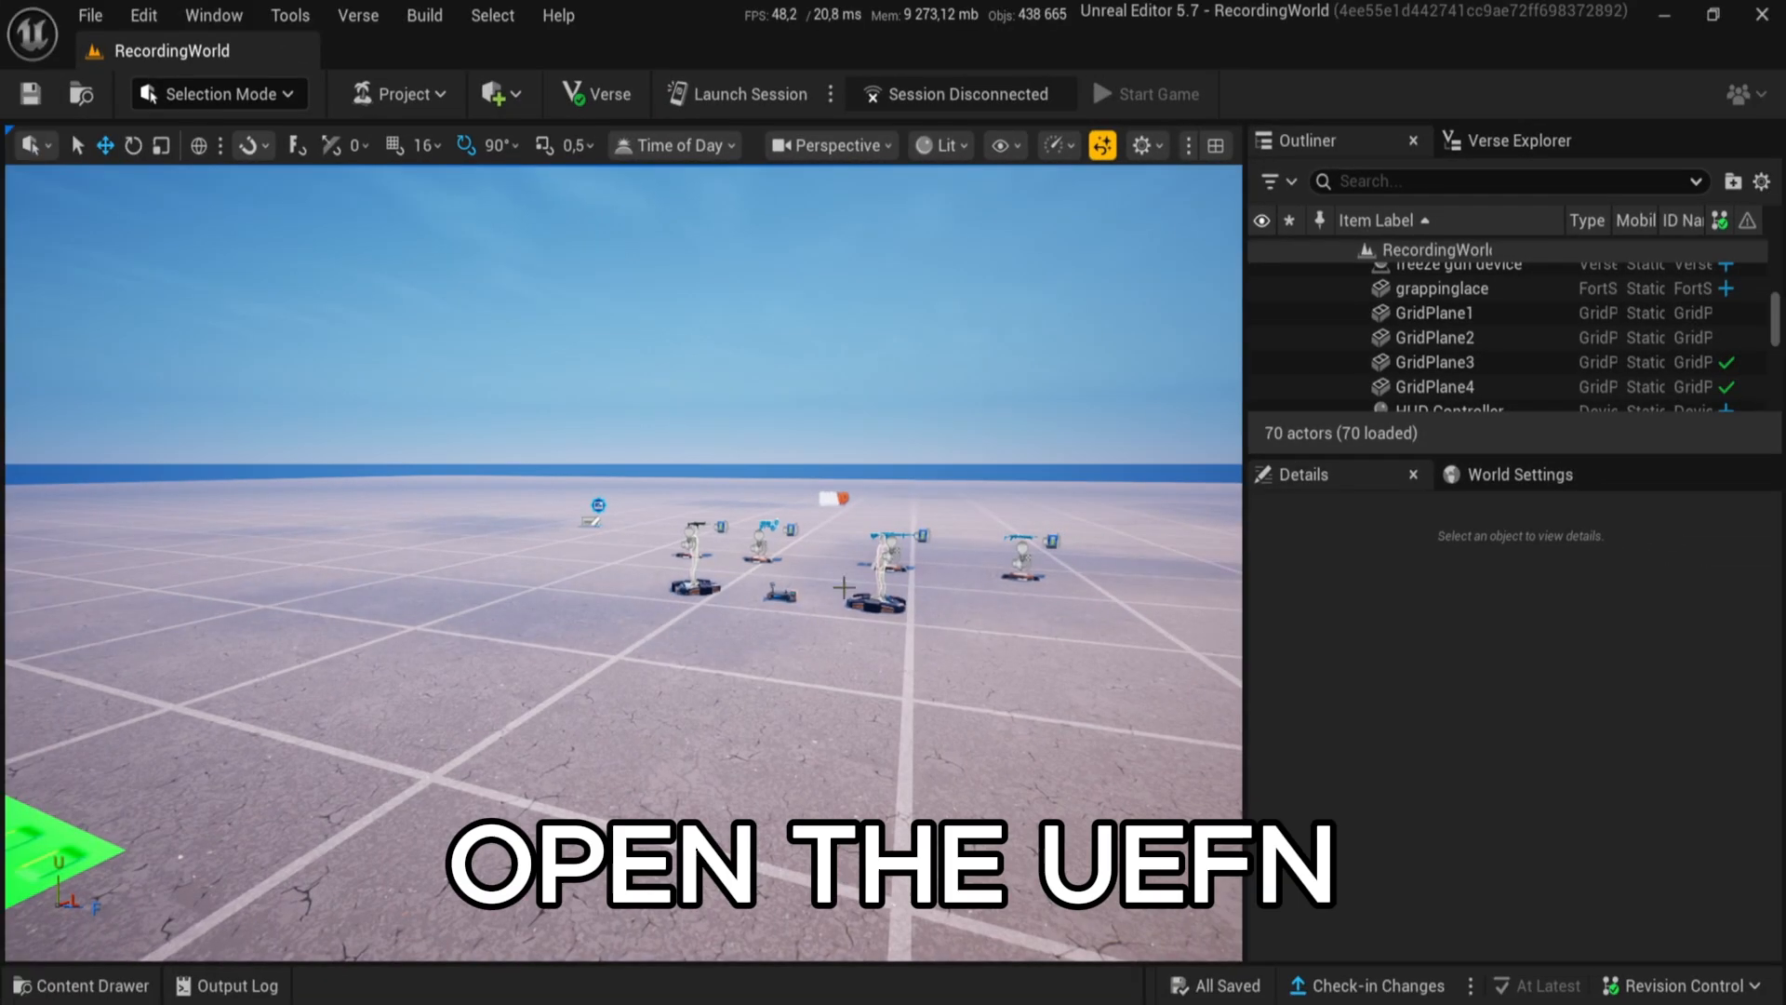
Create a Verse Device file named shockwawe_device under Content in Verse Explorer
left_click(1519, 141)
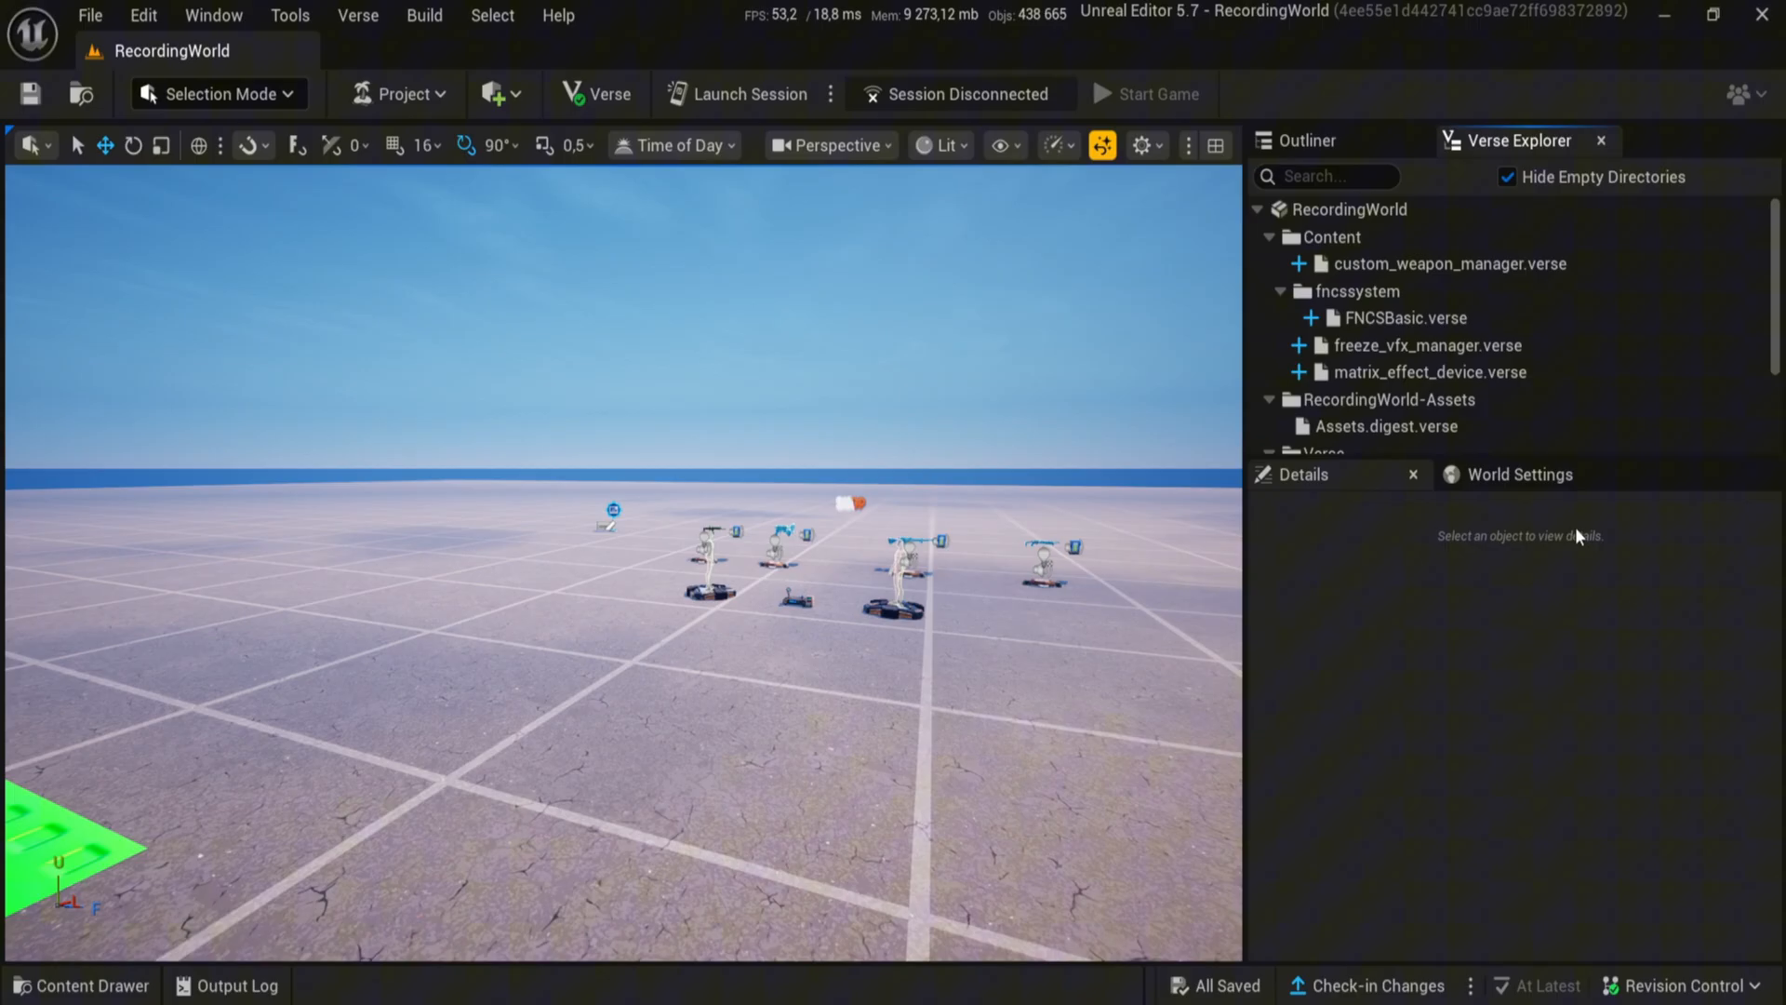
right_click(1327, 237)
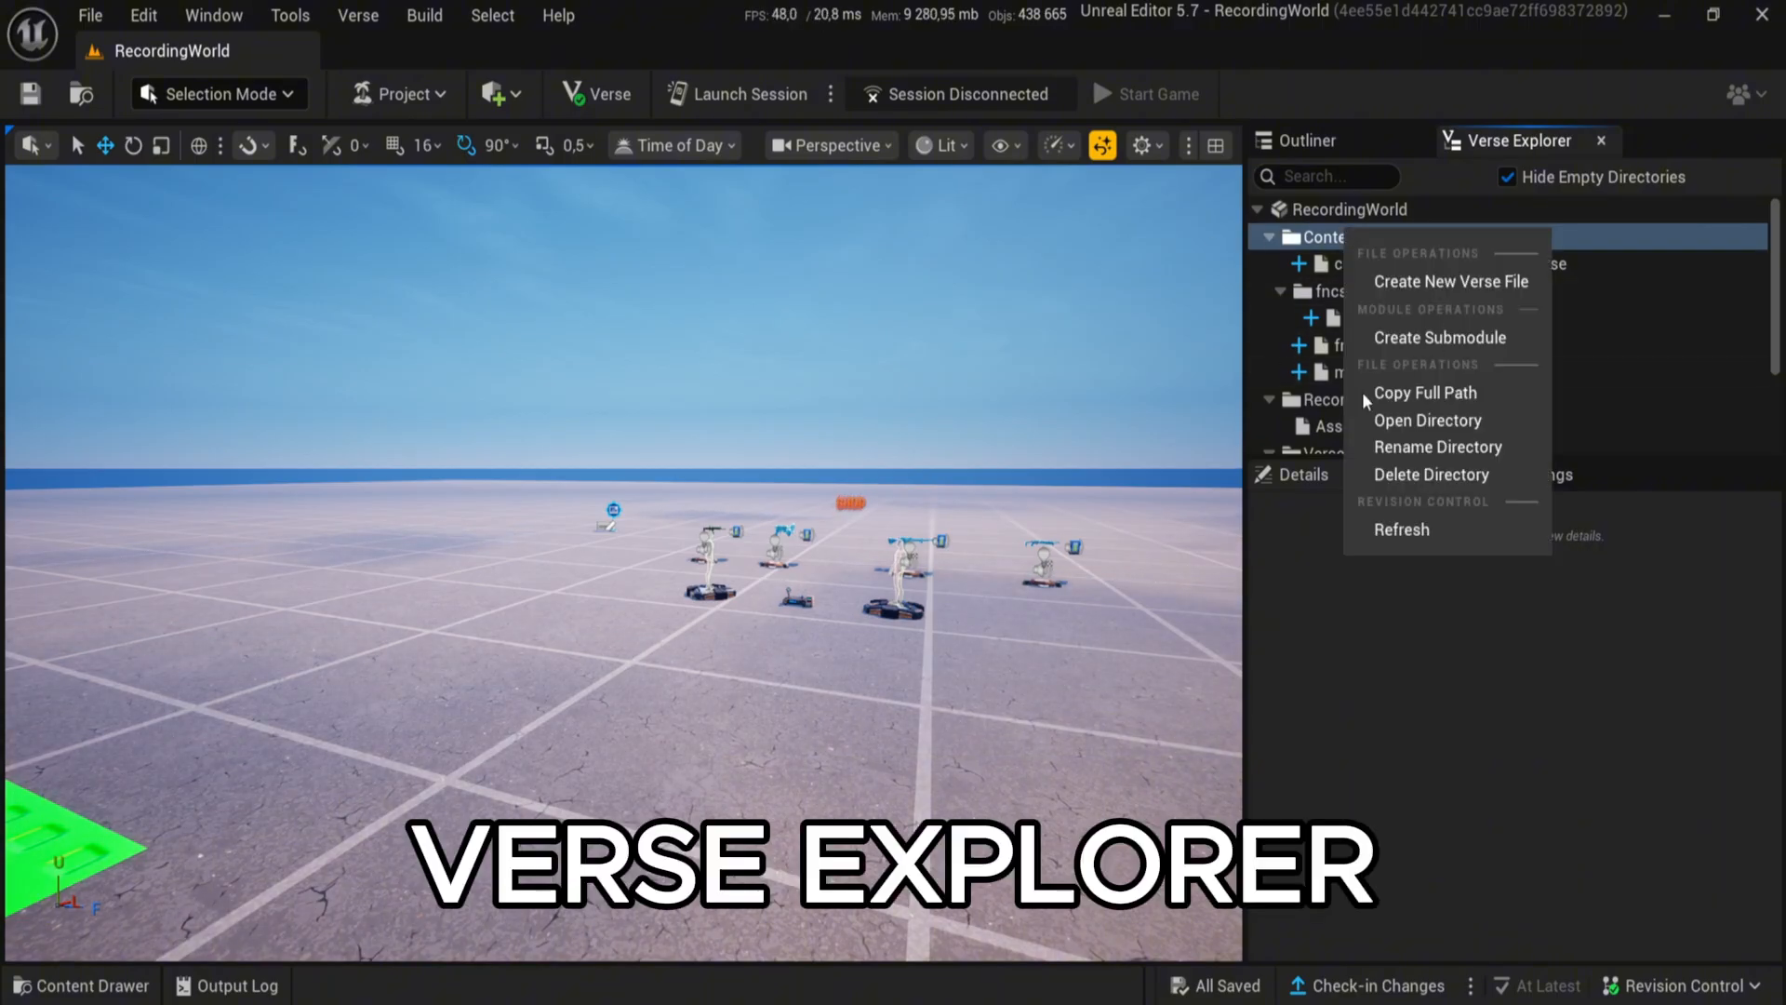
left_click(1451, 281)
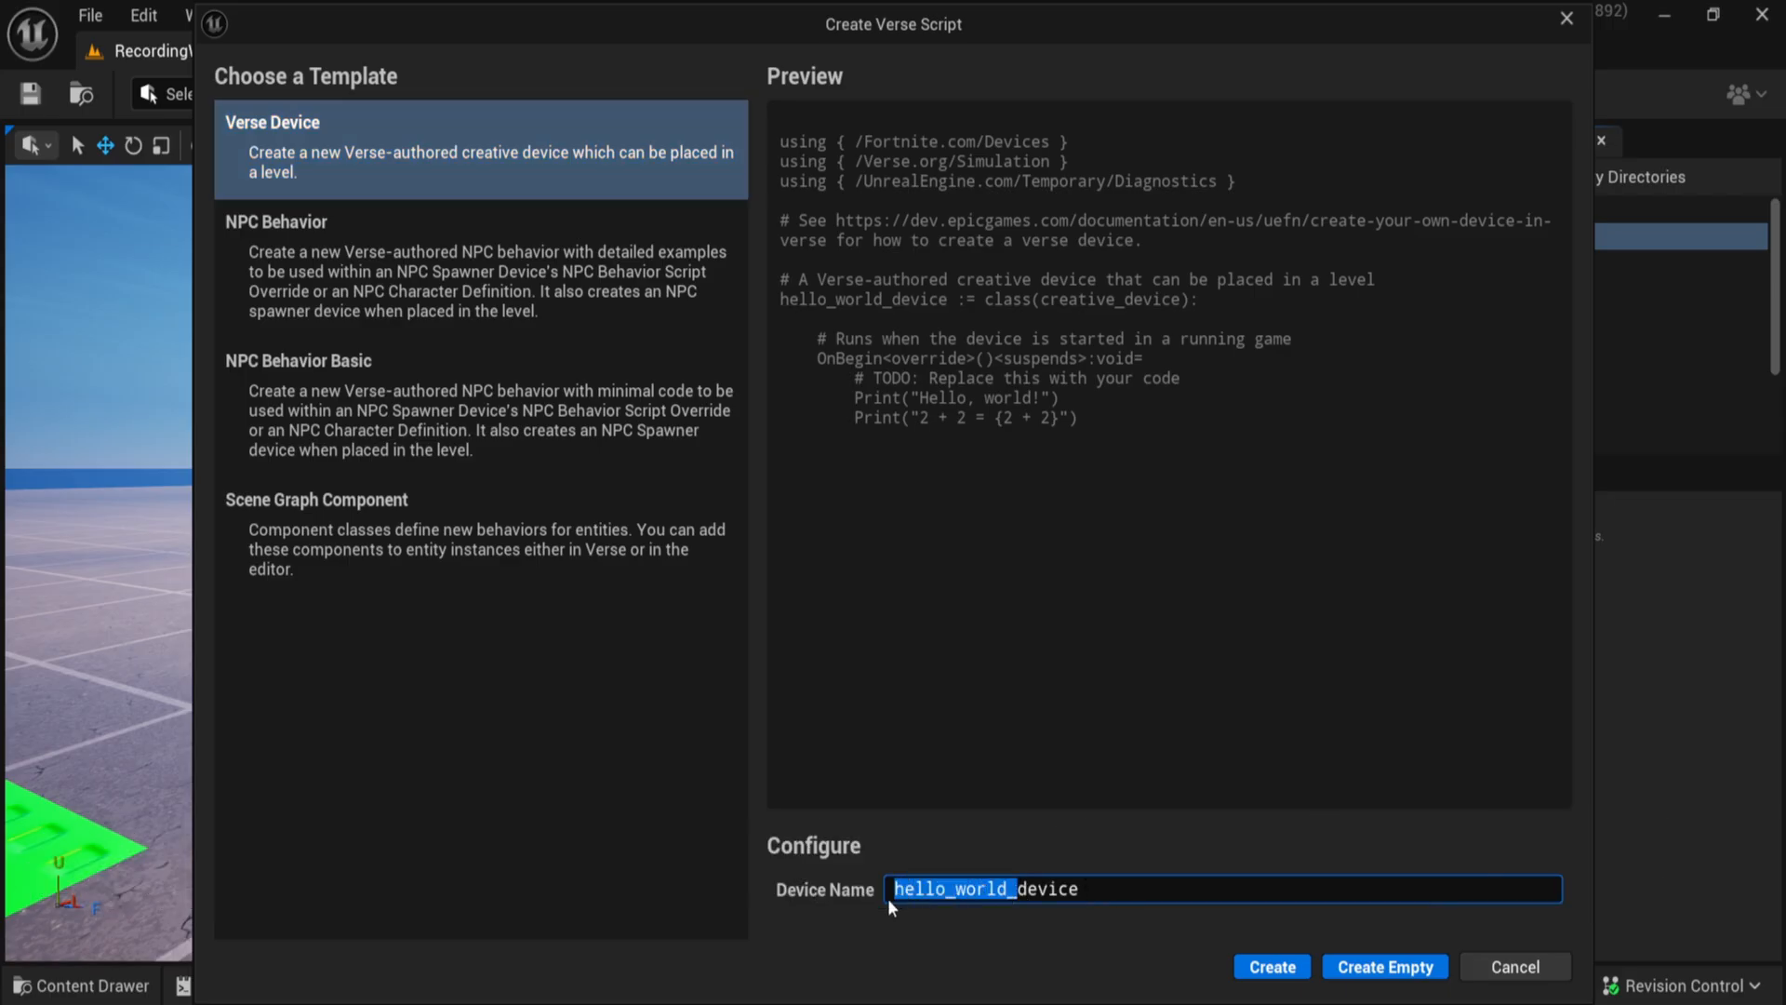
type("shocdevice")
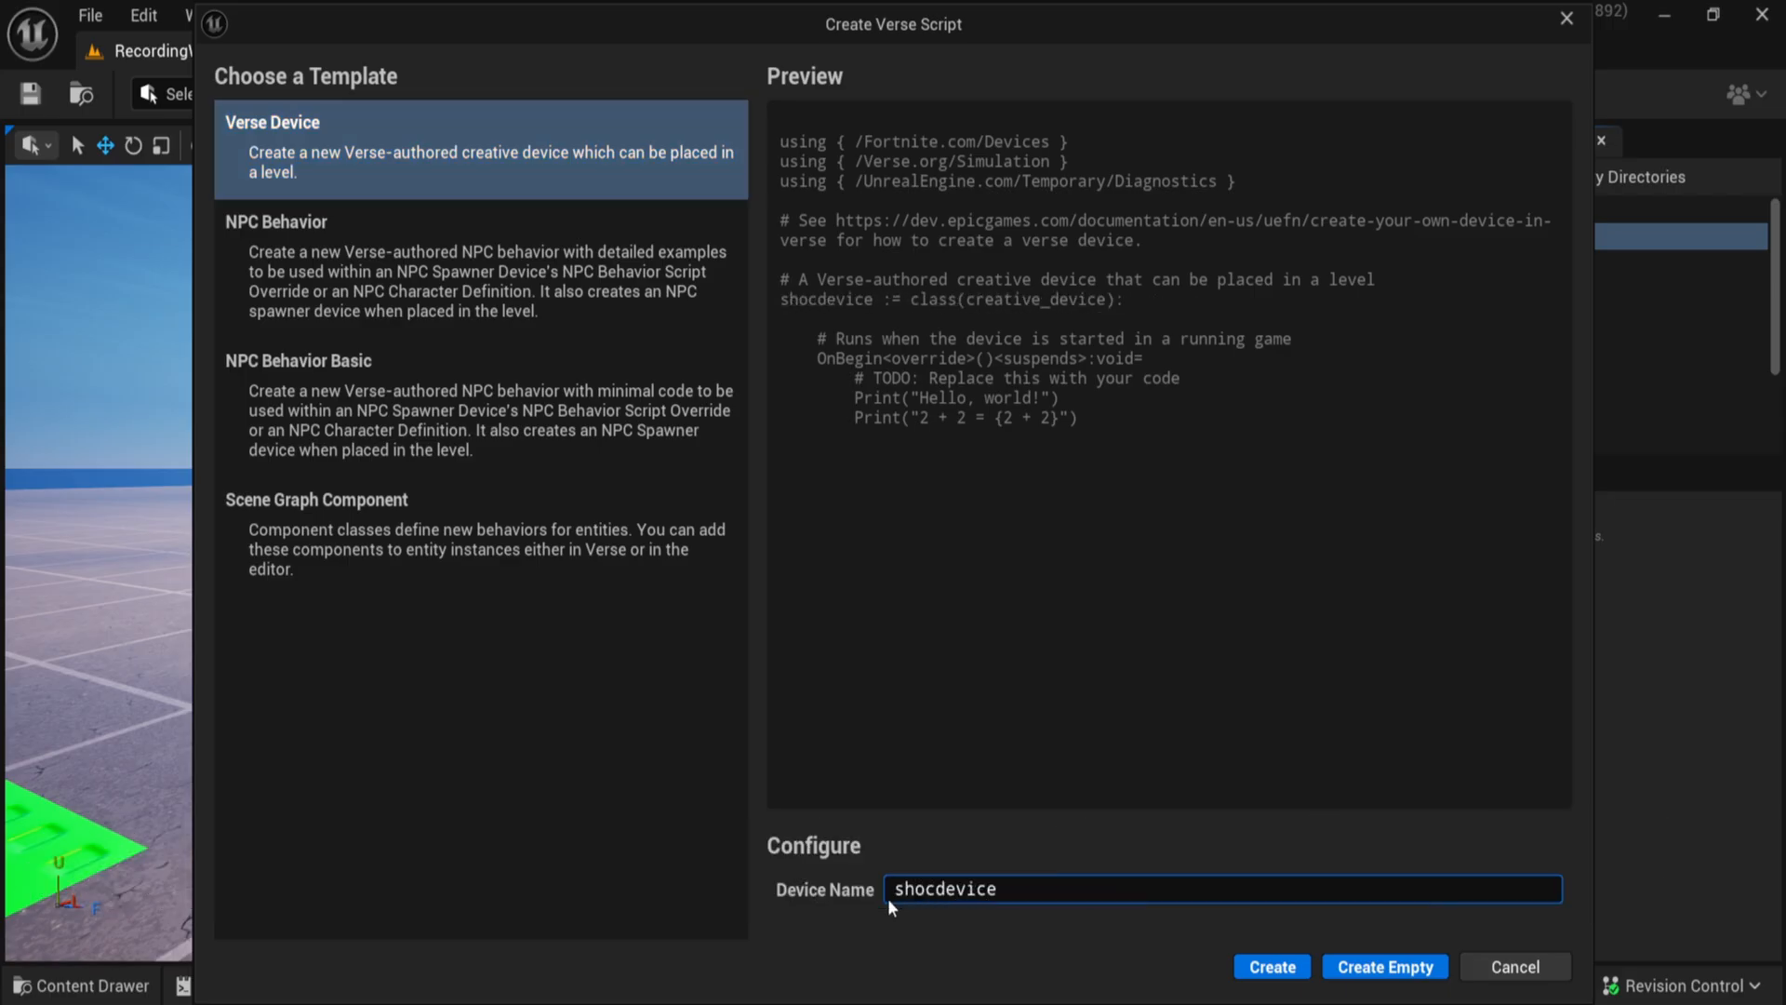
type("shockwawe_device")
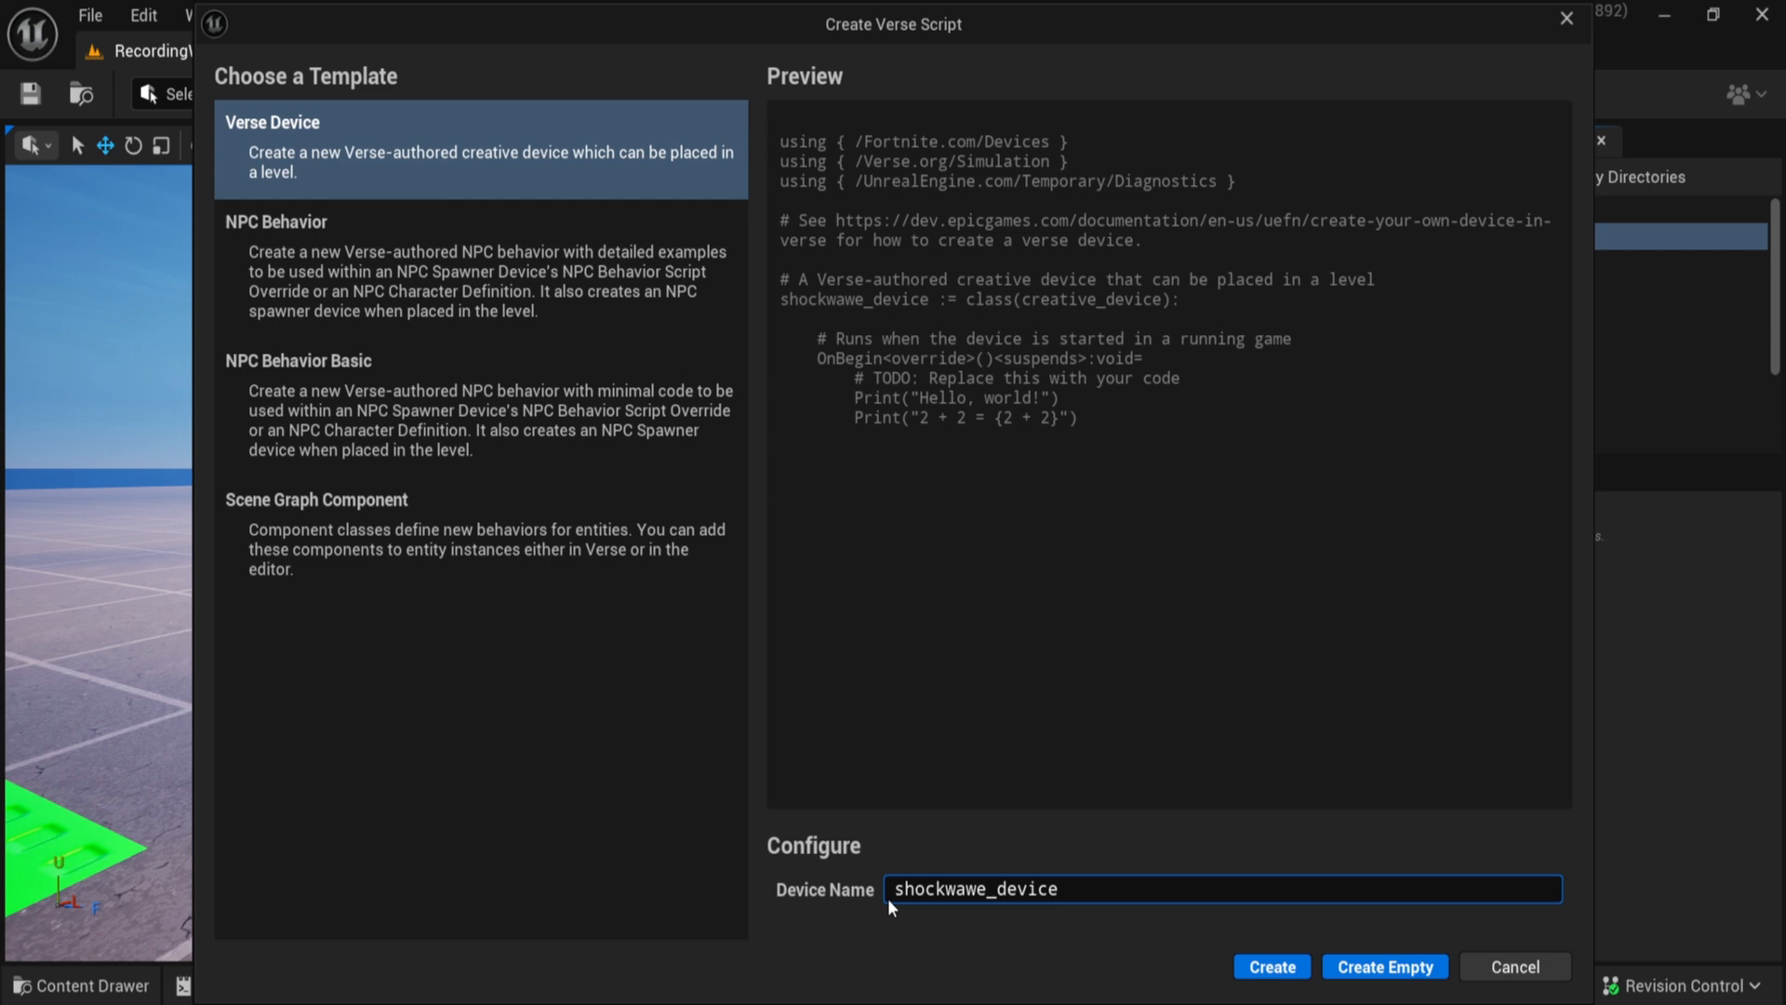
mouse_move(1385, 966)
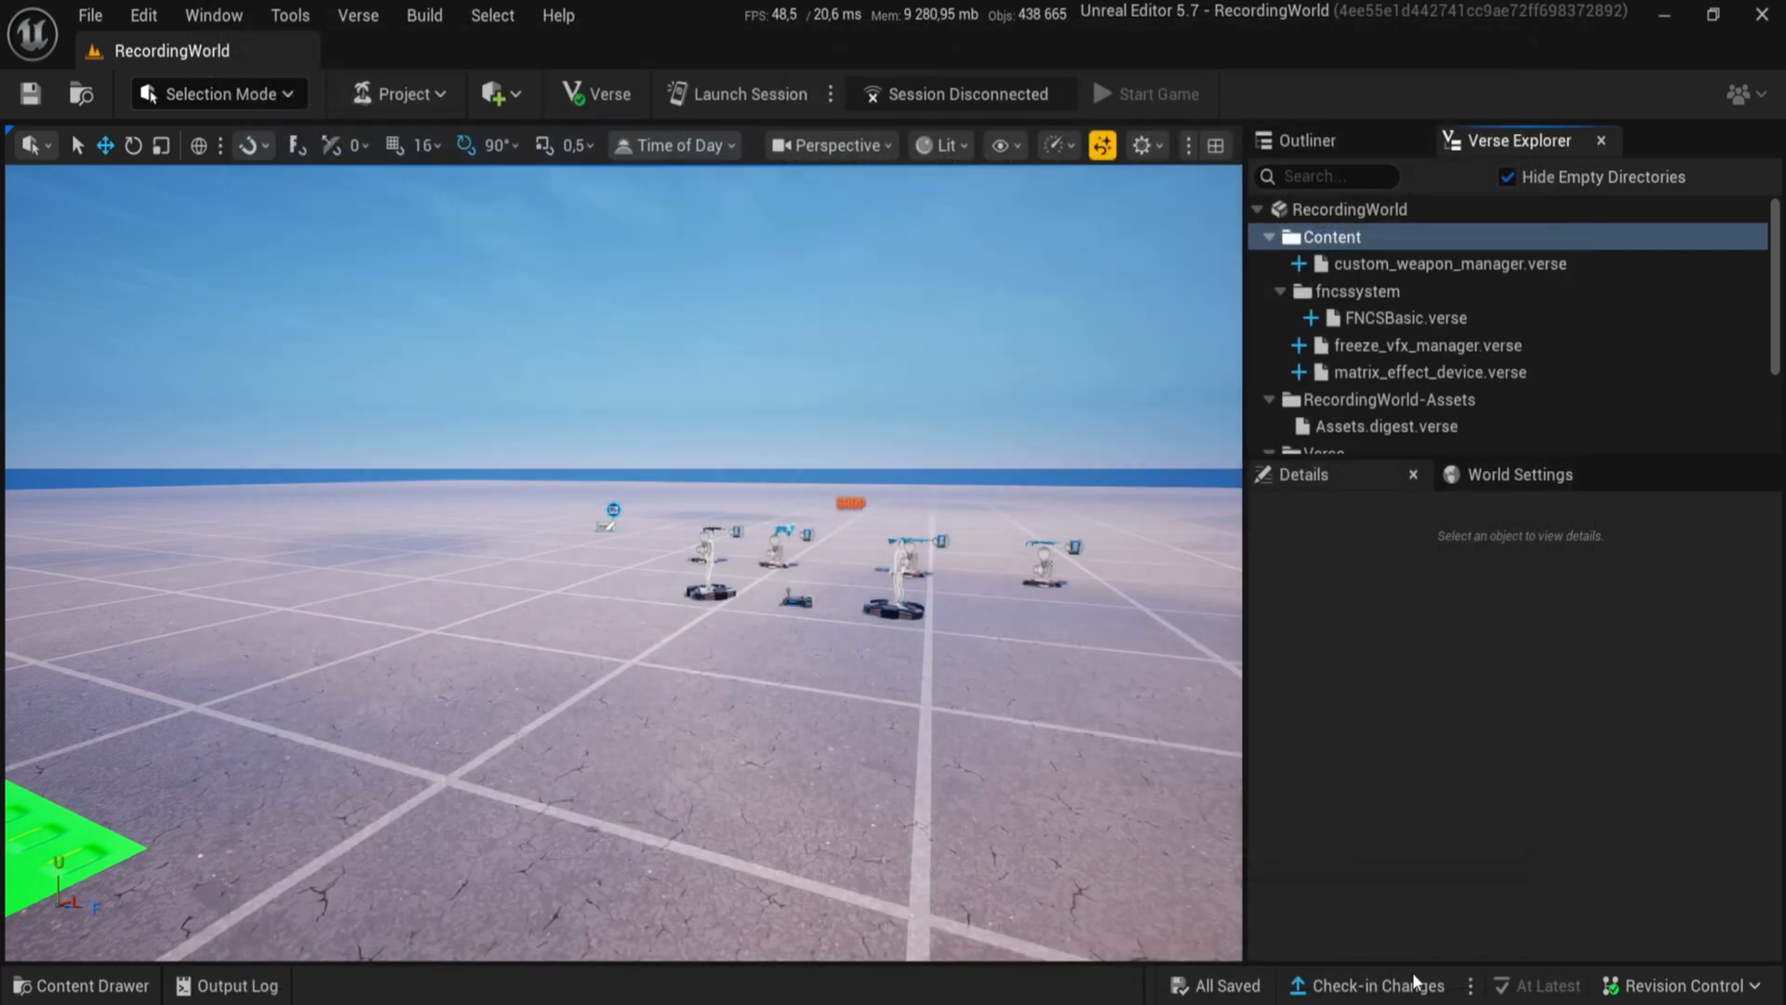
mouse_move(655, 578)
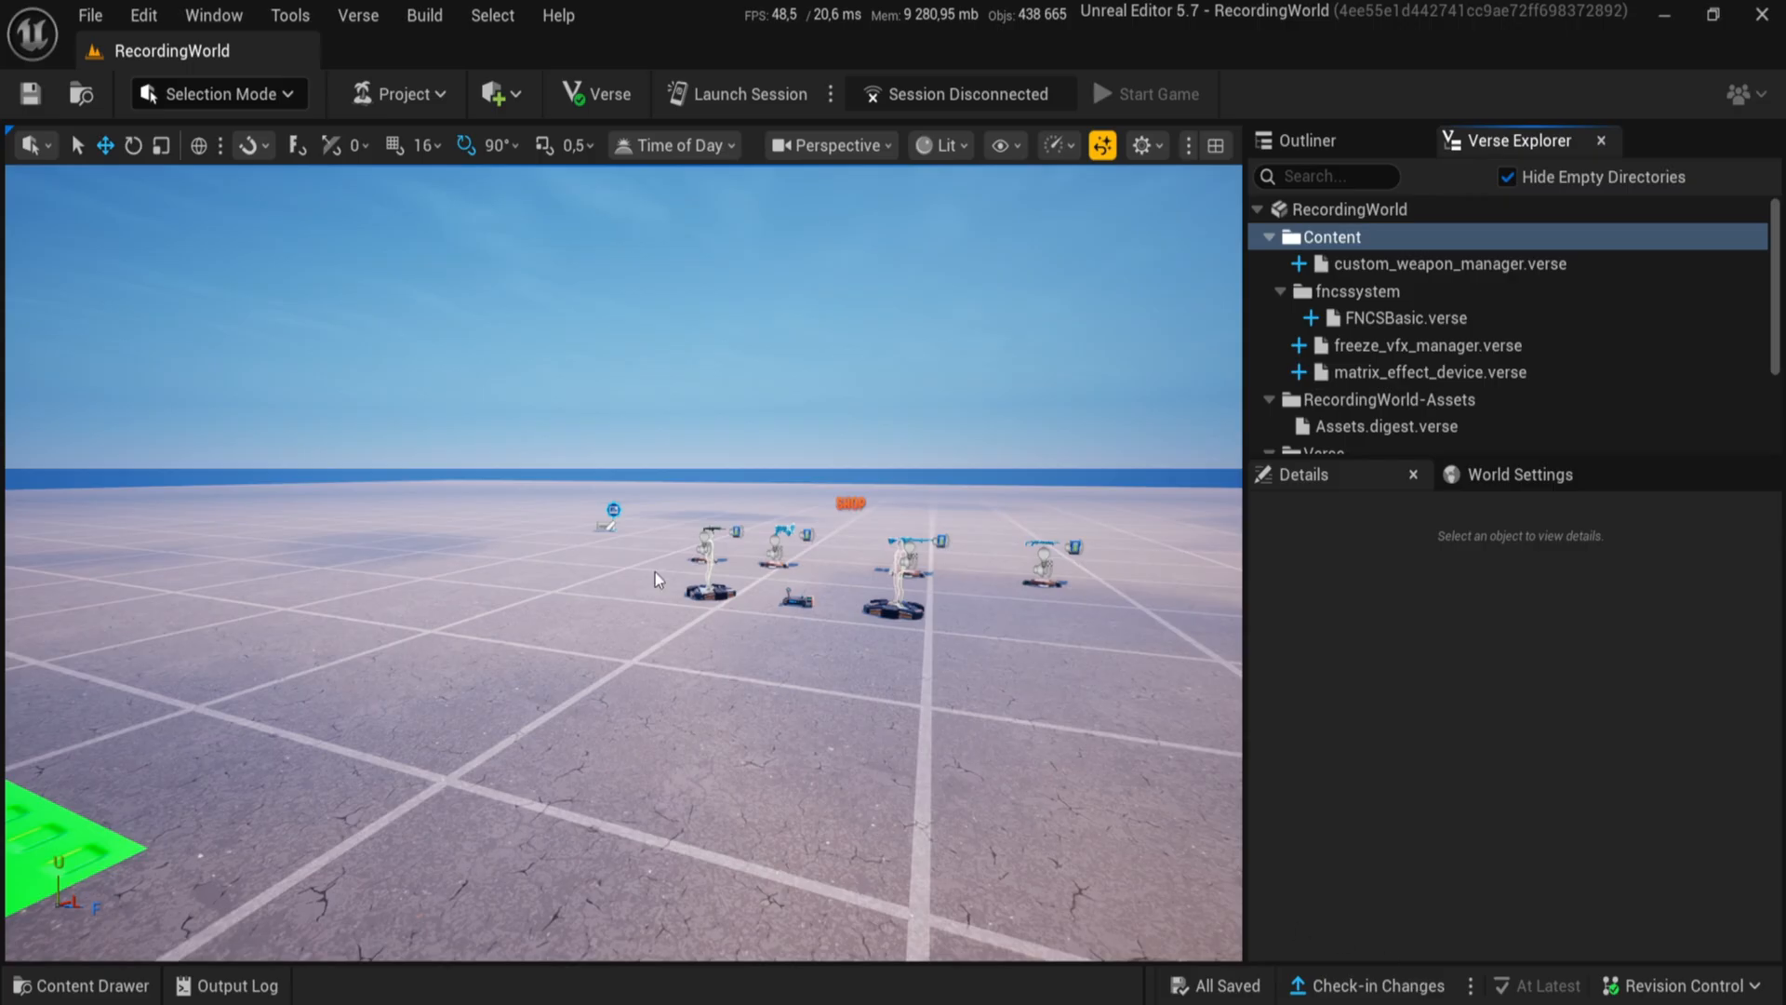
mouse_move(1203, 354)
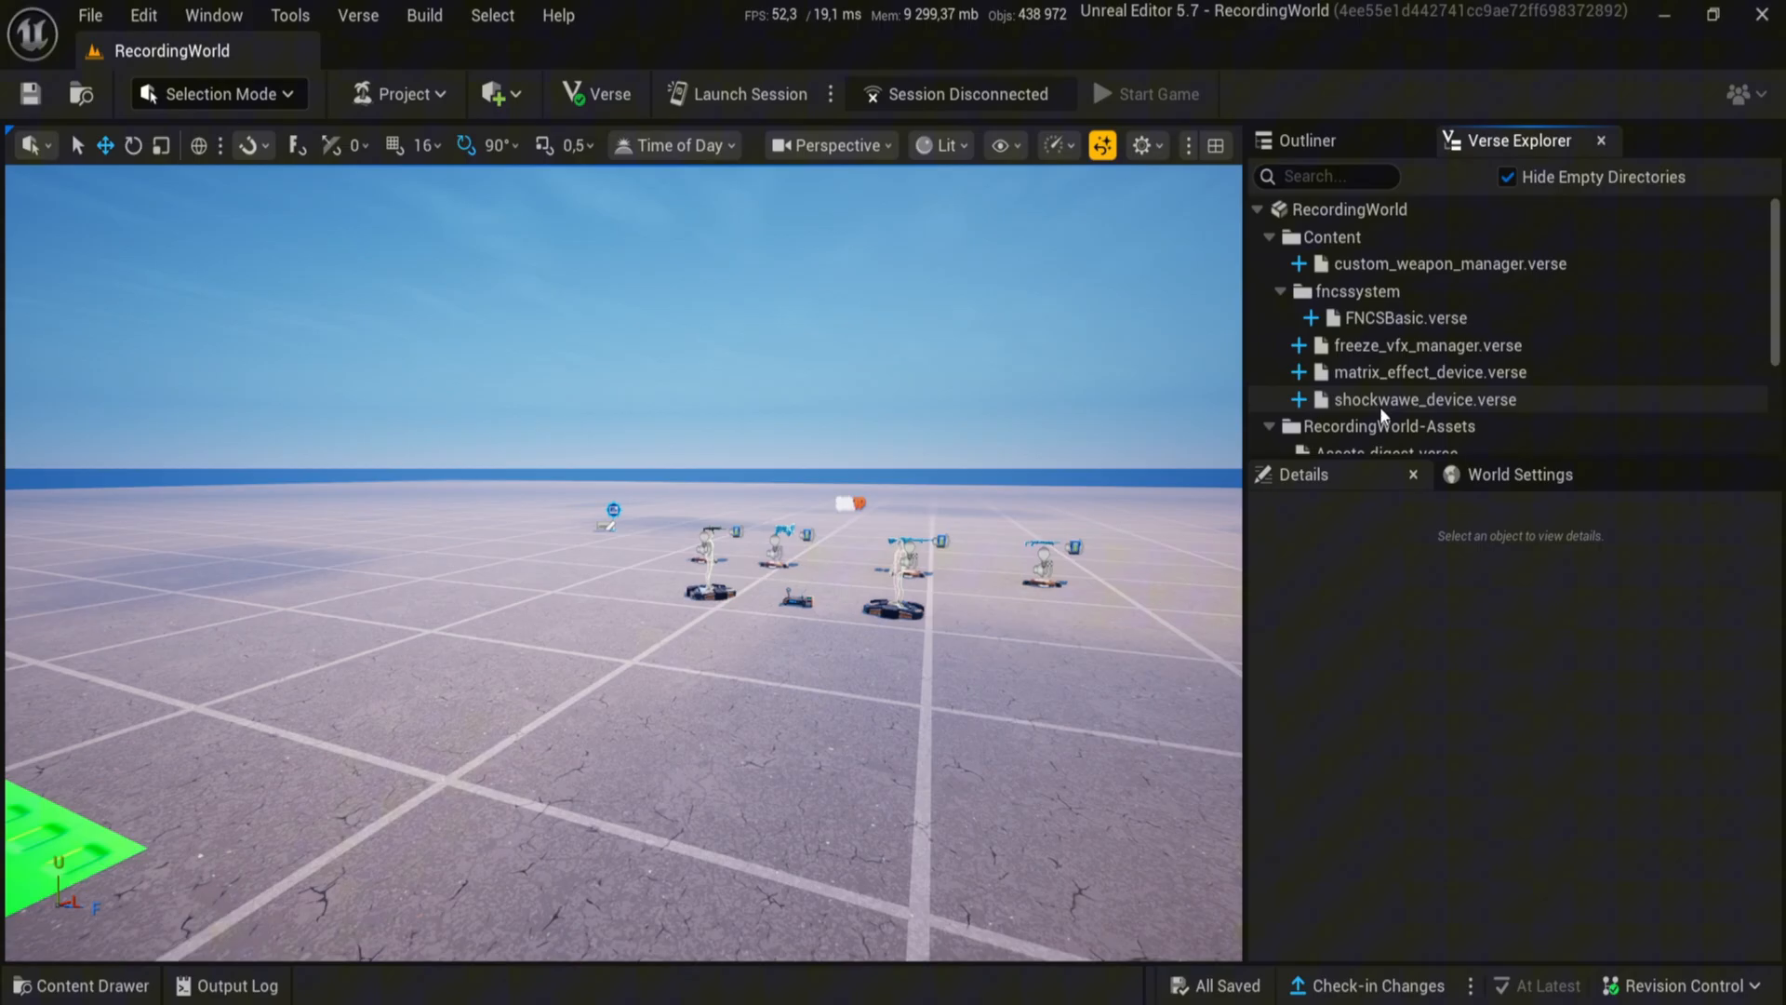
Open shockwawe_device.verse from Verse Explorer in Visual Studio Code
right_click(1421, 399)
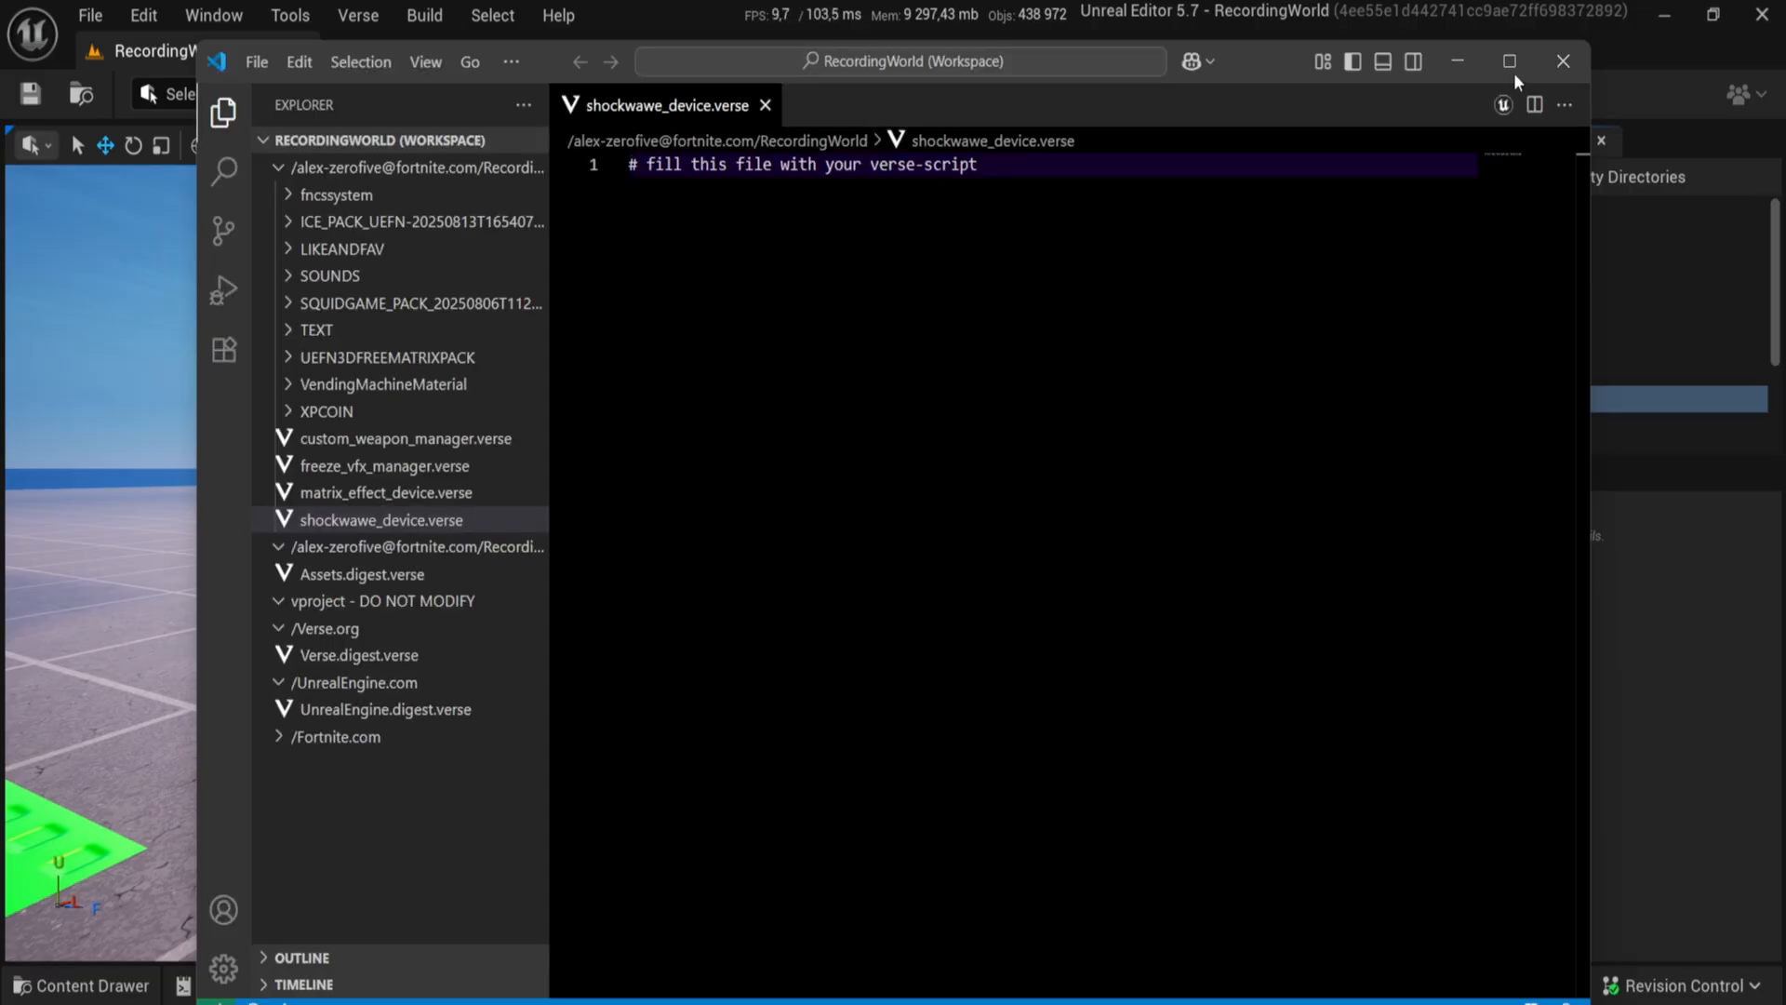
Paste the Impulse_Weapon_Device.txt code into shockwawe_device.verse and add LIKE to the header comment
left_click(1507, 62)
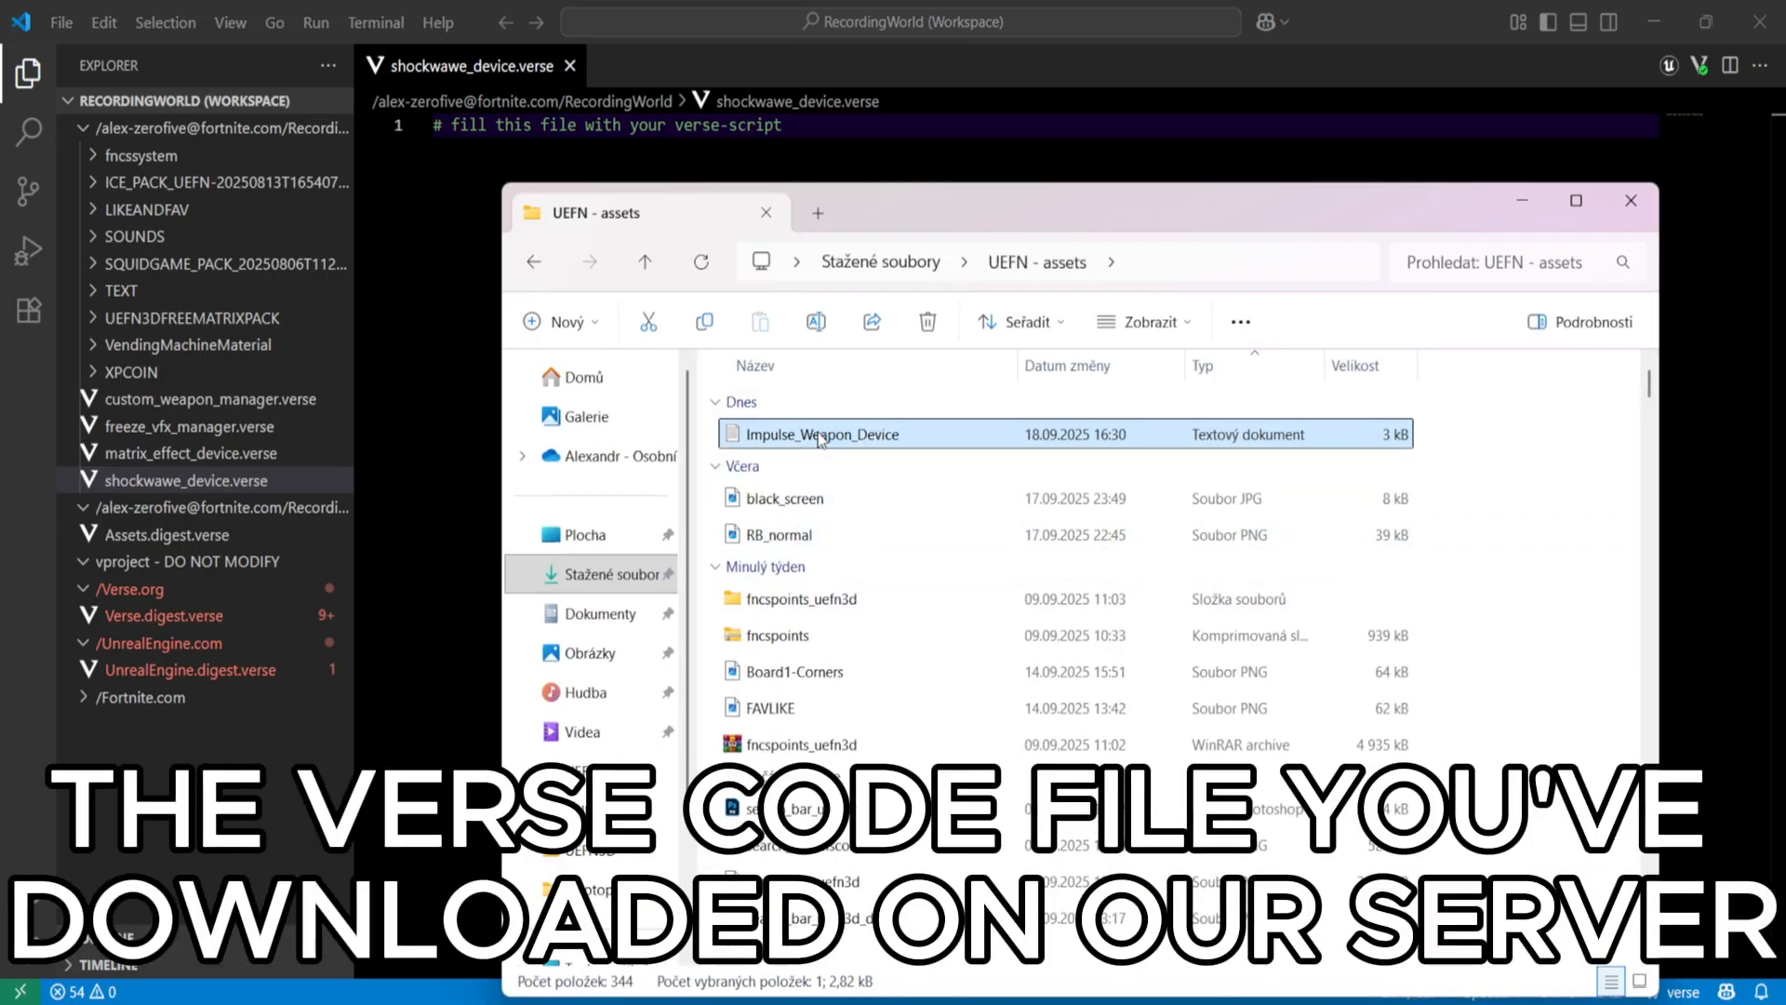
double_click(818, 434)
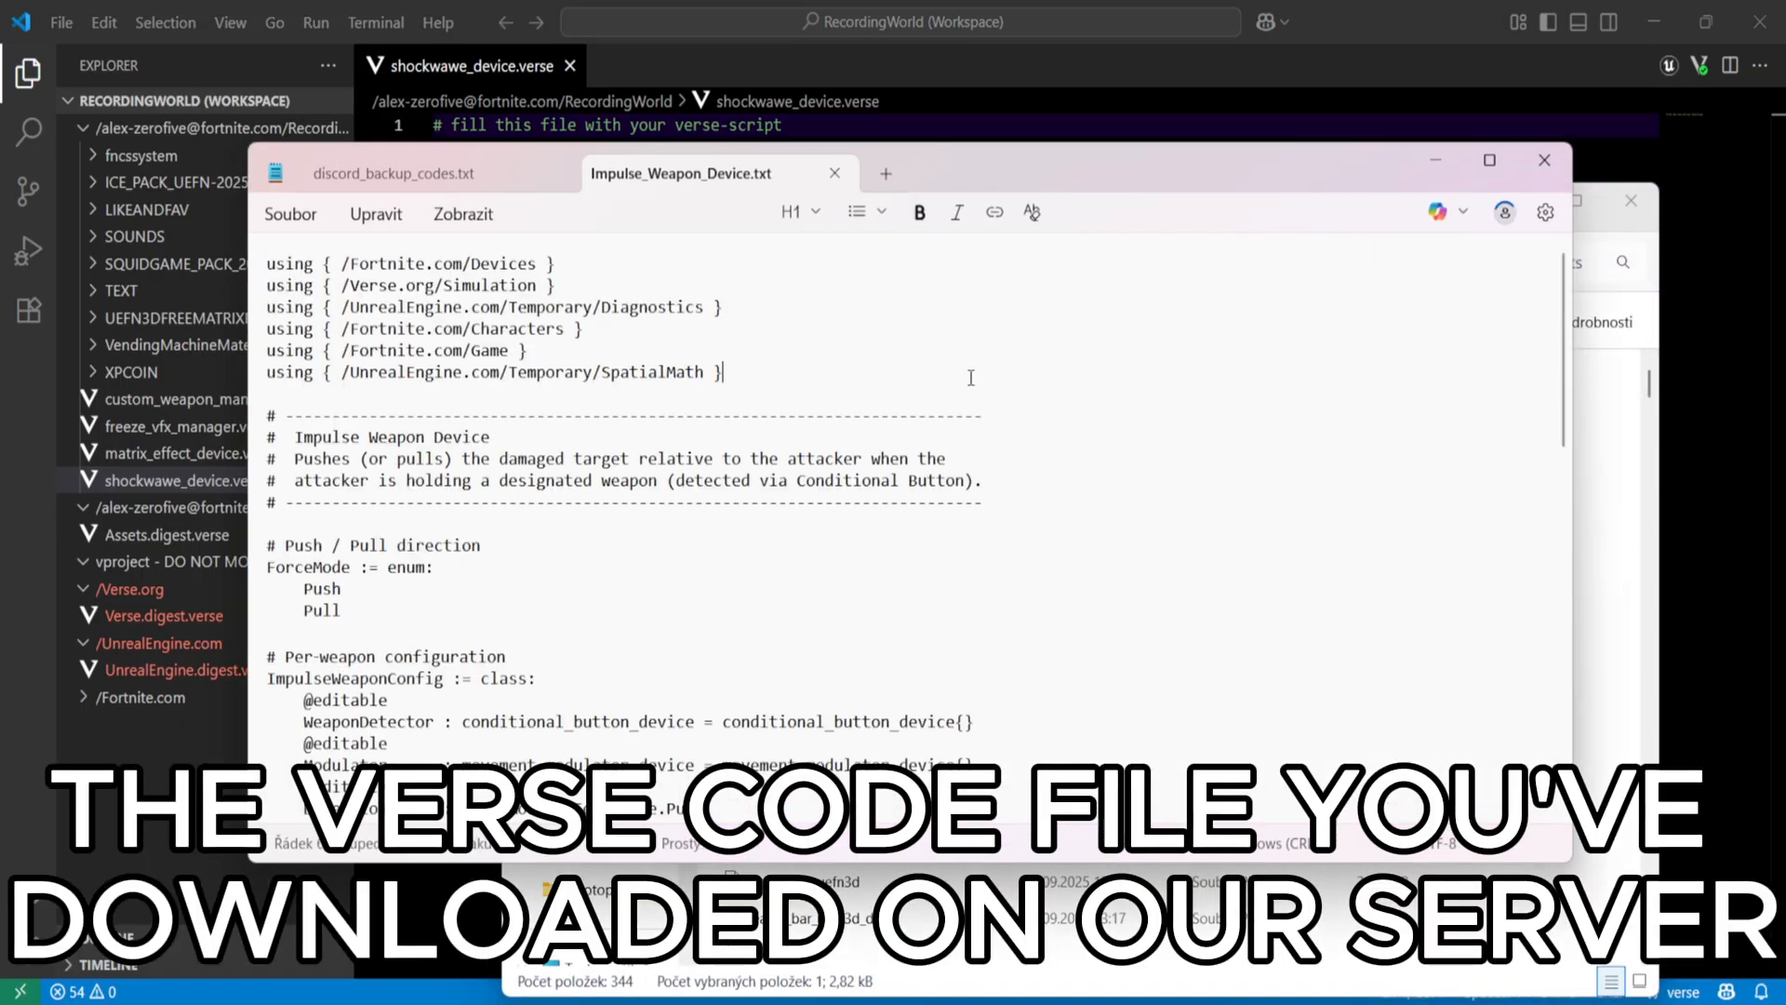
key("ctrl+a")
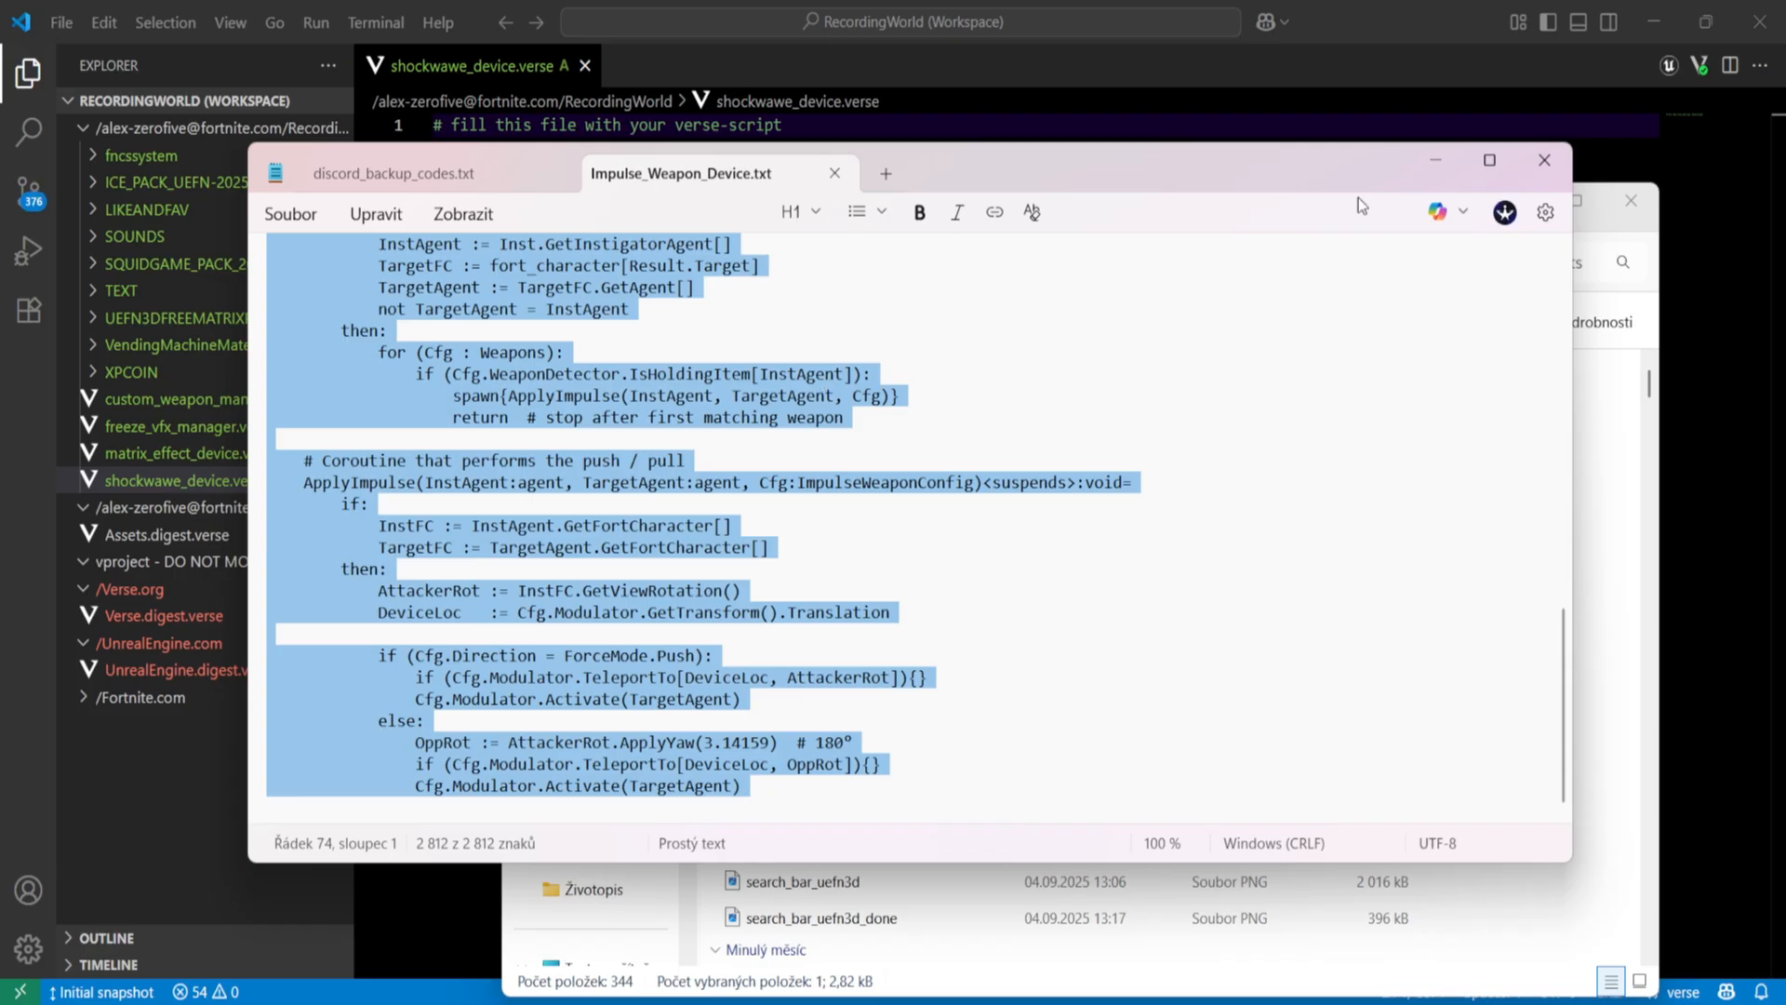
left_click(1543, 159)
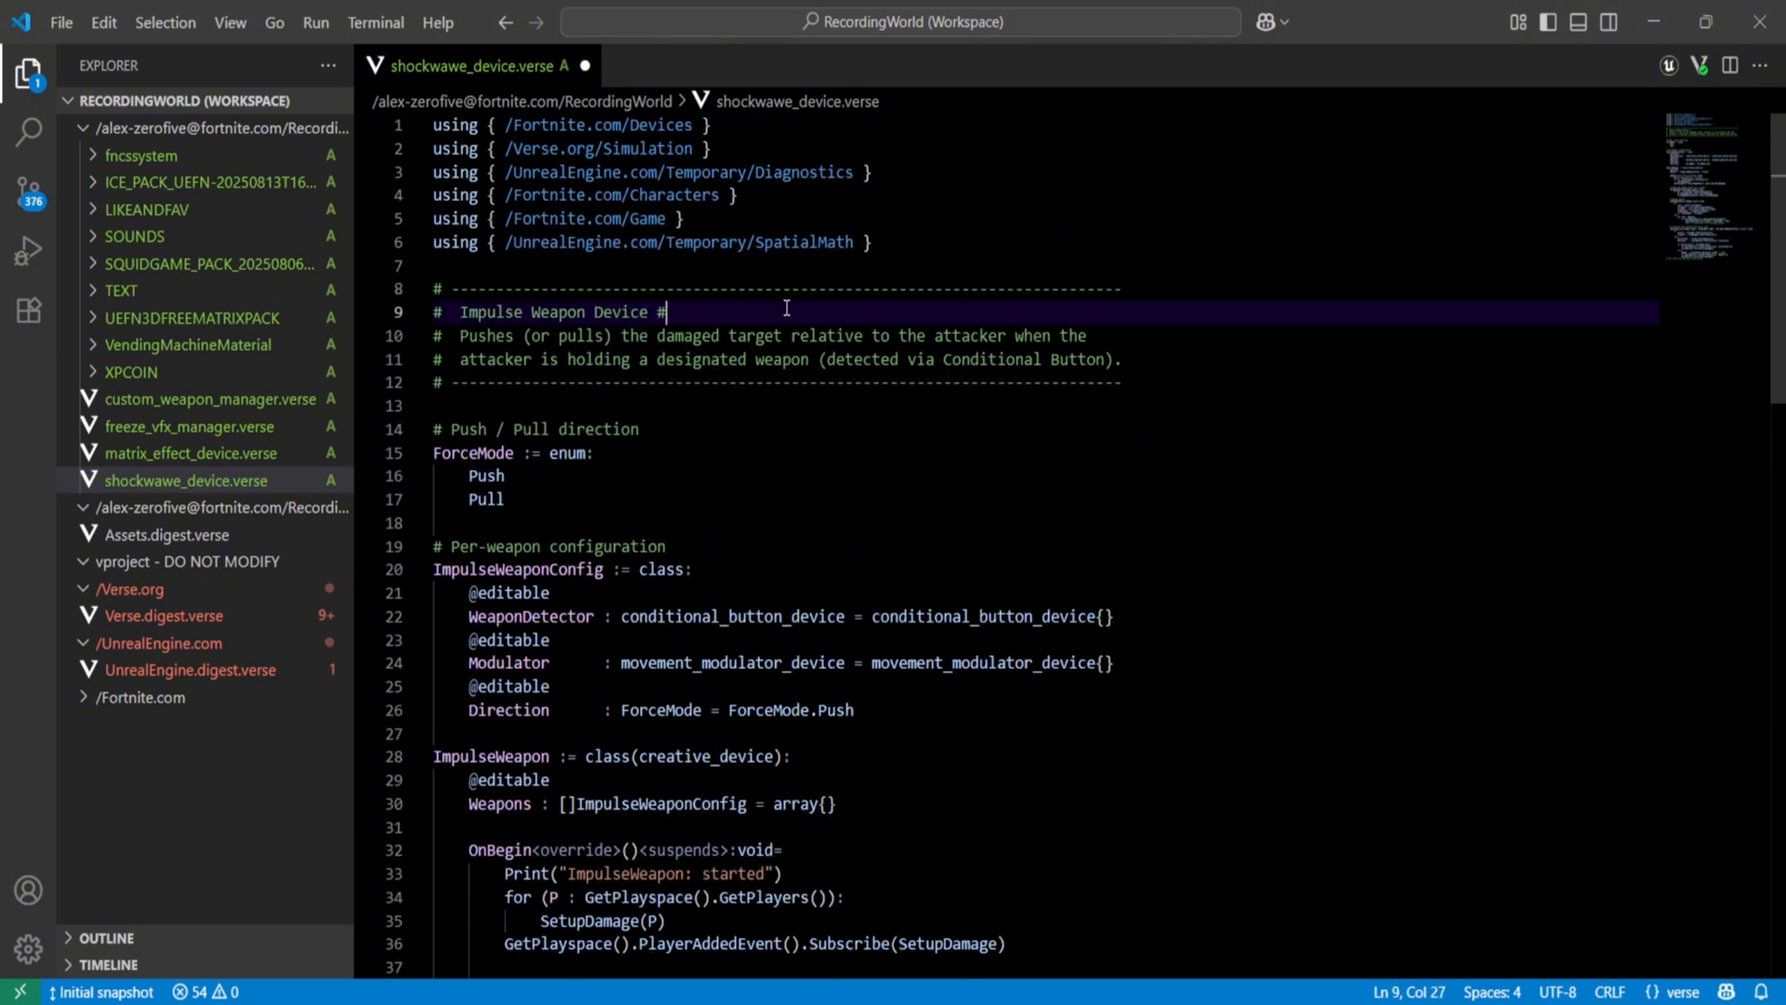
type("LIKE")
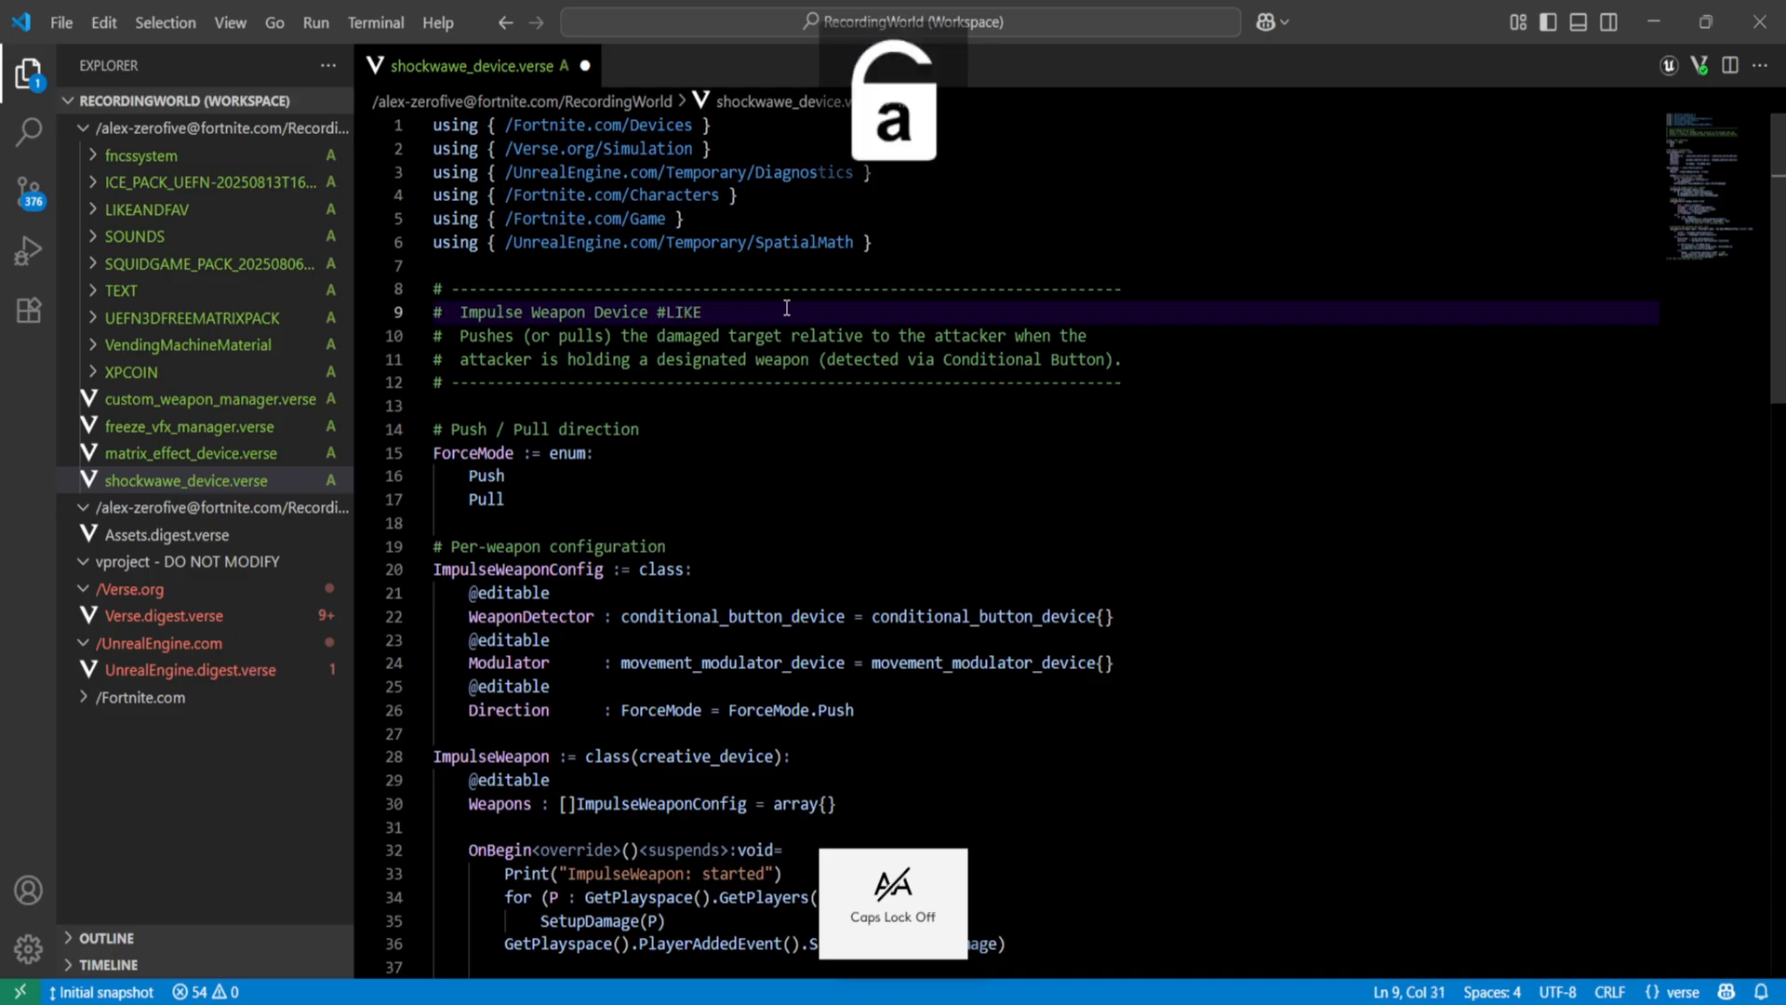
left_click(790, 381)
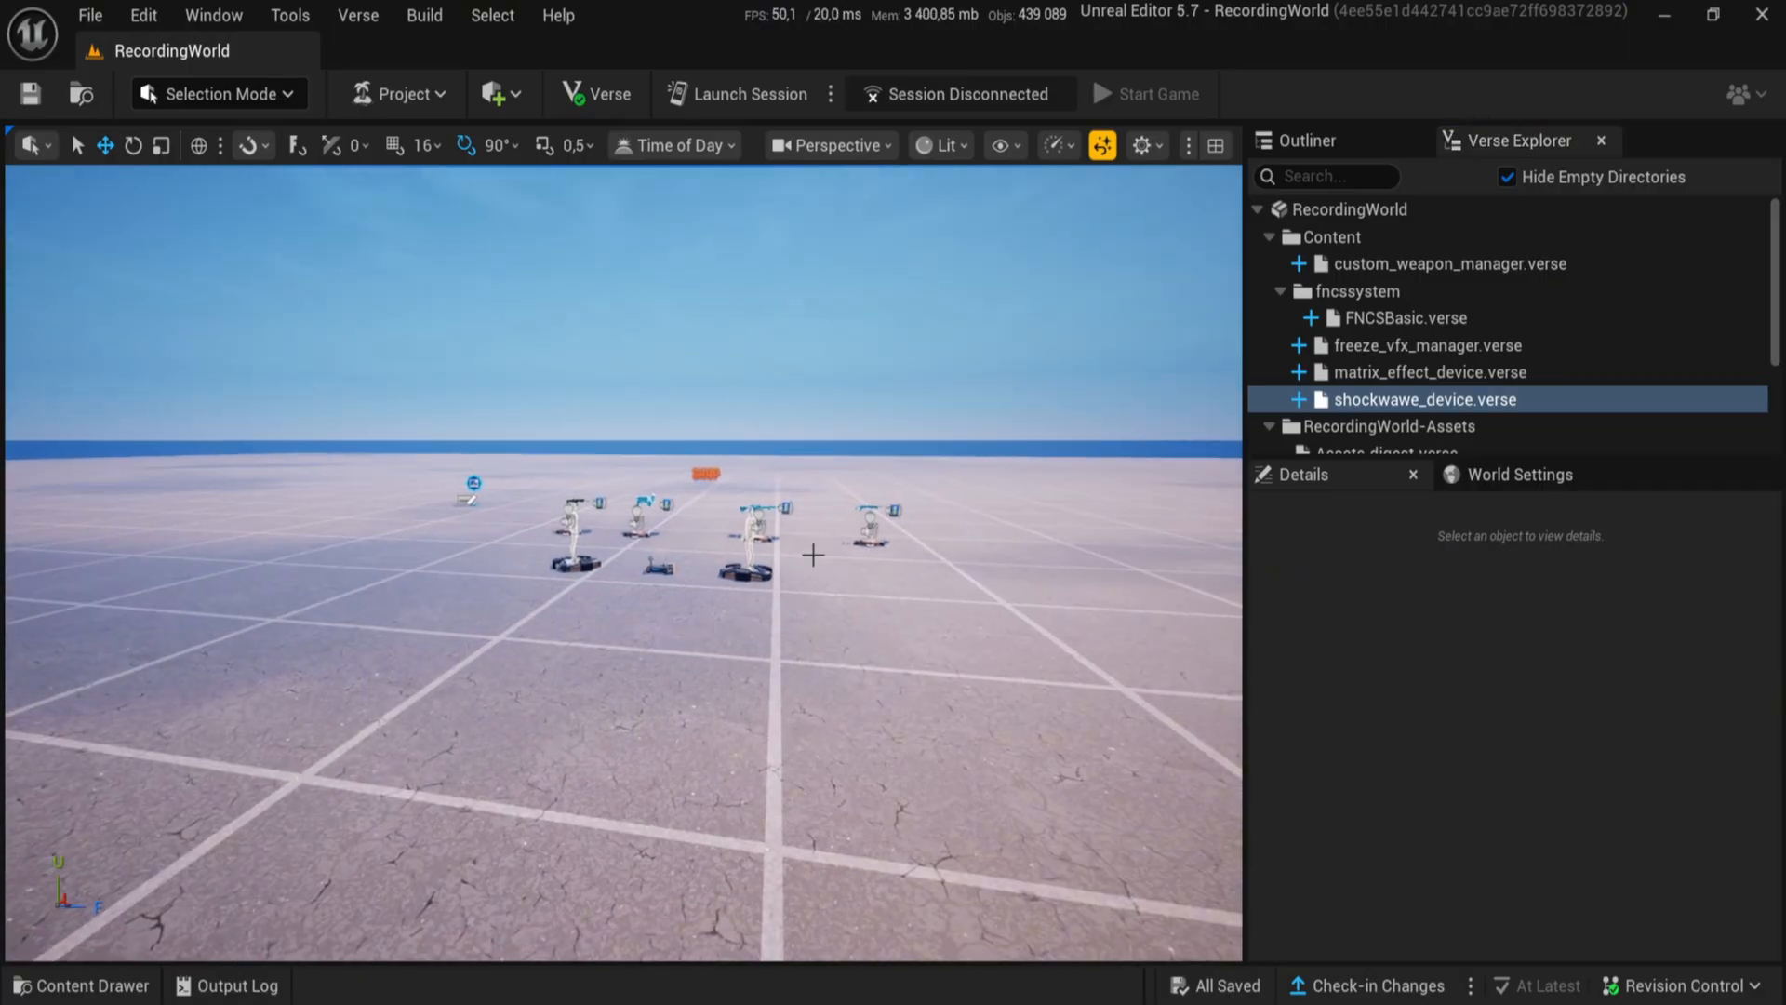
Place the Impulse Weapon Verse device from the Content Drawer into the level
left_click(81, 984)
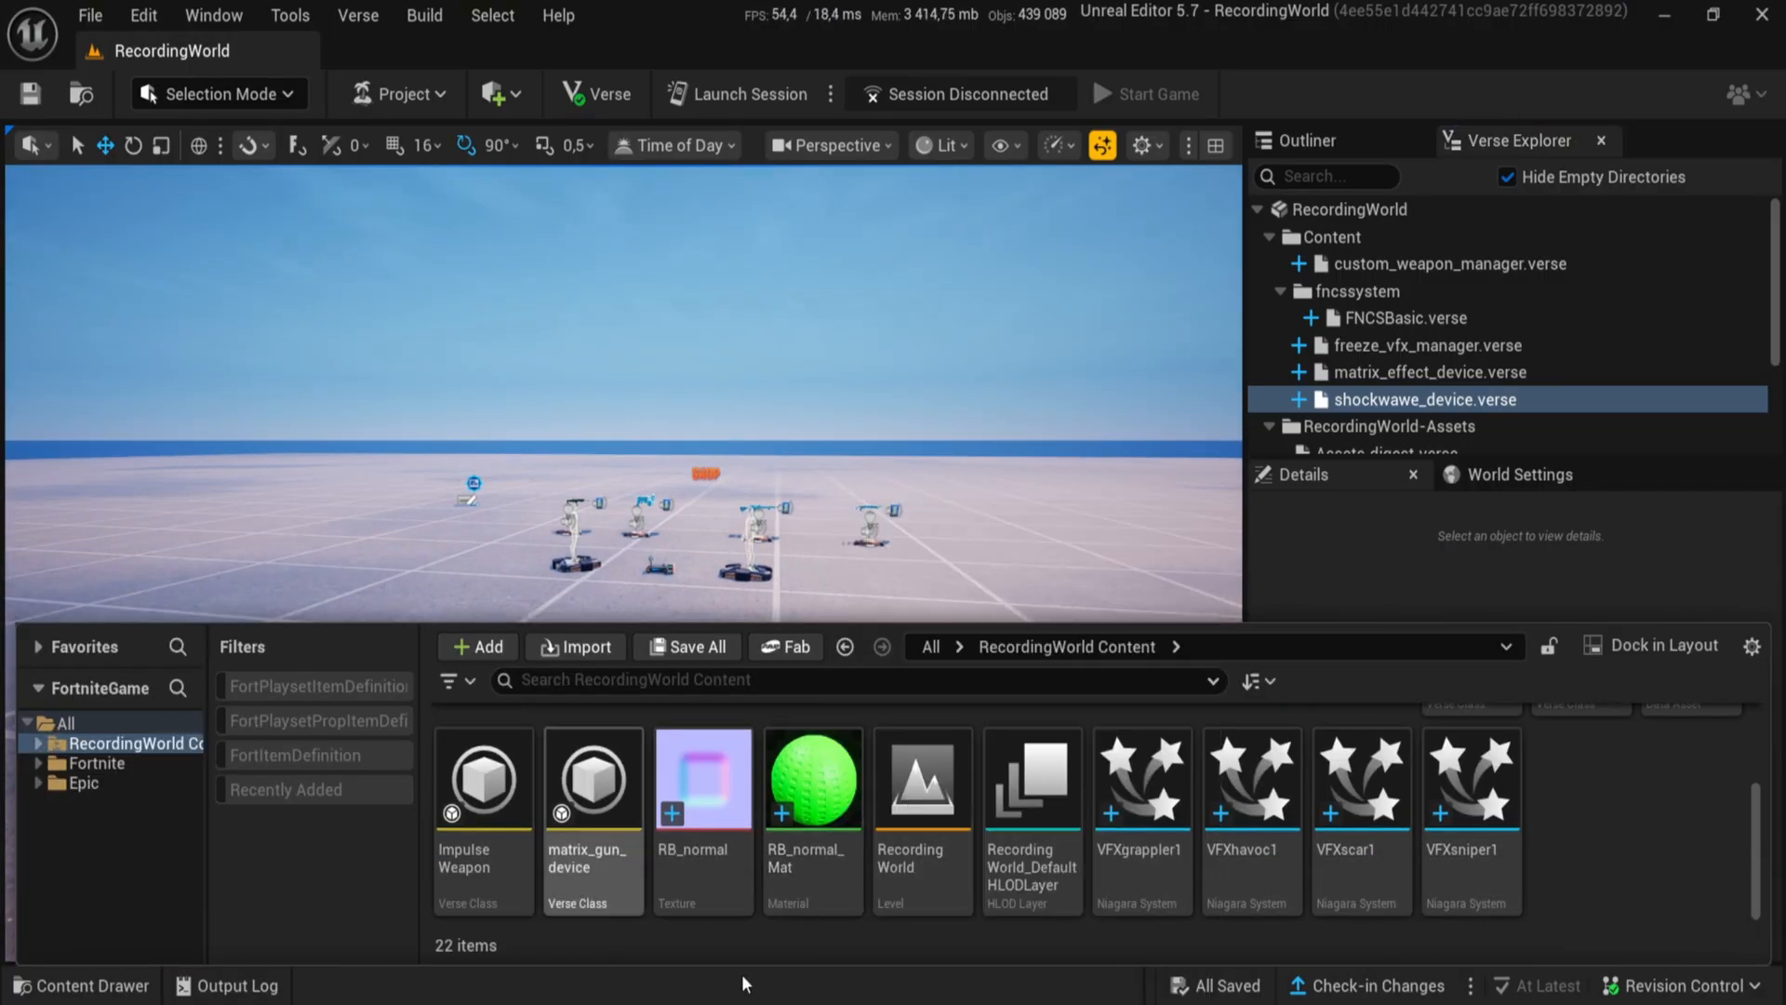
left_click(482, 781)
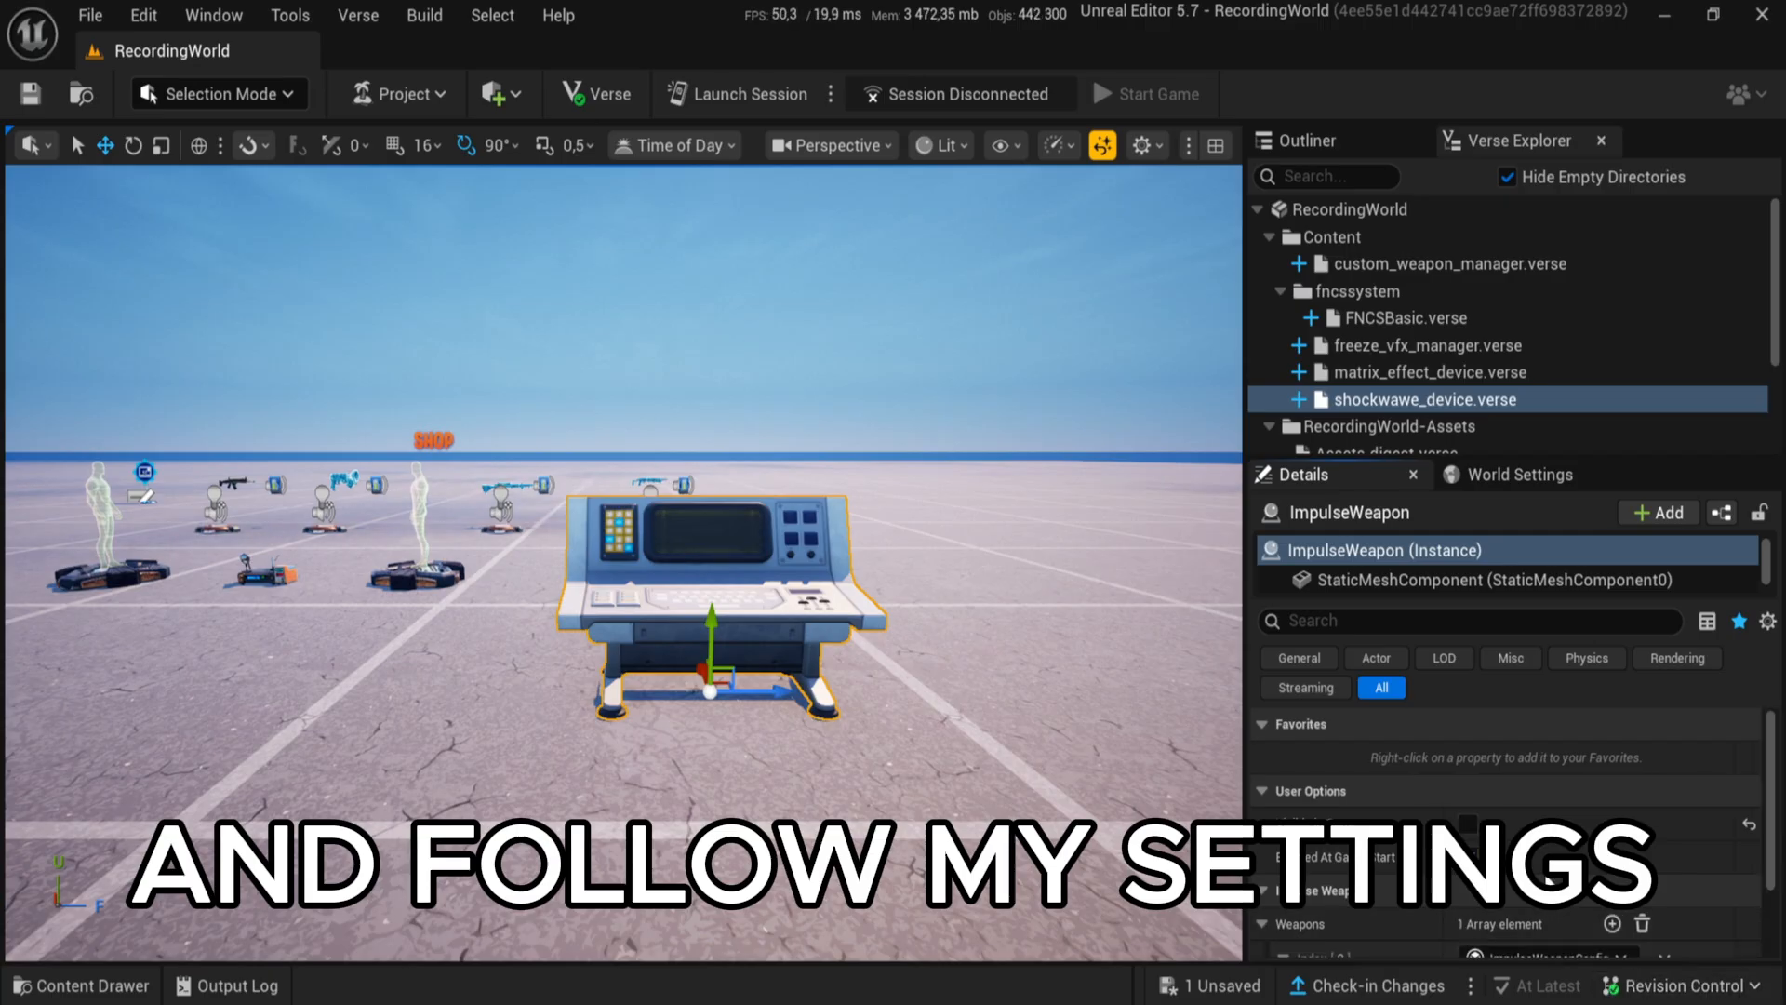
scroll("down", 3)
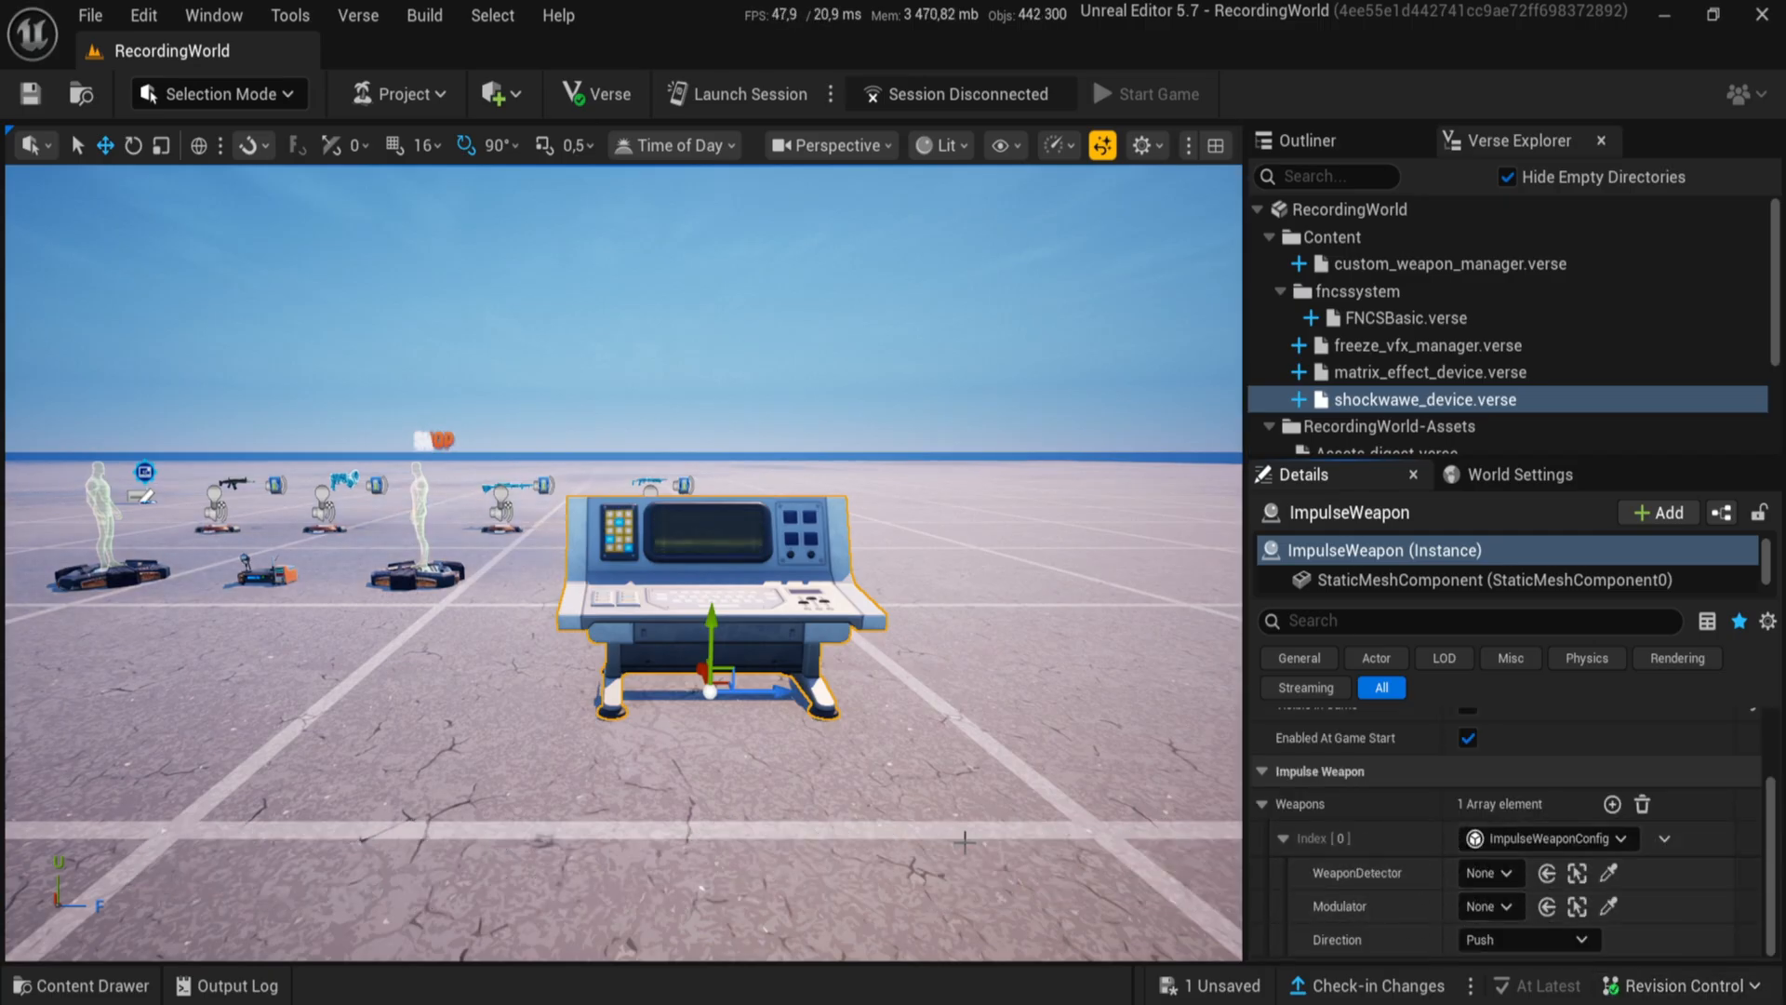
left_click(80, 984)
type("c")
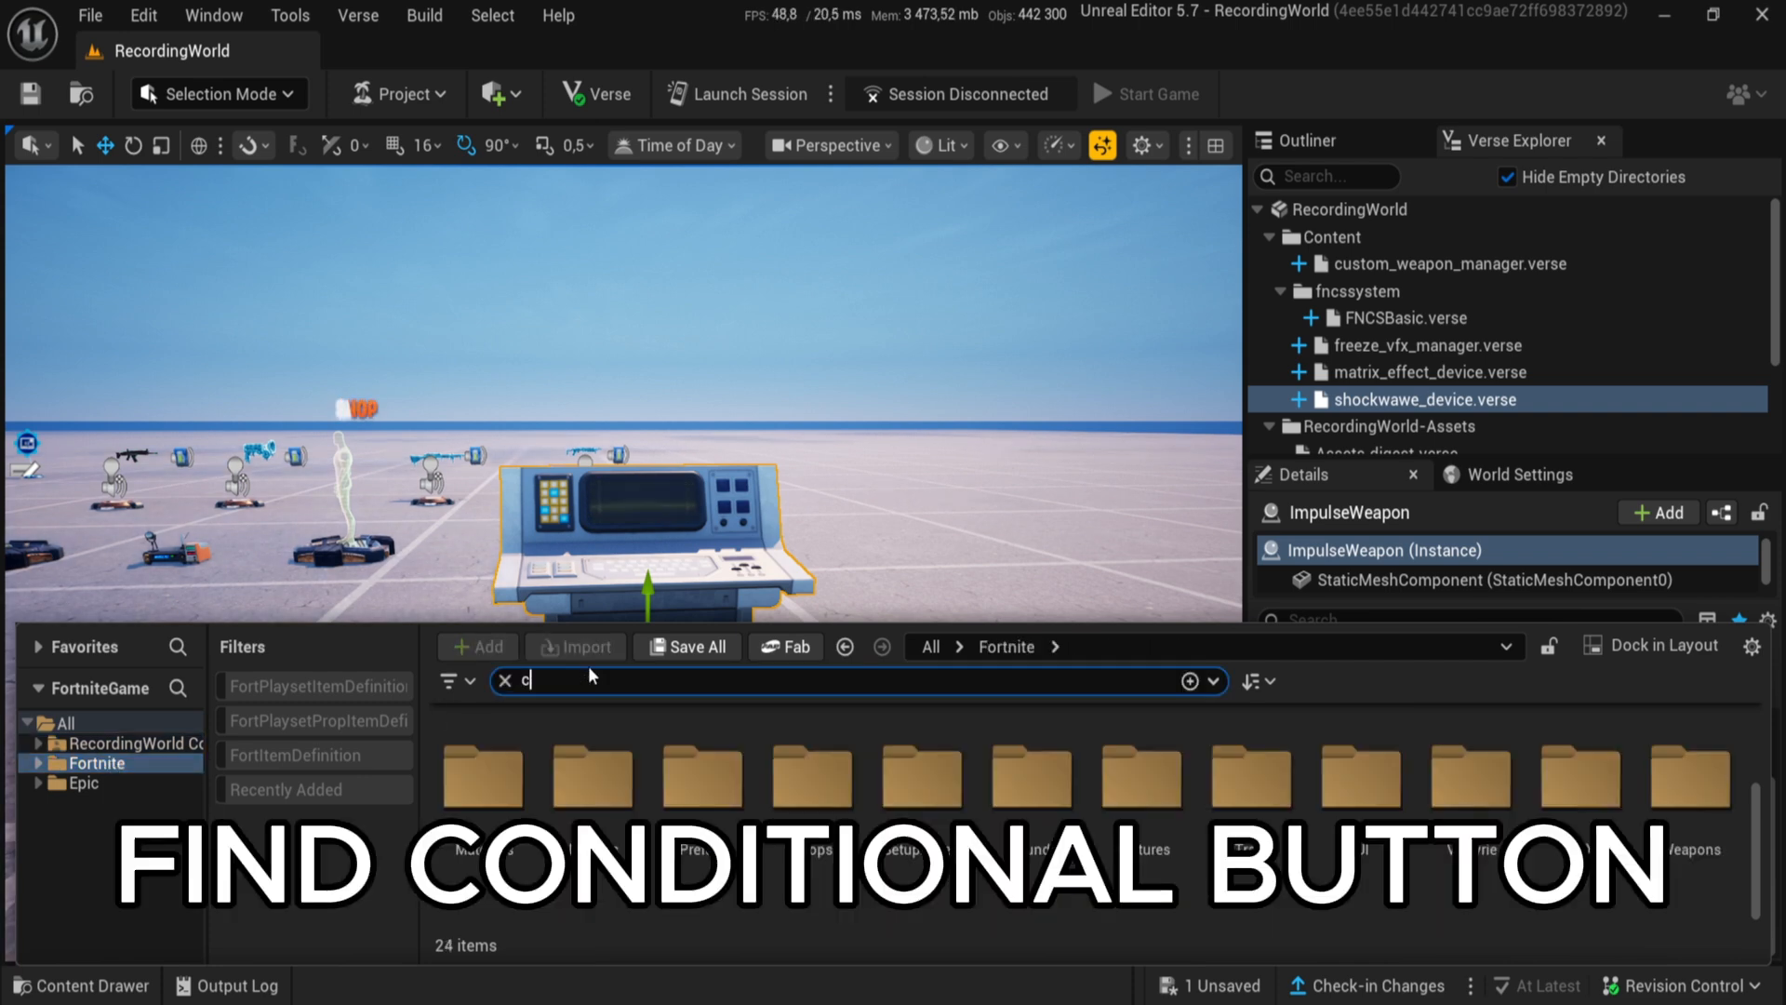
Place a Conditional Button beside the console, set its Key Item, then search movement modulator
type("onditi")
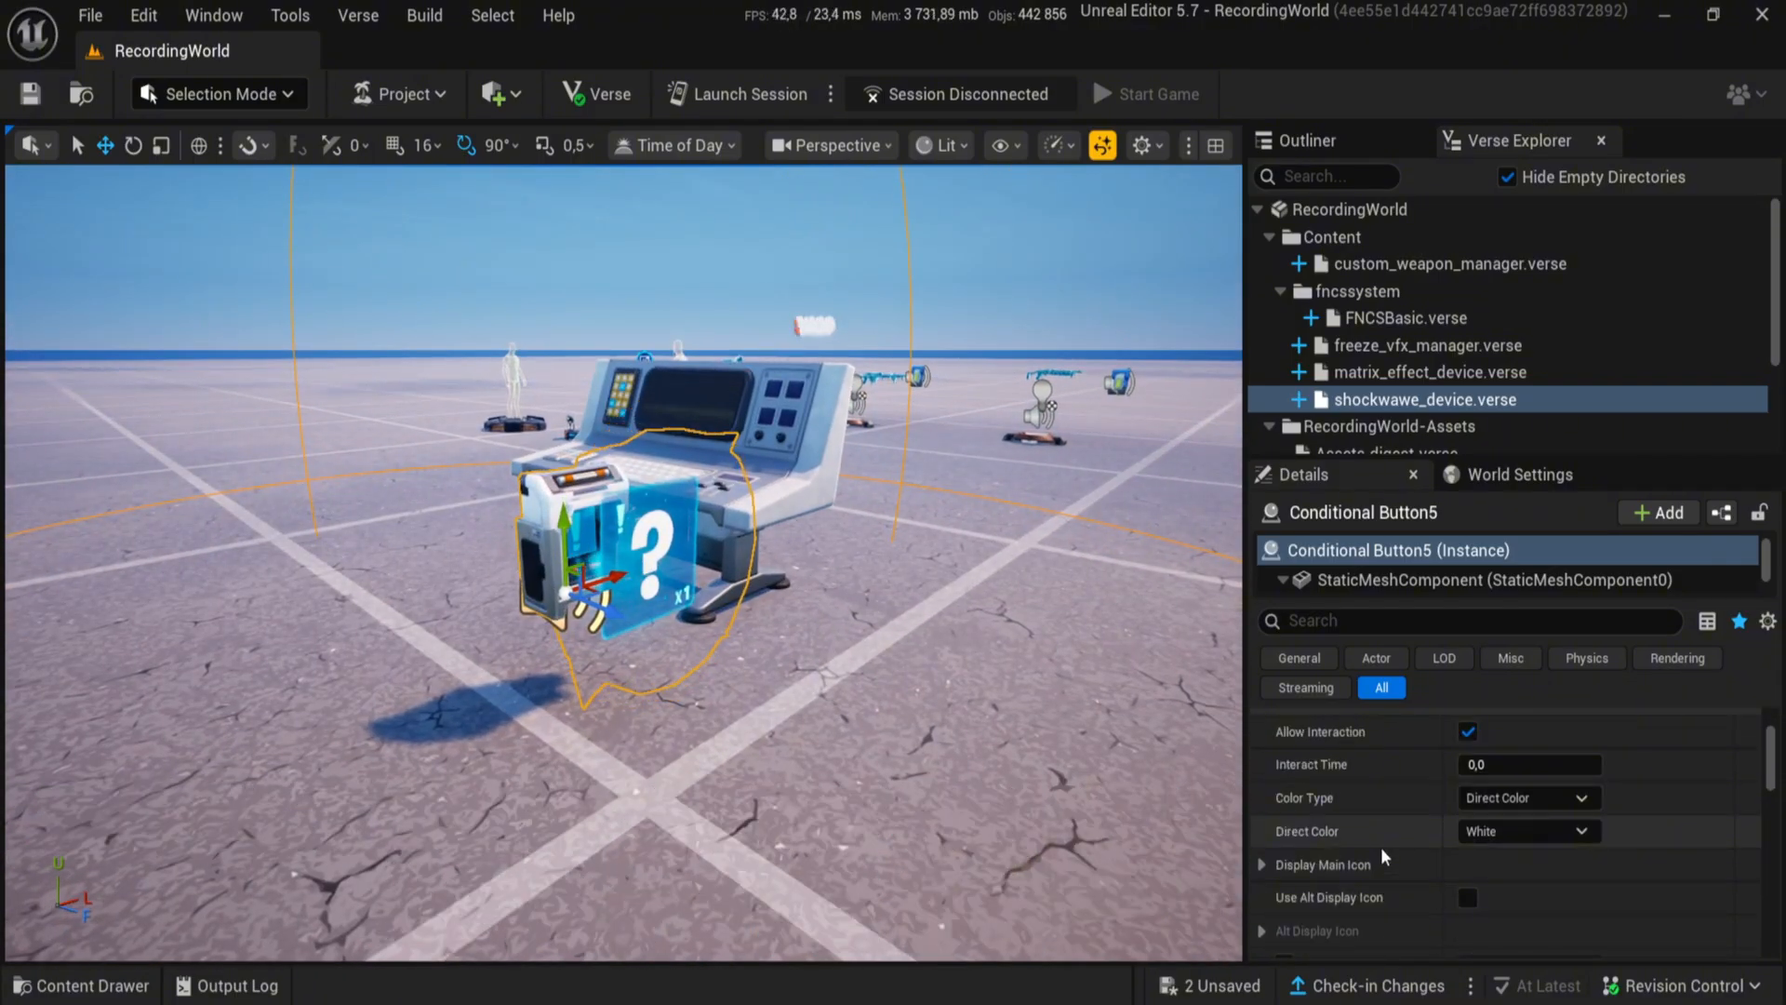
scroll("down", 3)
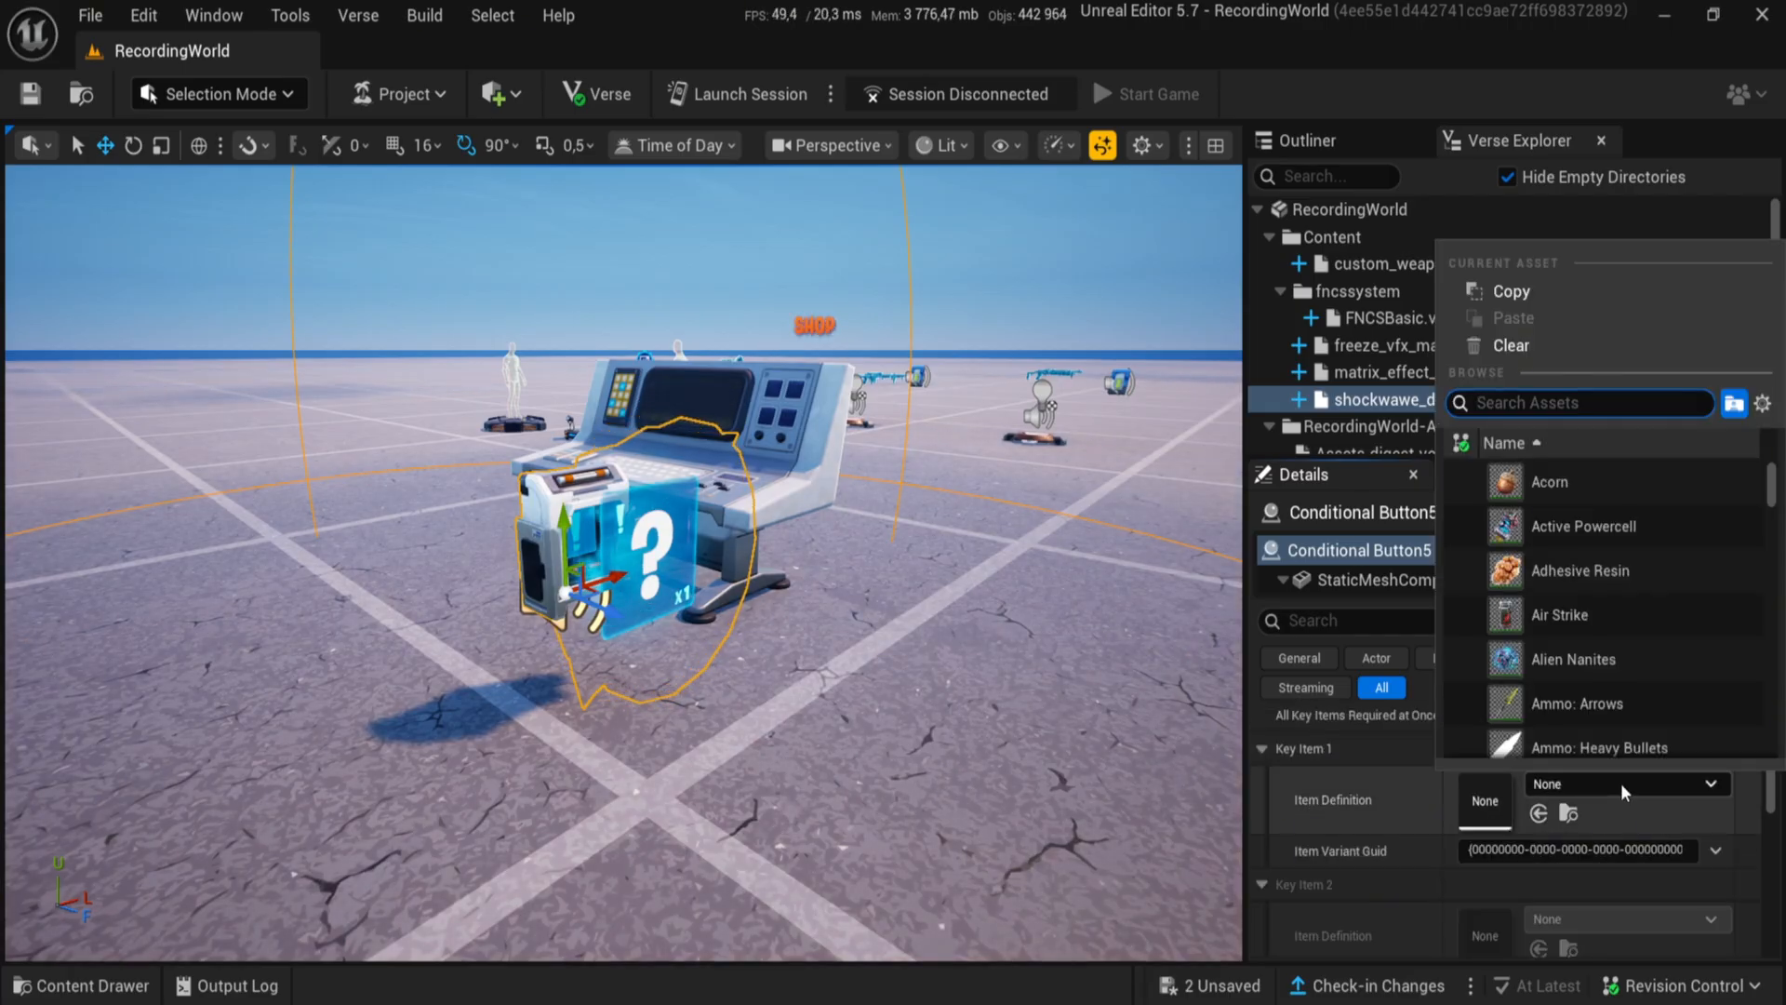
type("ass")
type("m")
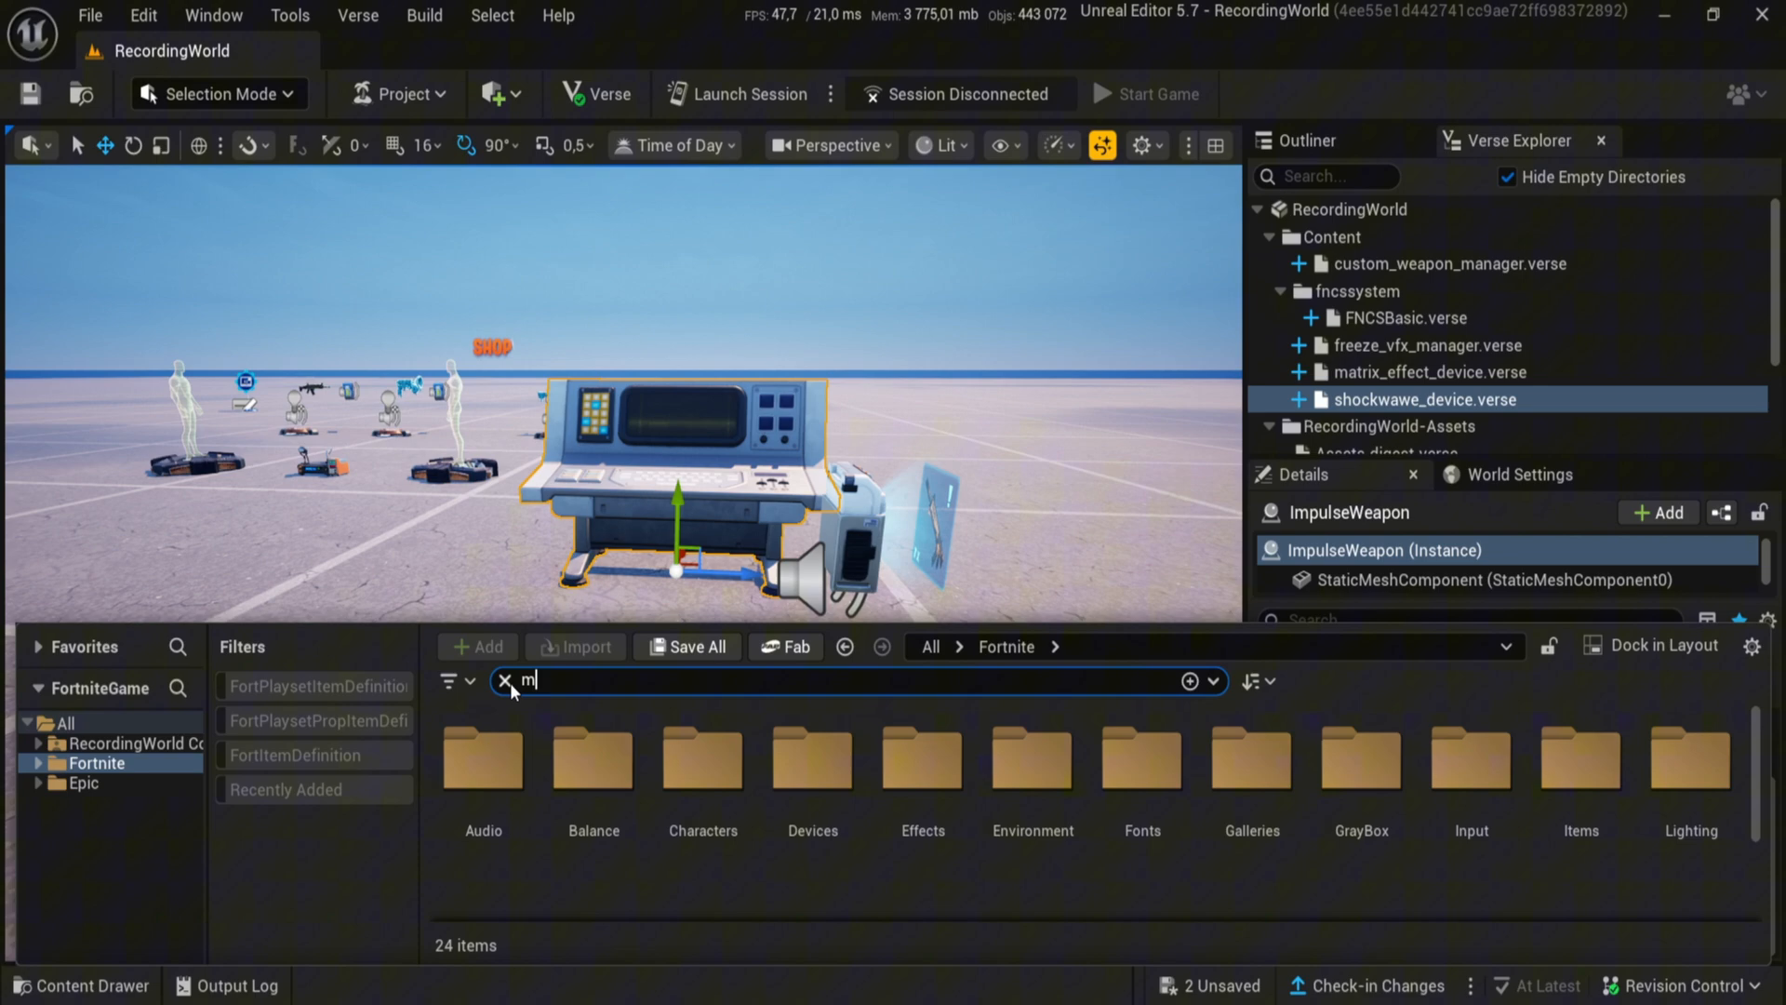
type("ovement")
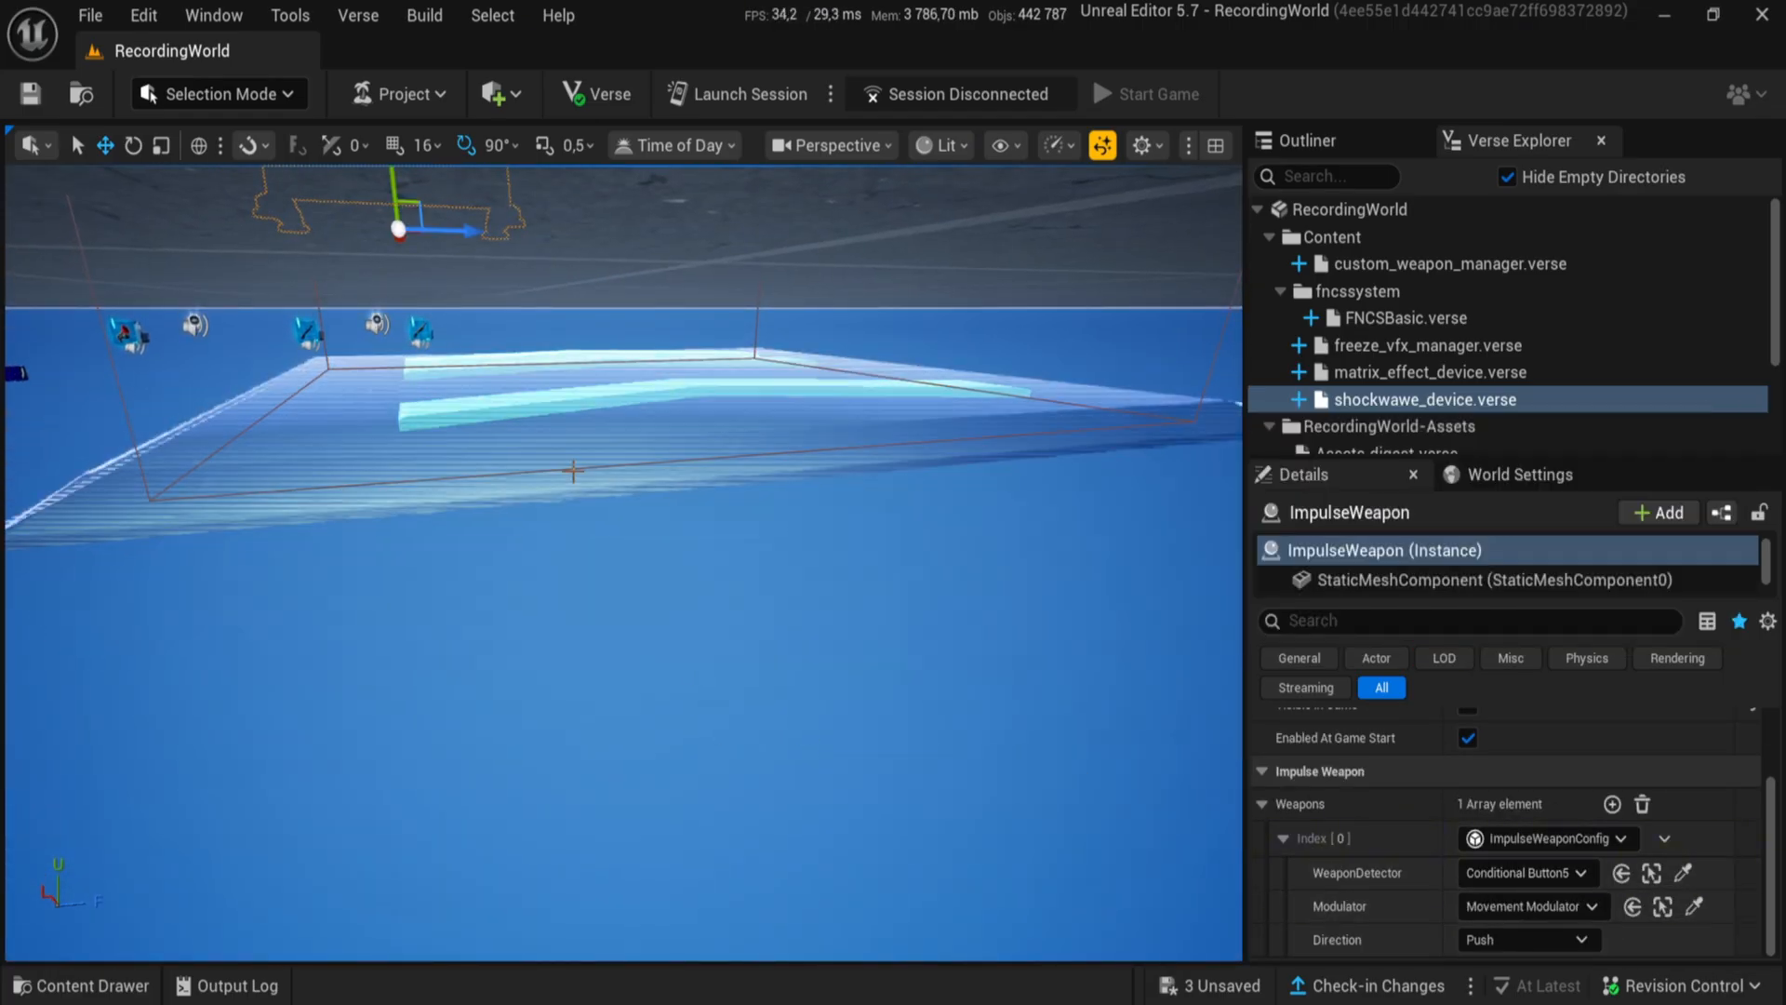
Add entries to the ImpulseWeapon's Weapons array until it holds three
left_click(1527, 938)
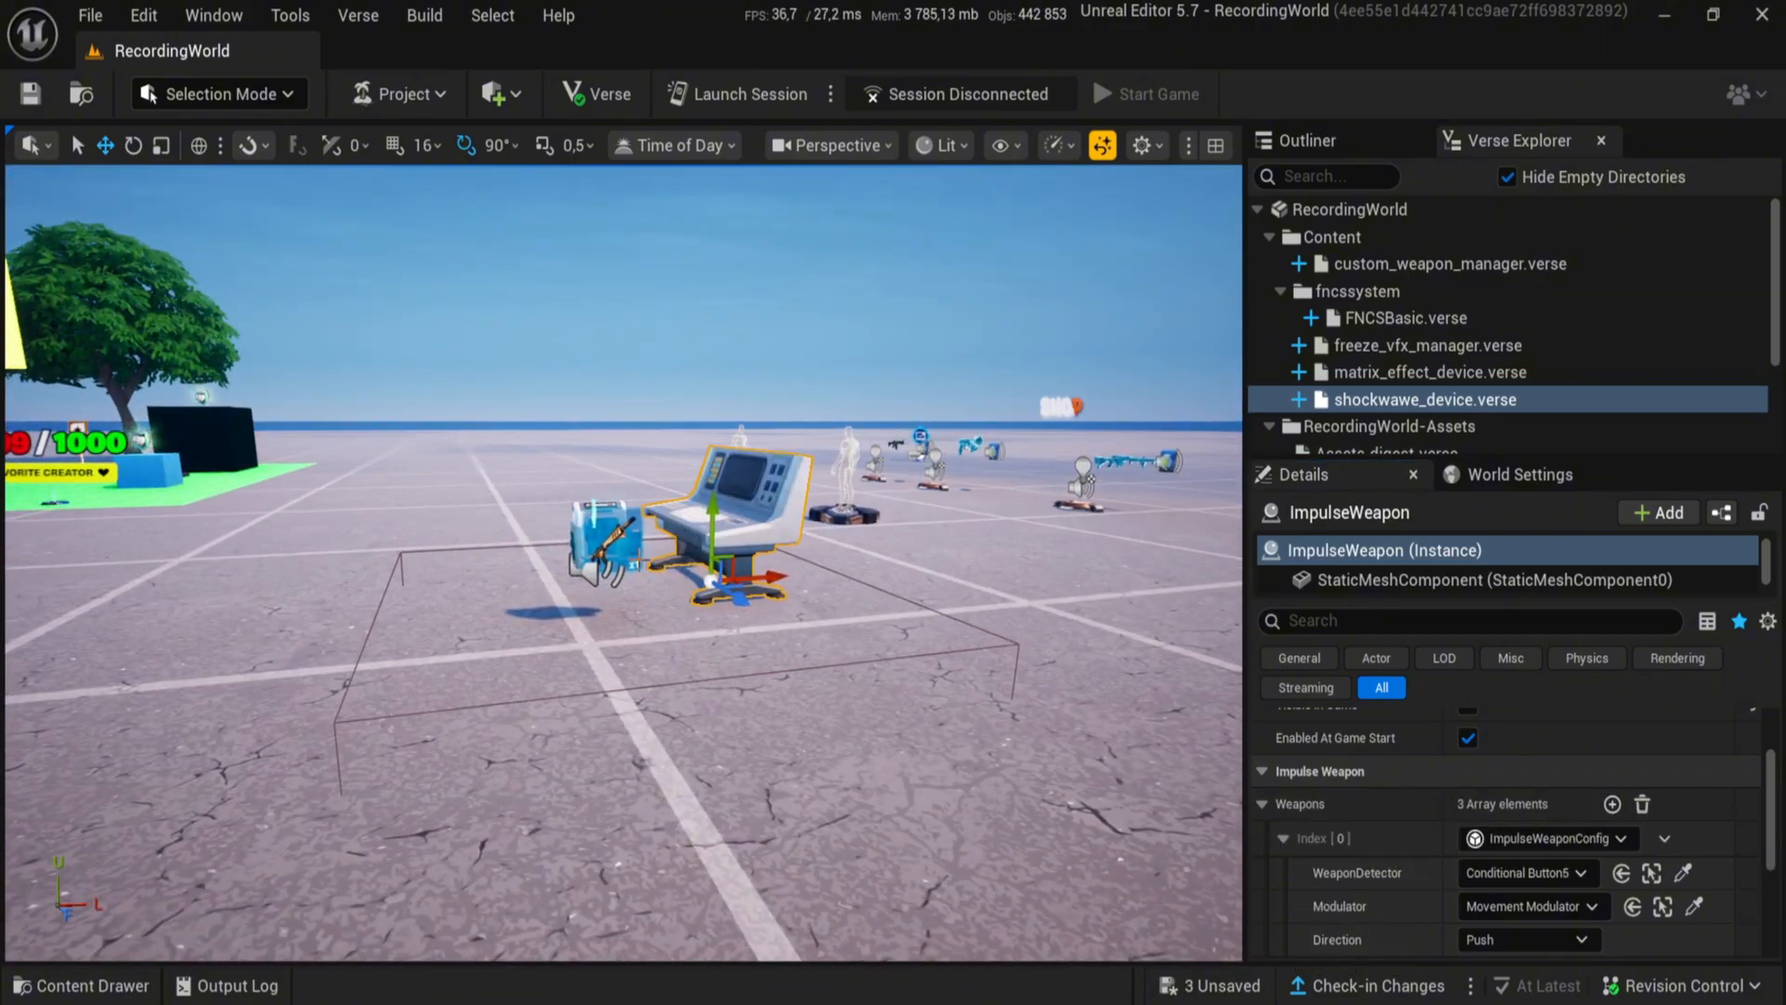
Select Conditional Button6 and adjust its User Options in Details
left_click(478, 547)
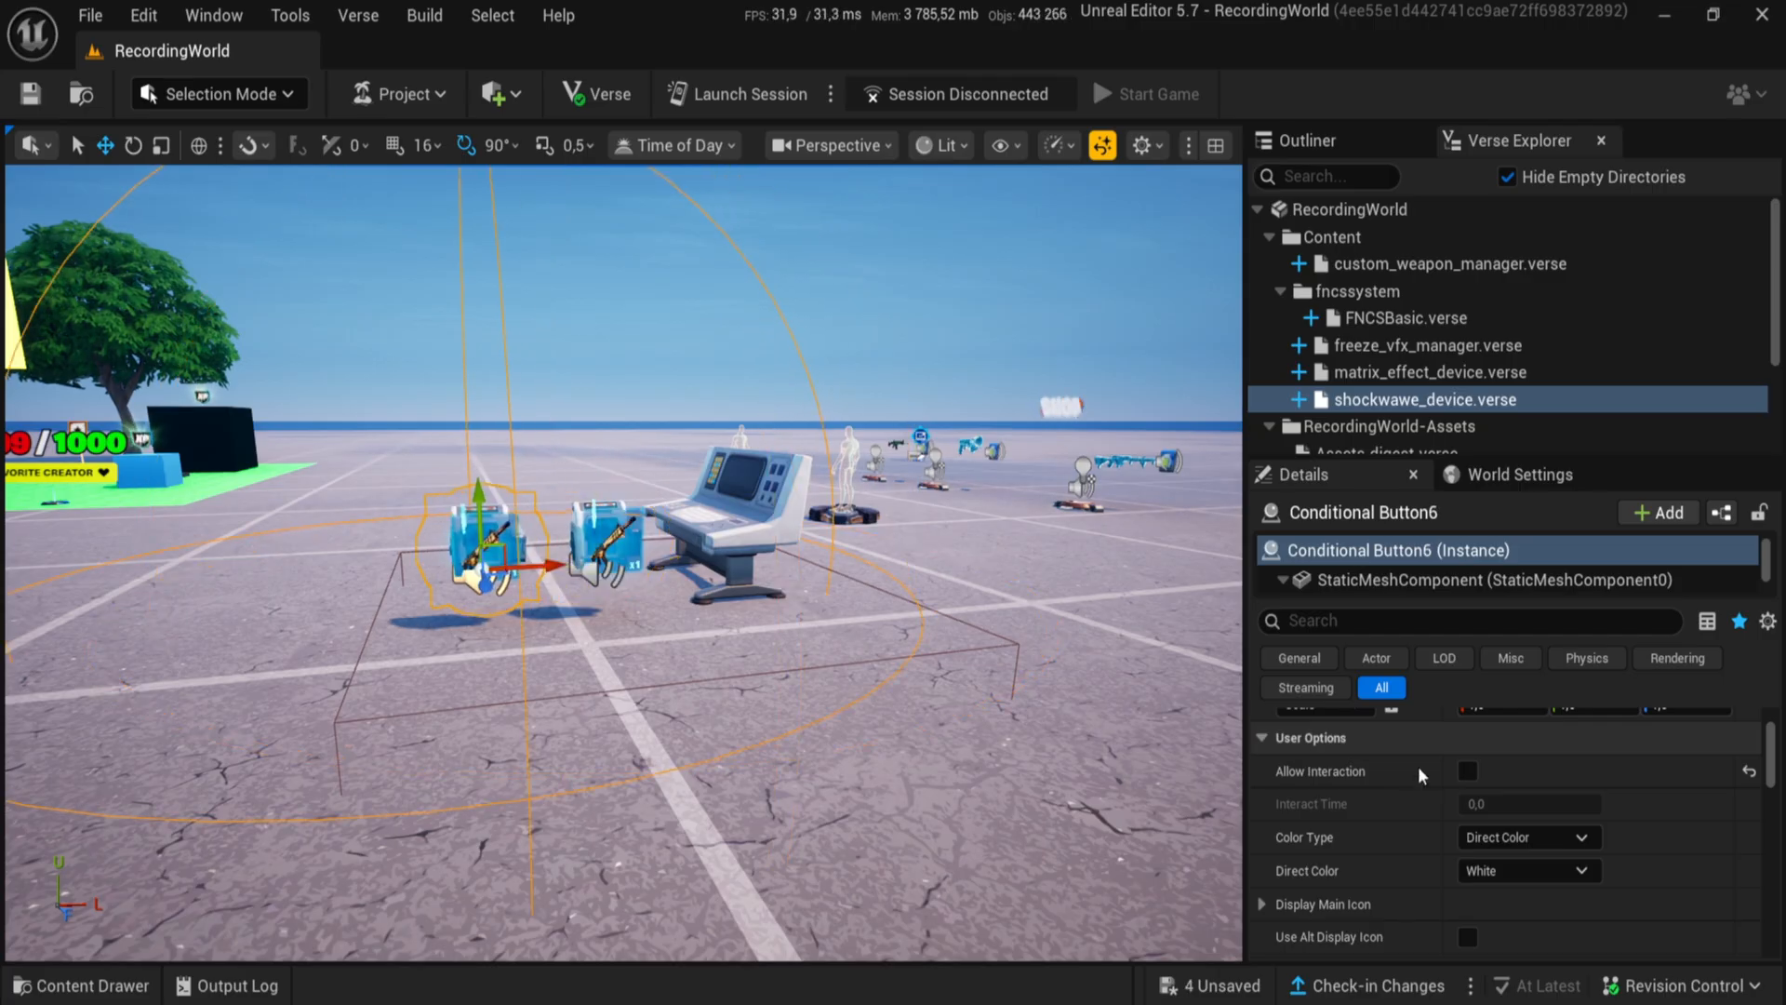
scroll("down", 3)
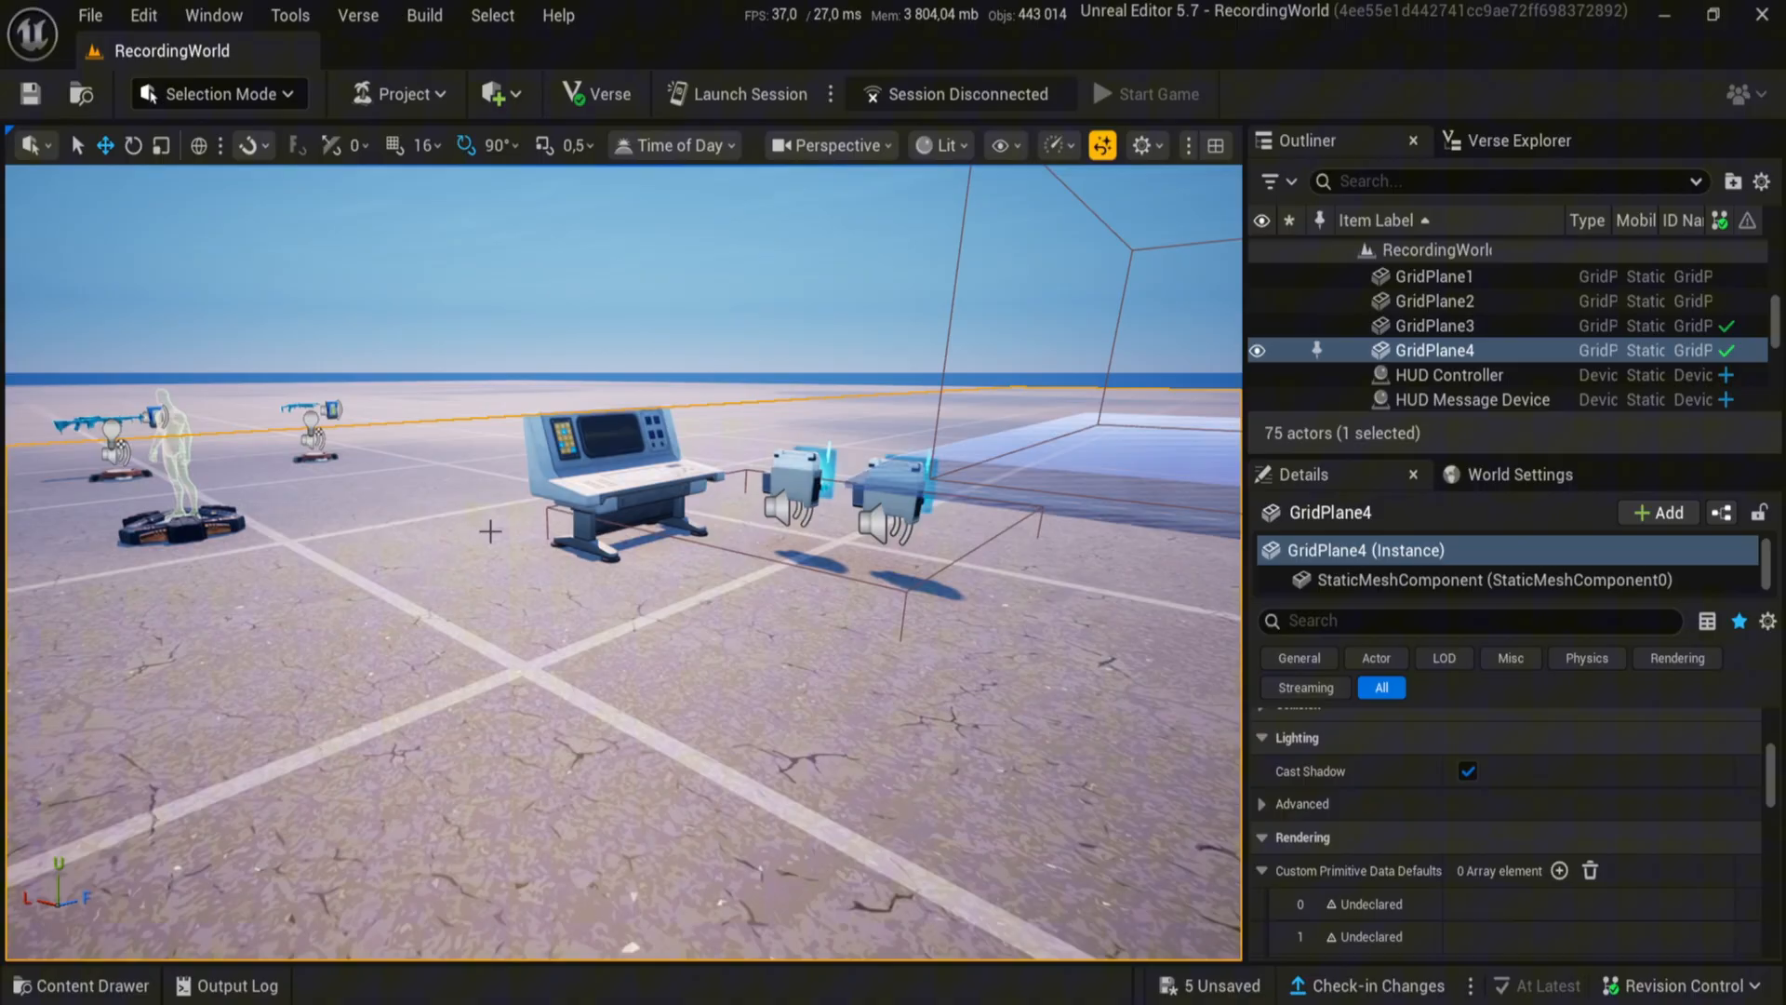
Search the Content Drawer for button and place a Button device in front of the console
left_click(615, 456)
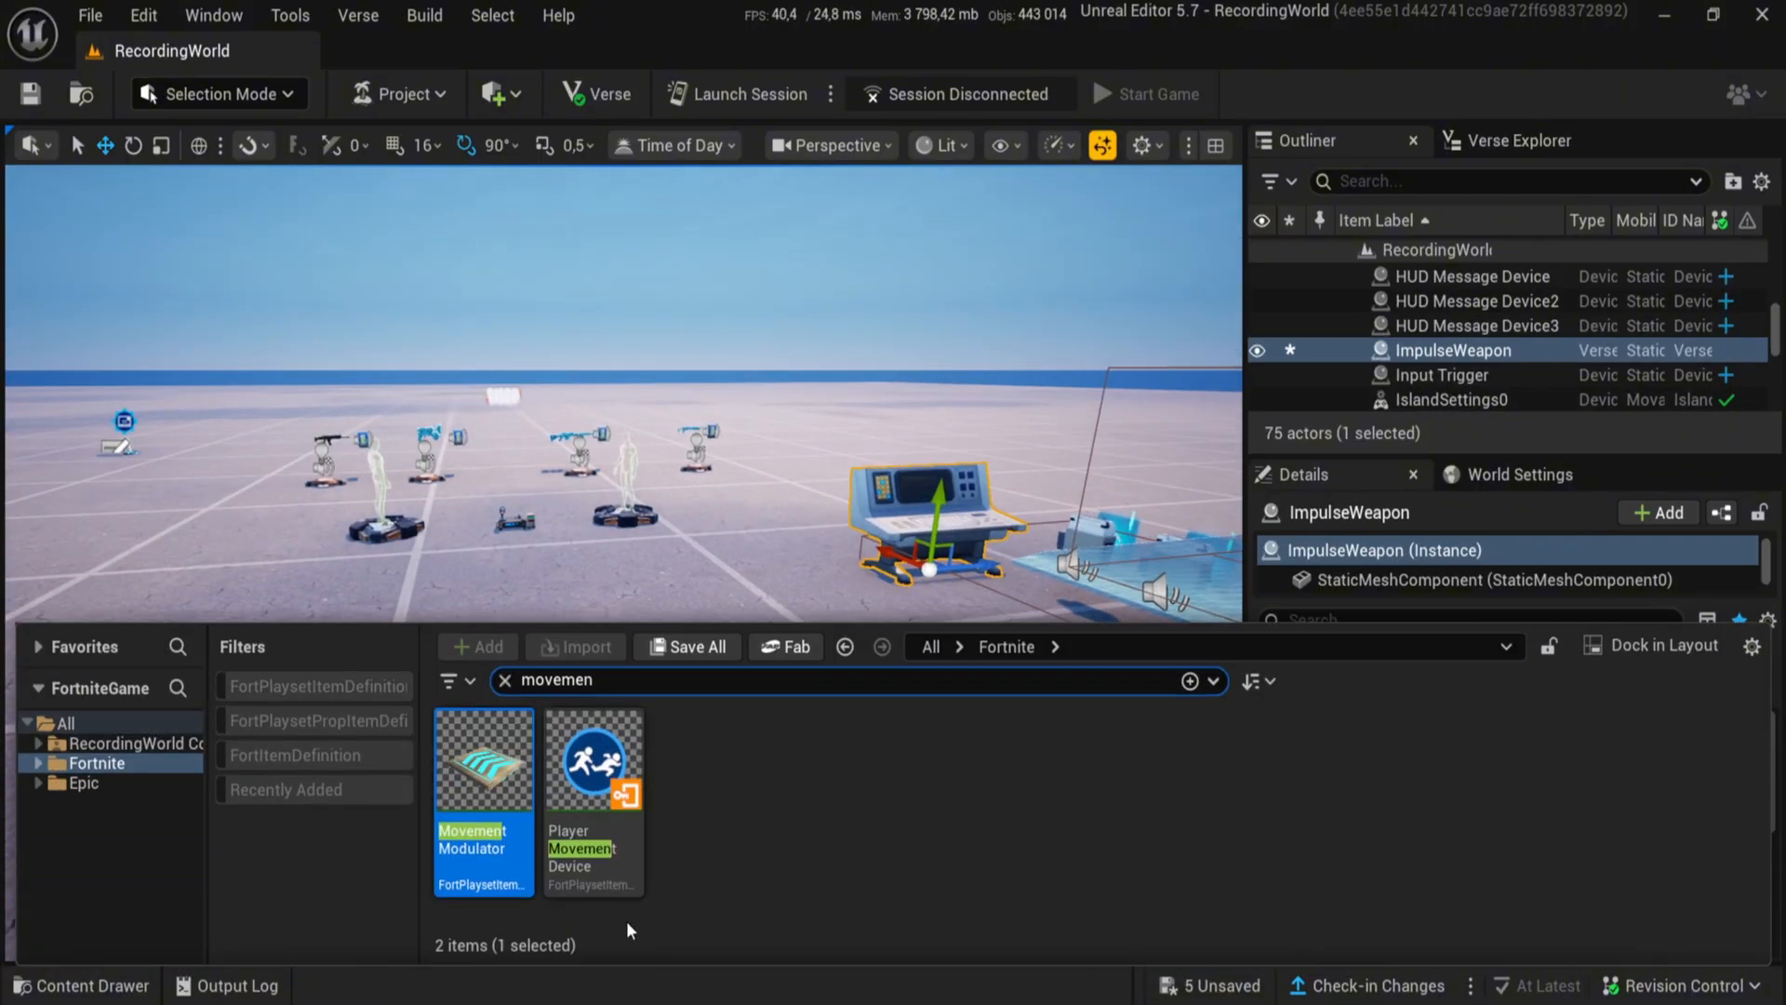
left_click(501, 680)
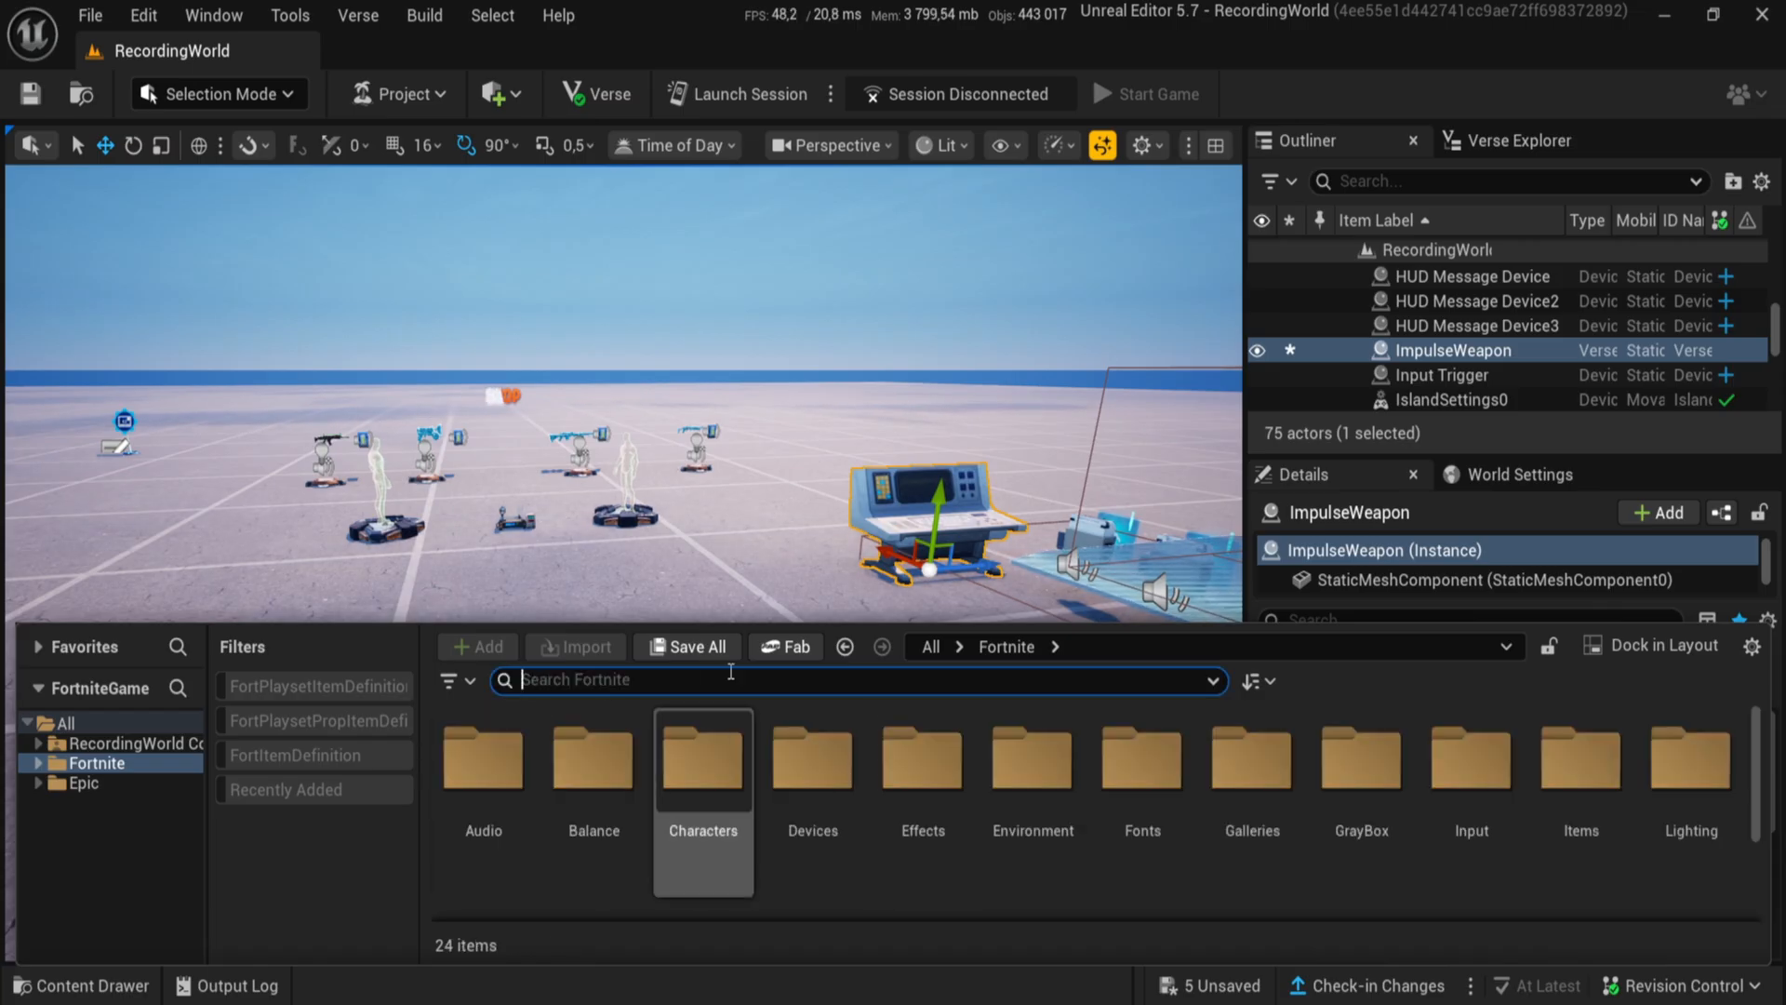
type("button")
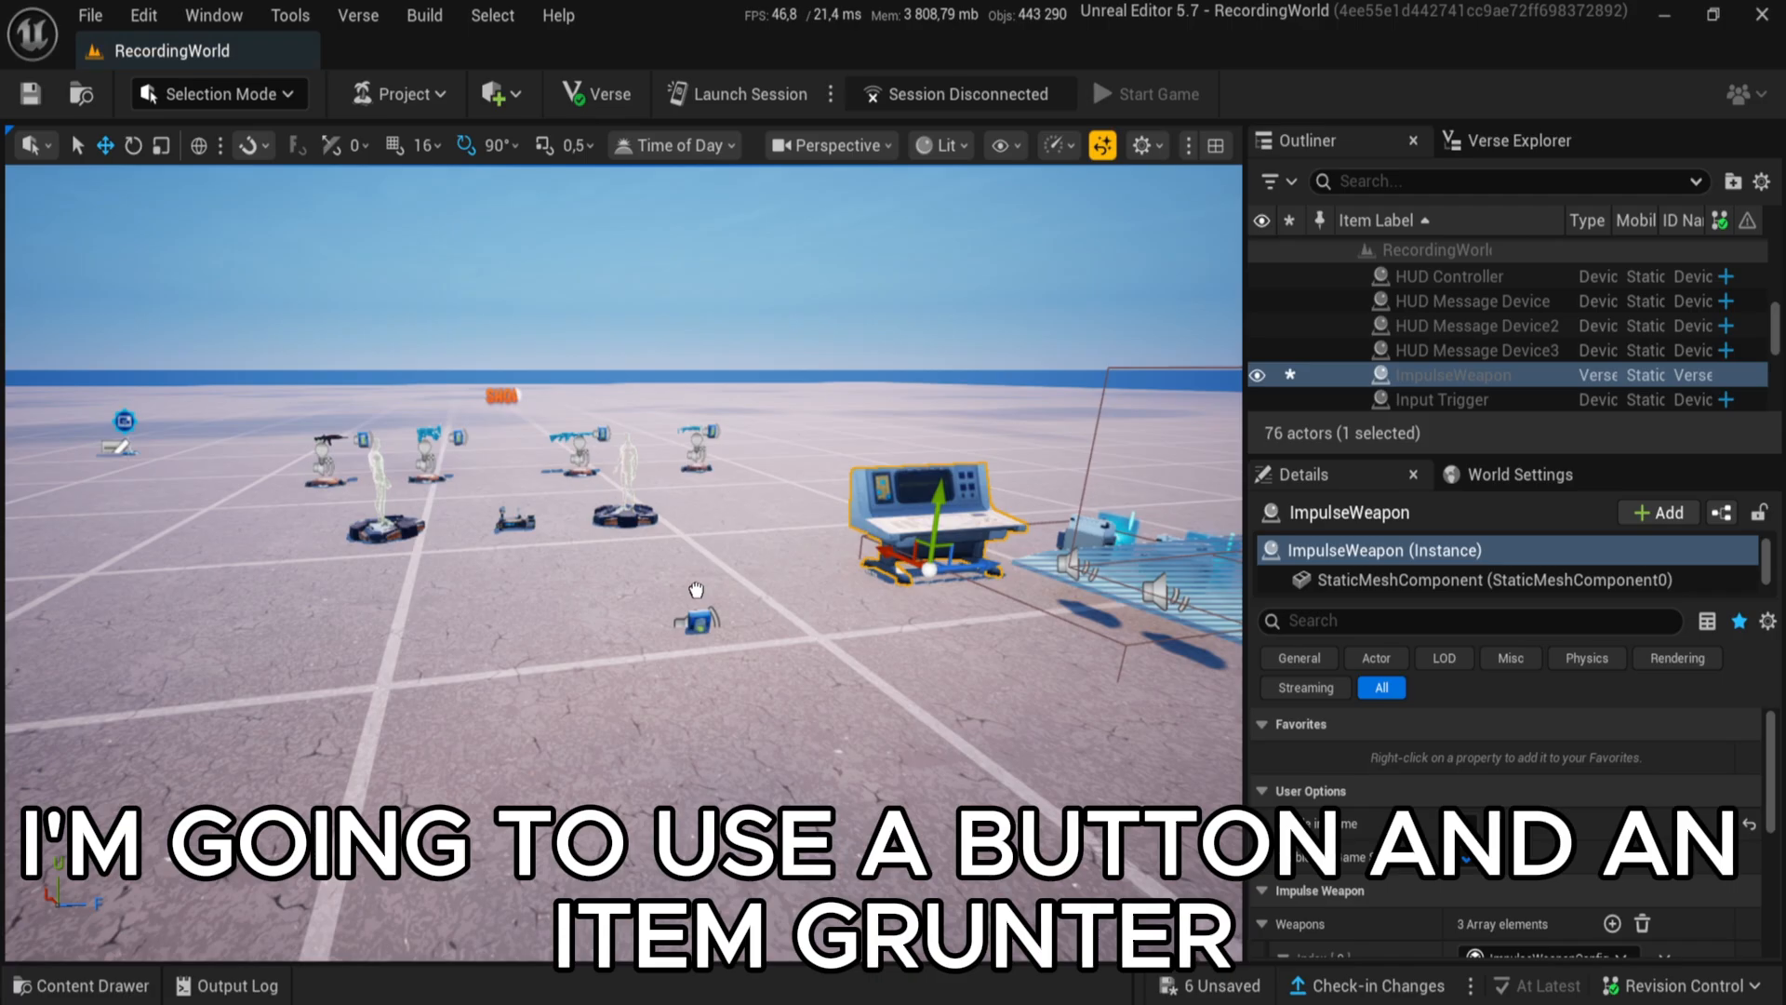
left_click(1419, 350)
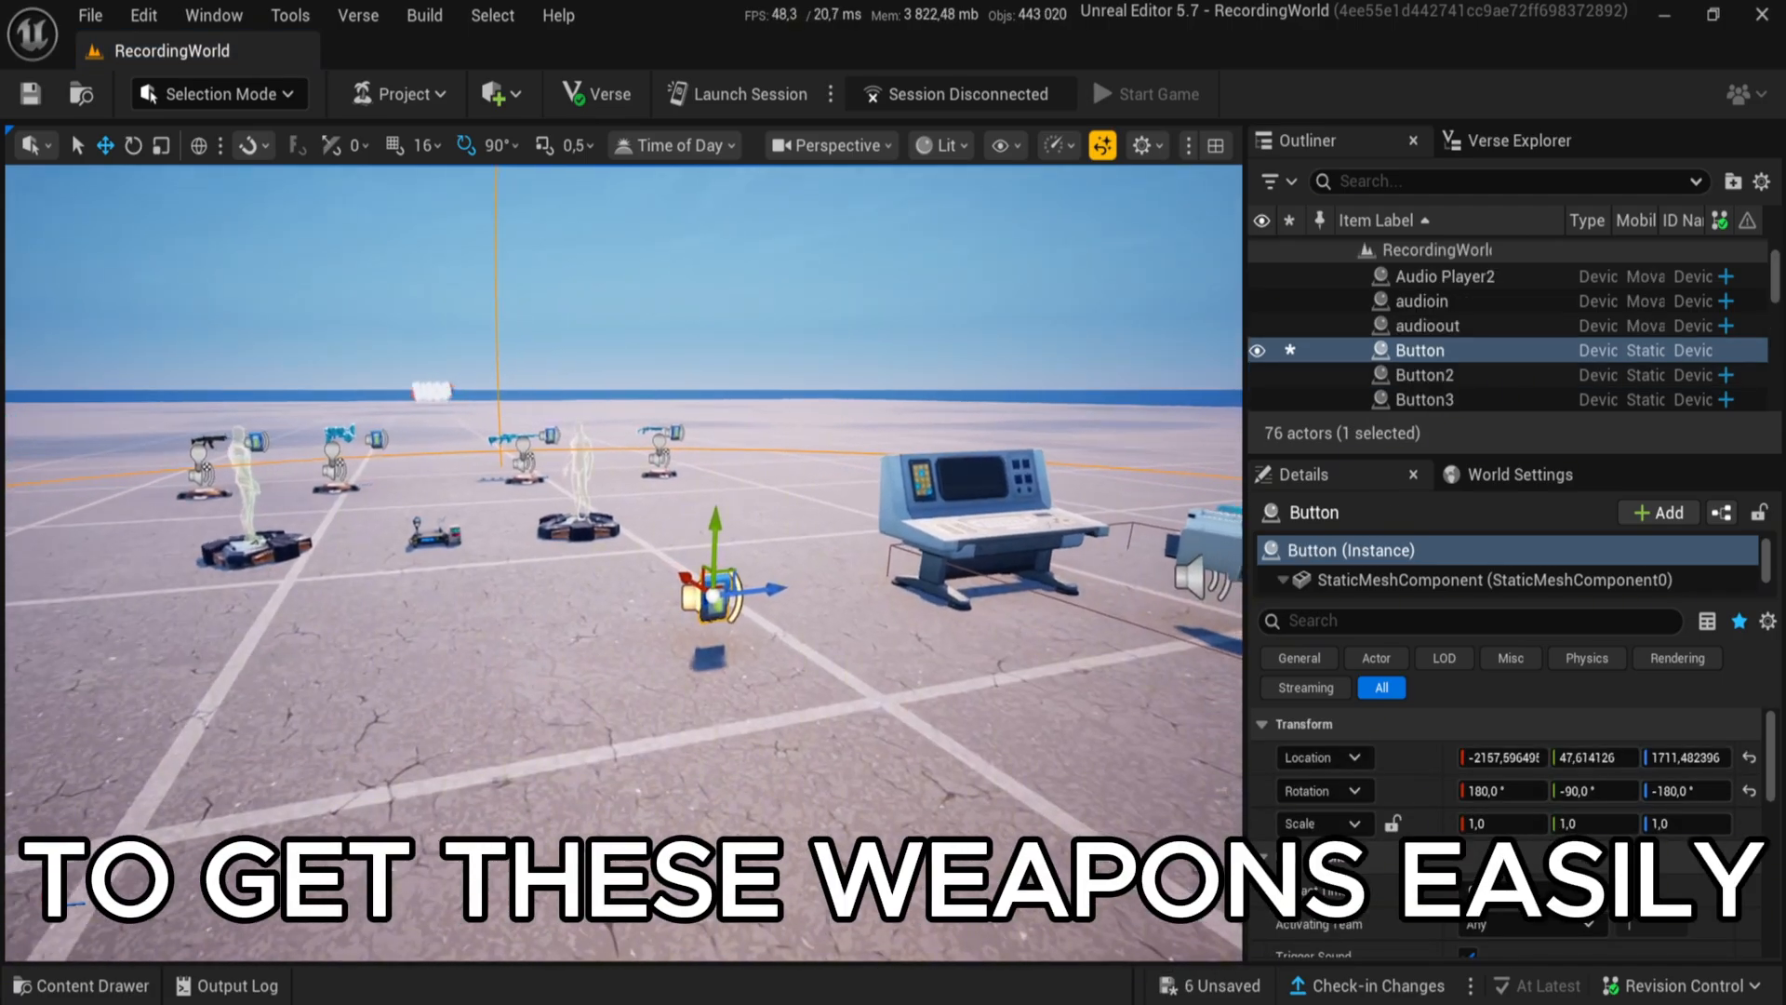
left_click(80, 984)
type("item")
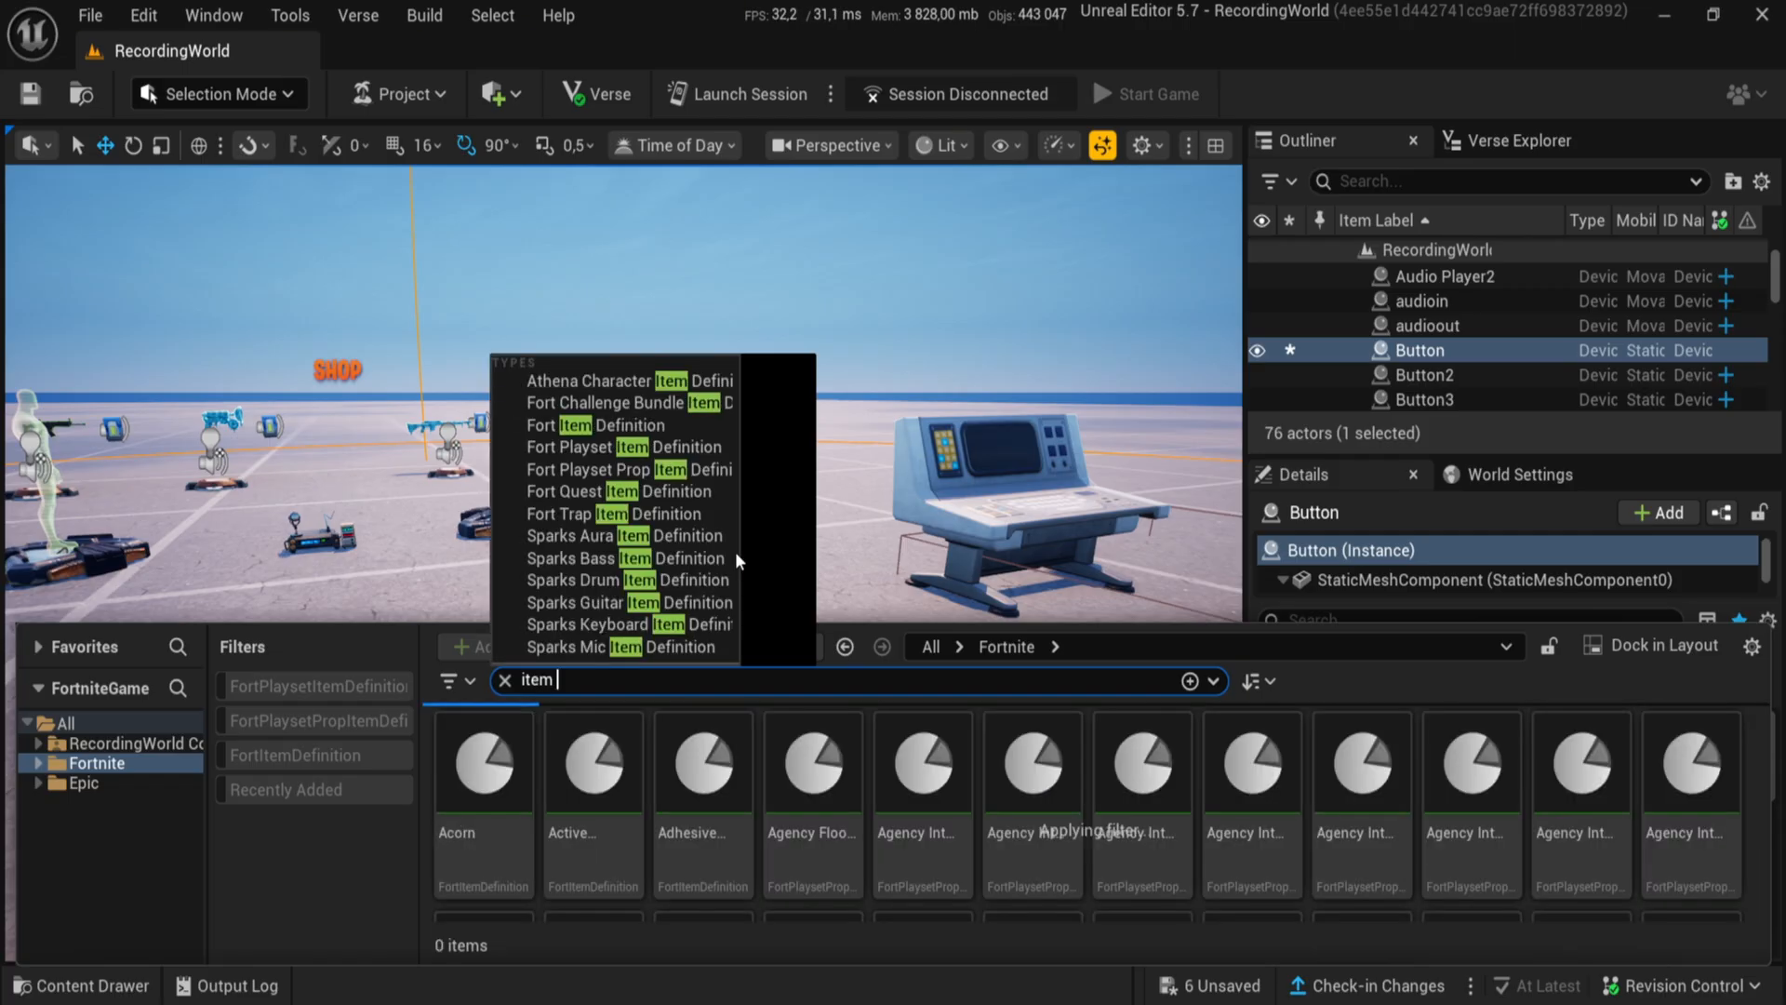
Place an Item Granter whose Item List grants the conditional button's SunRose assault rifle
type("graner")
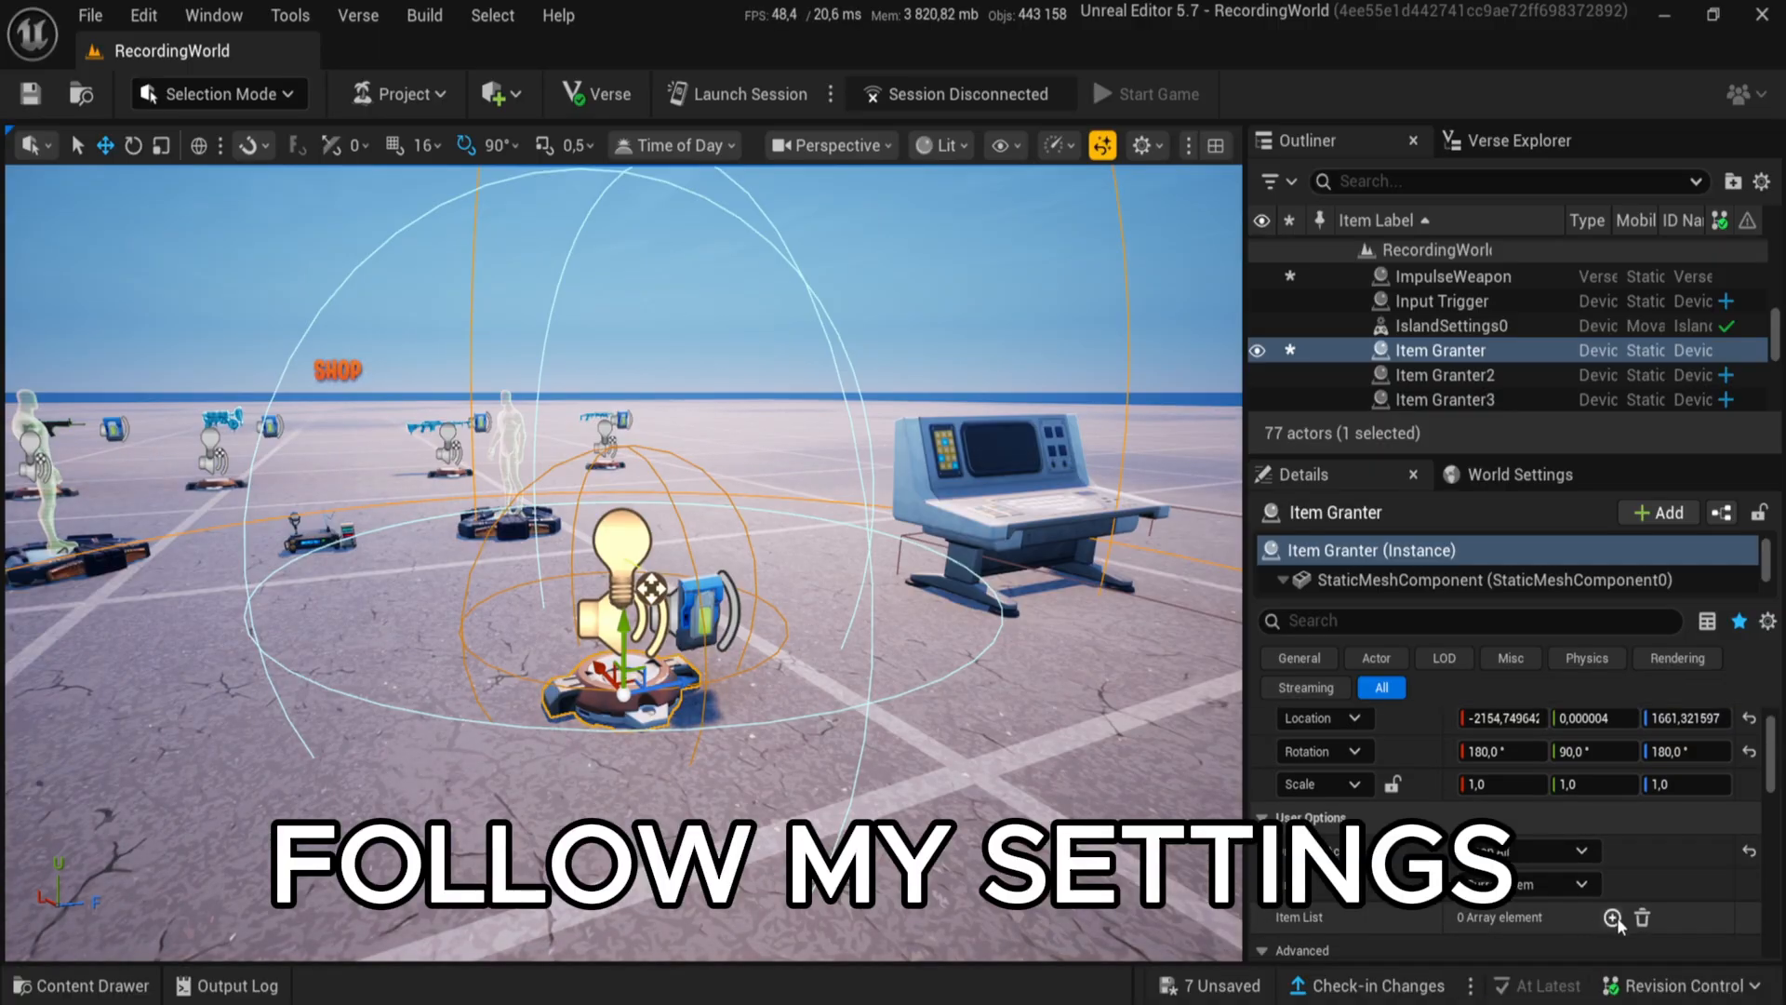
left_click(1612, 917)
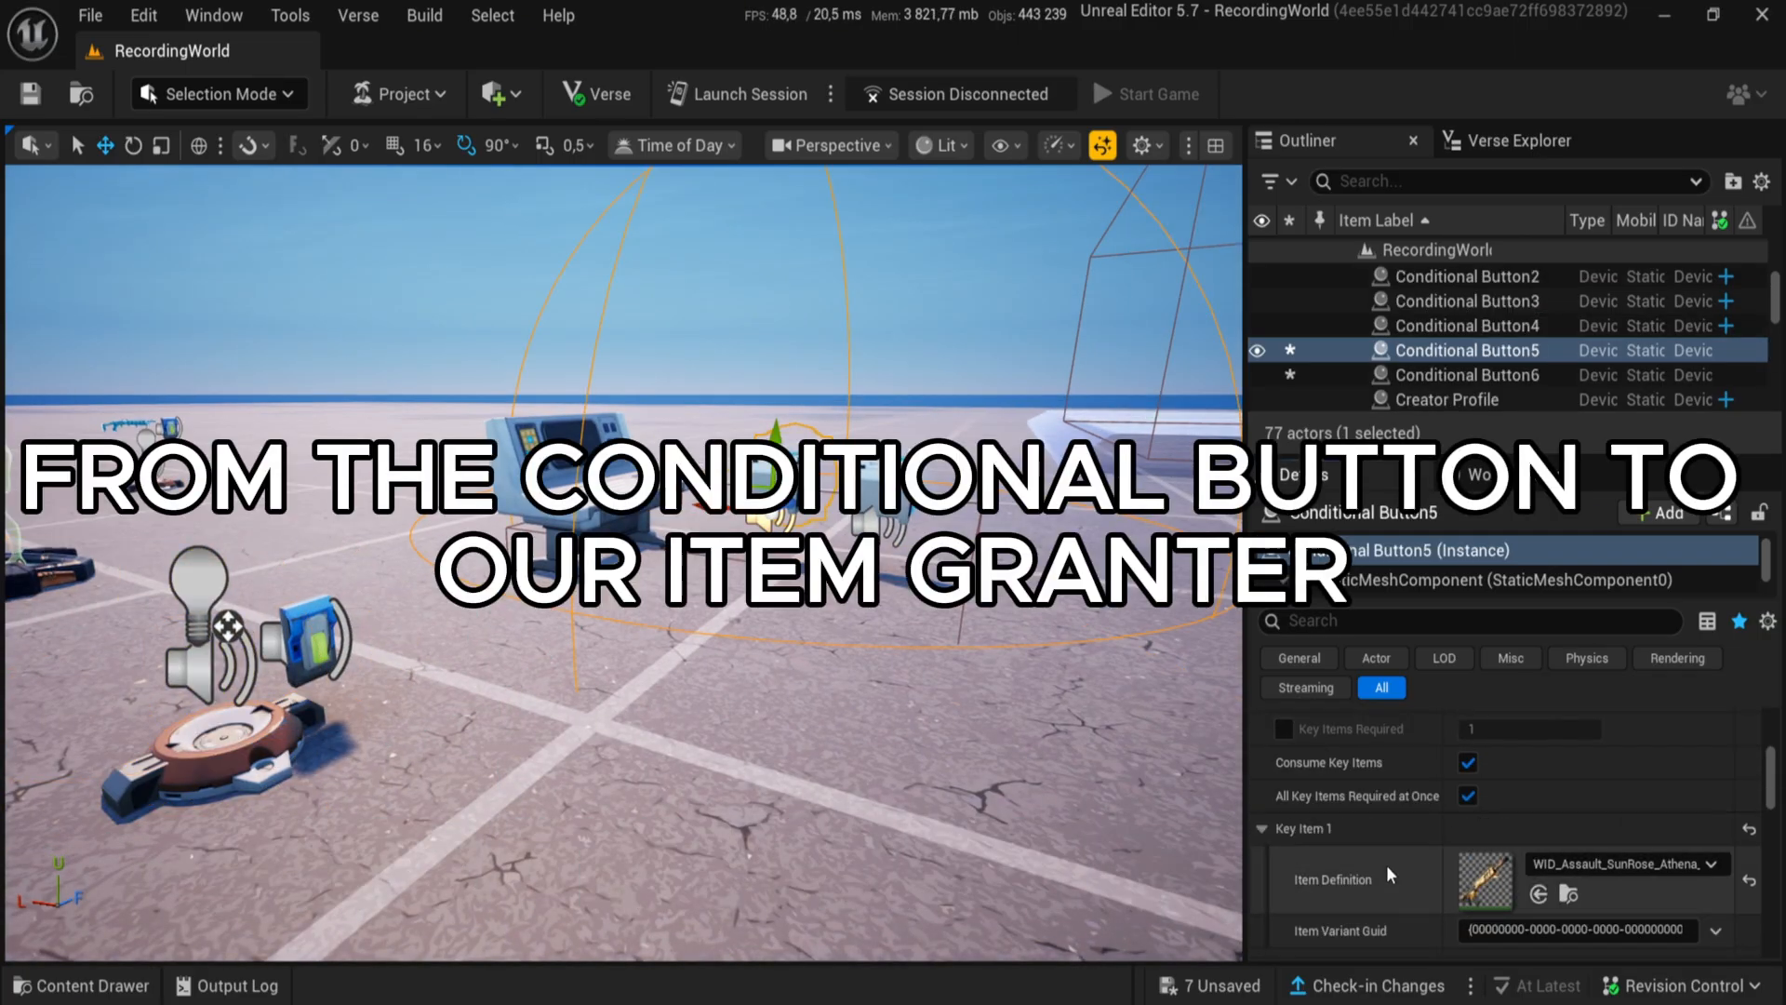
left_click(1439, 350)
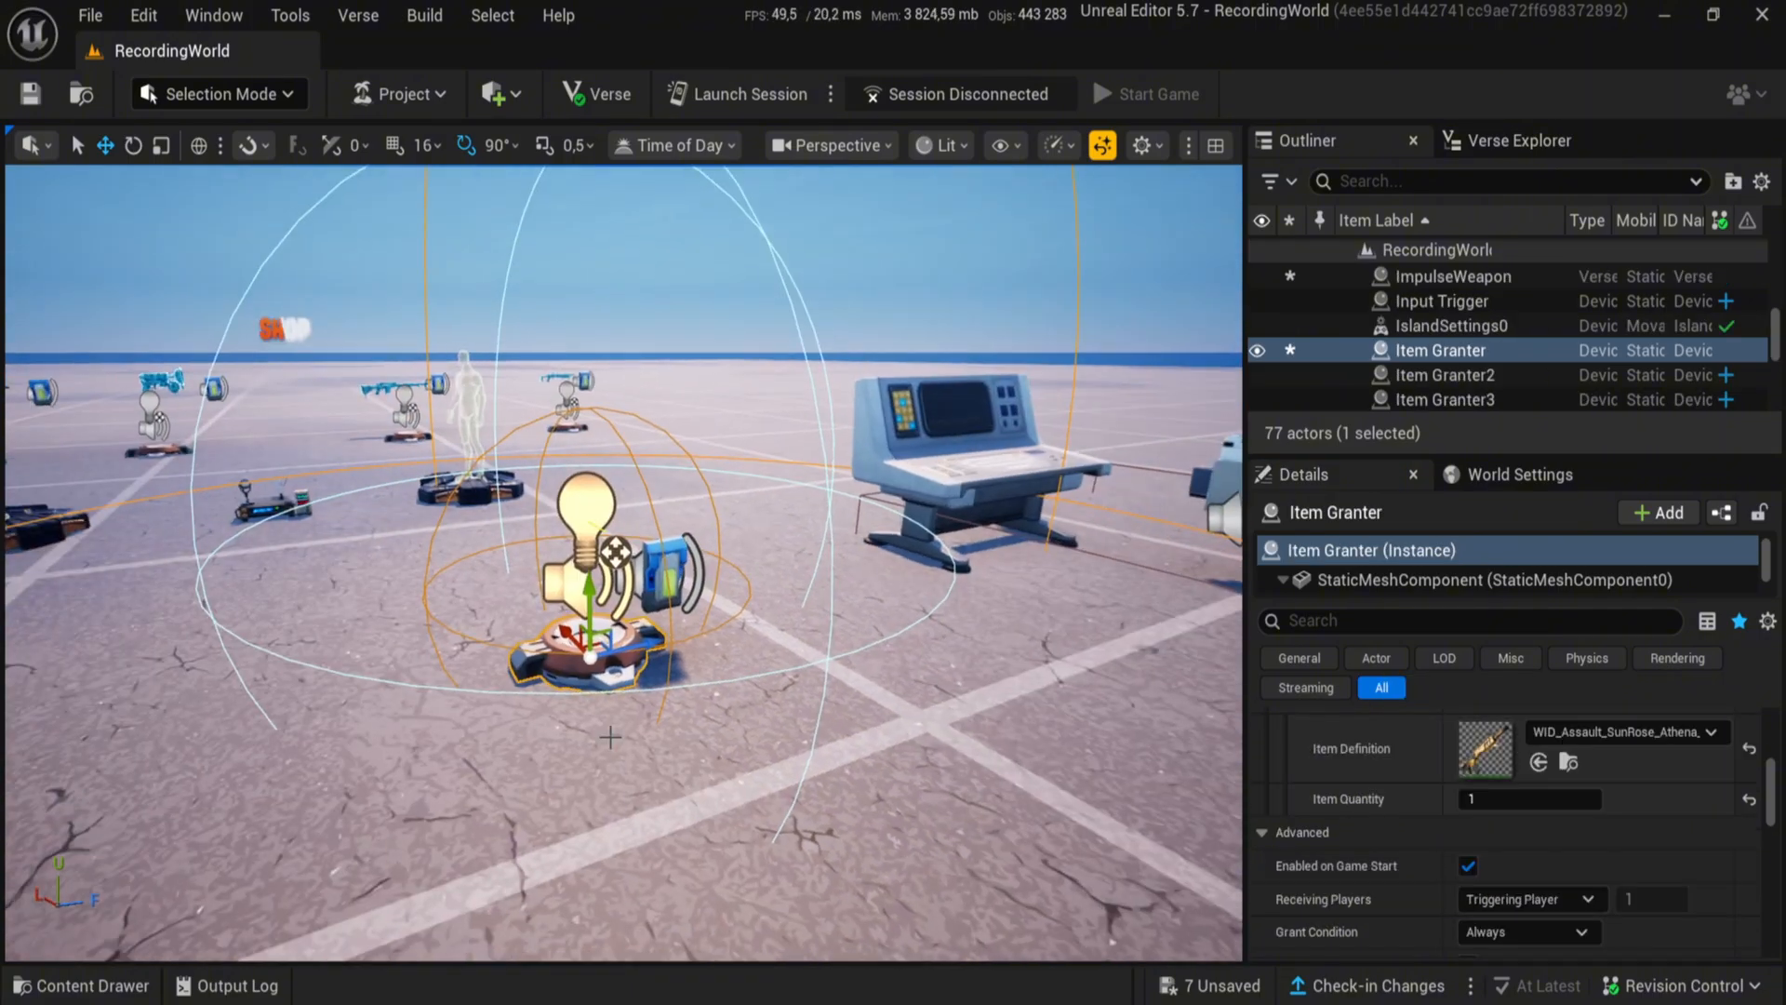
Remove the empty slot from the Item Granter's Item List
left_click(1658, 512)
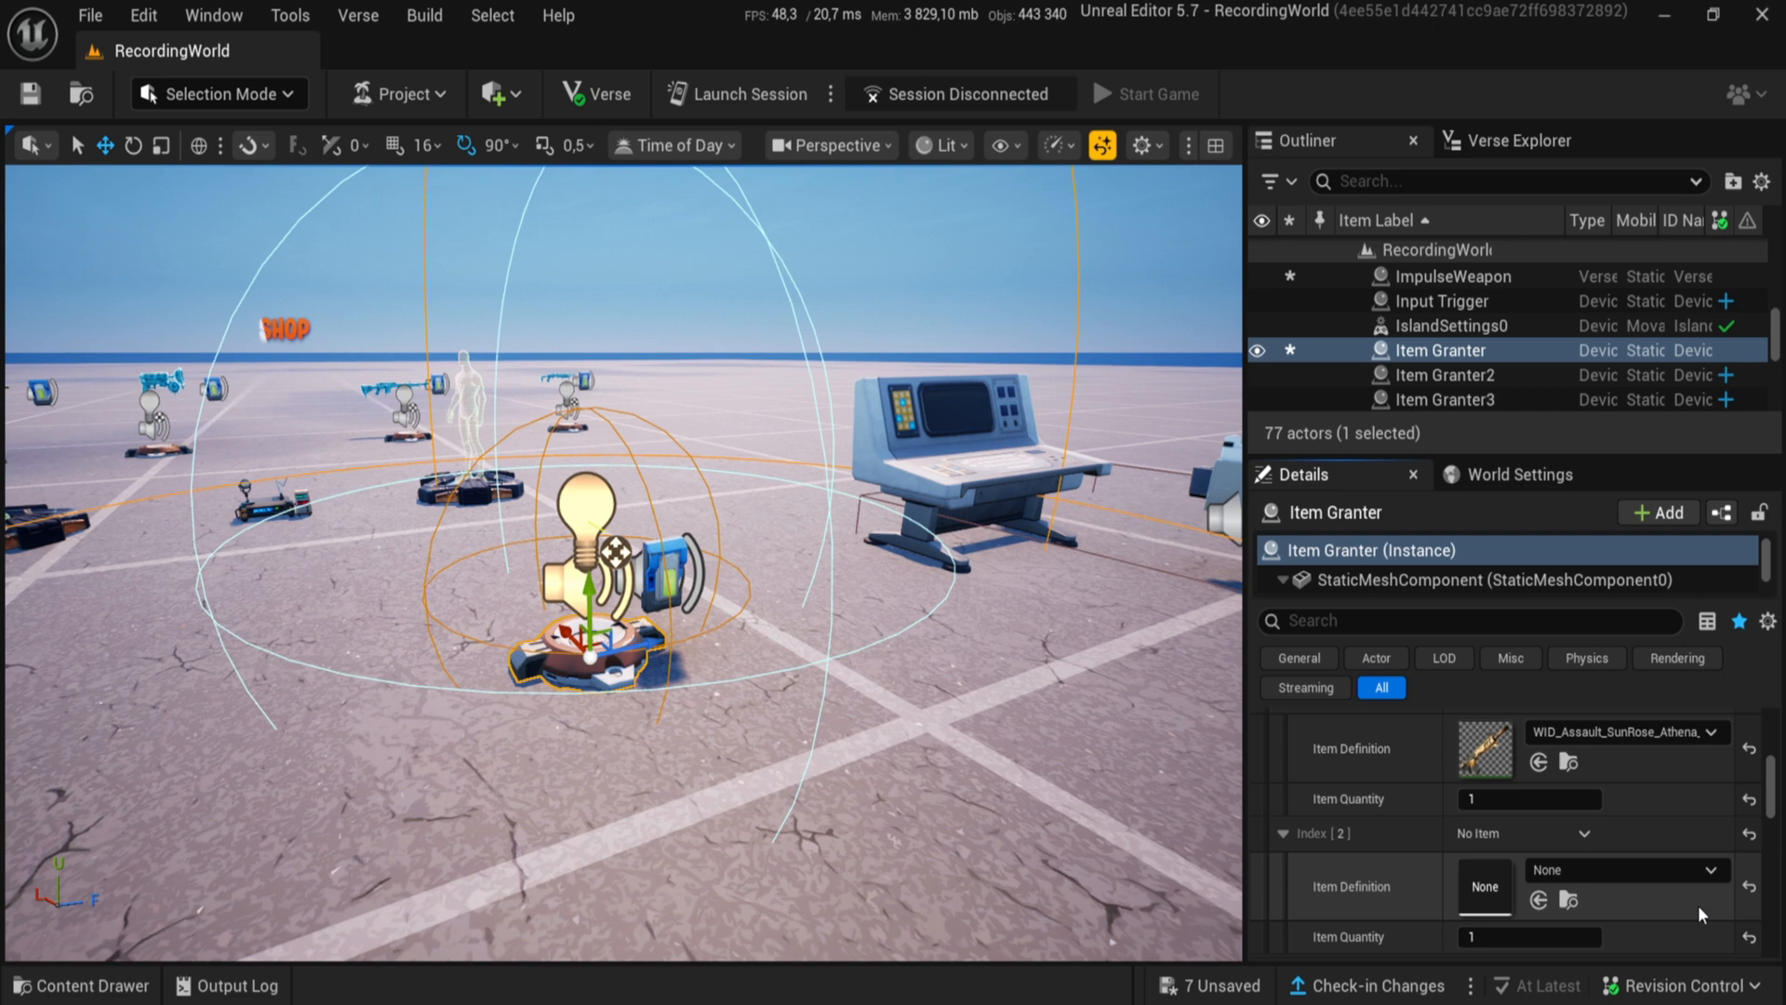
left_click(1701, 869)
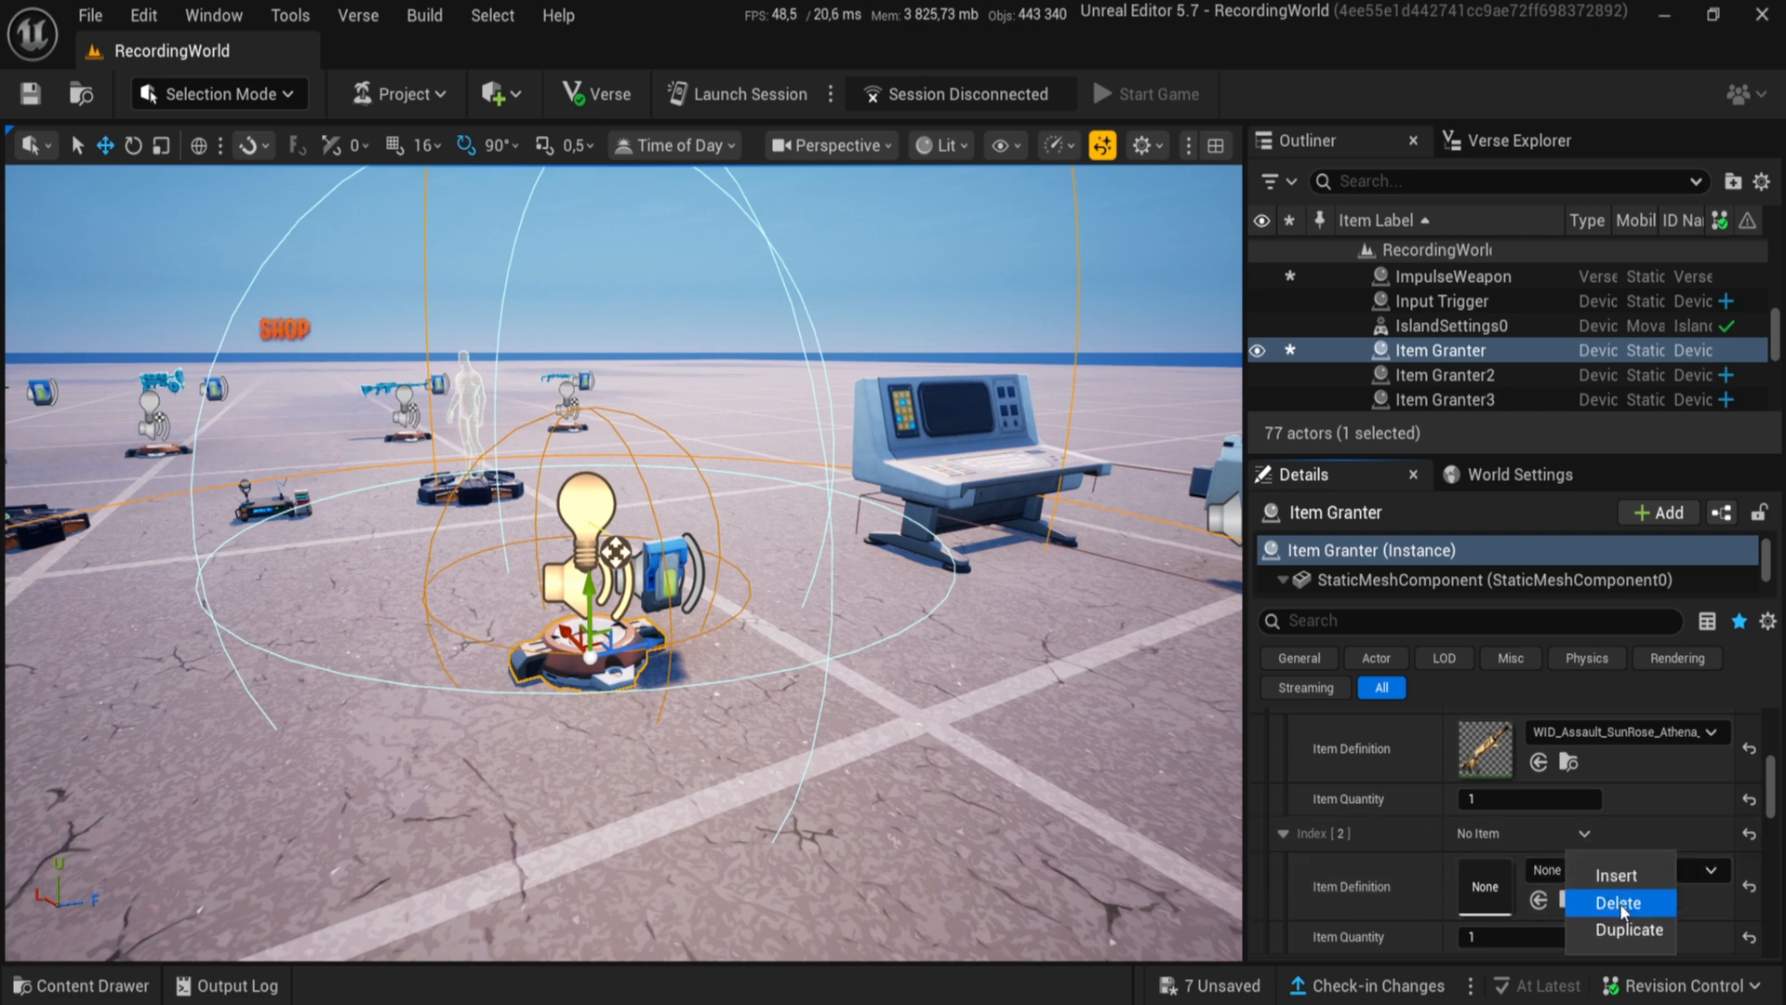
left_click(1617, 902)
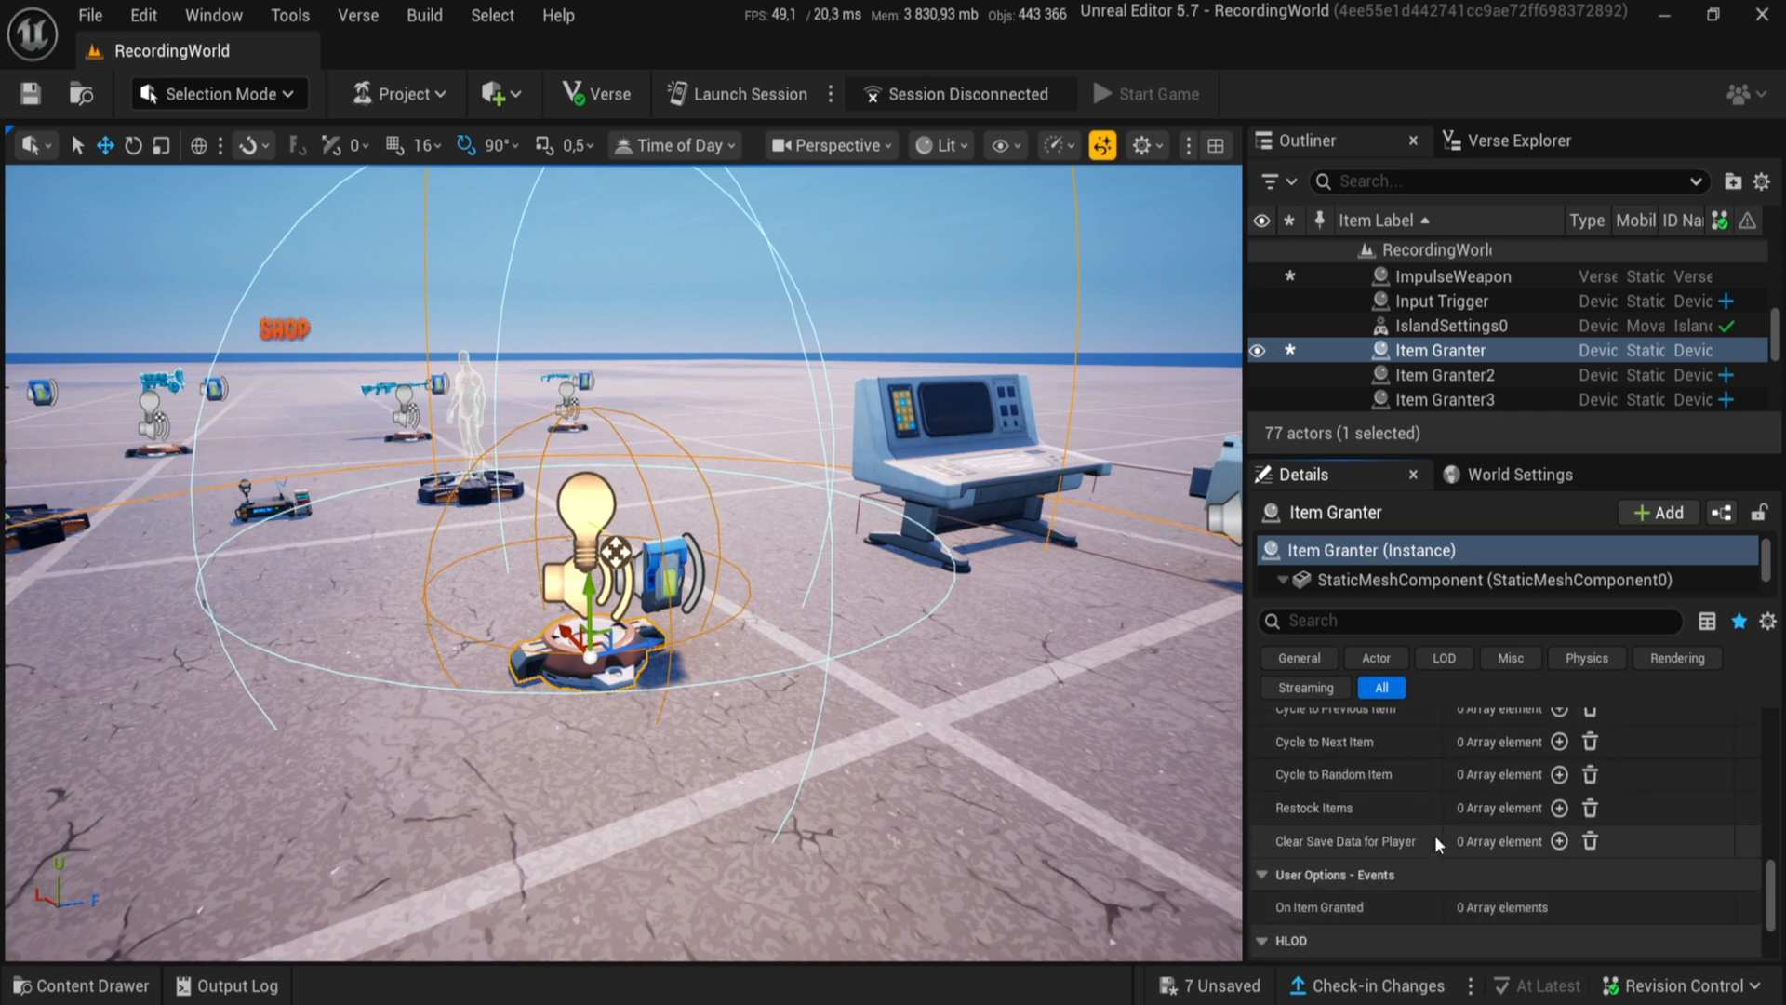
Bind the Item Granter's Grant Item to the Button's On Interact event
scroll("down", 3)
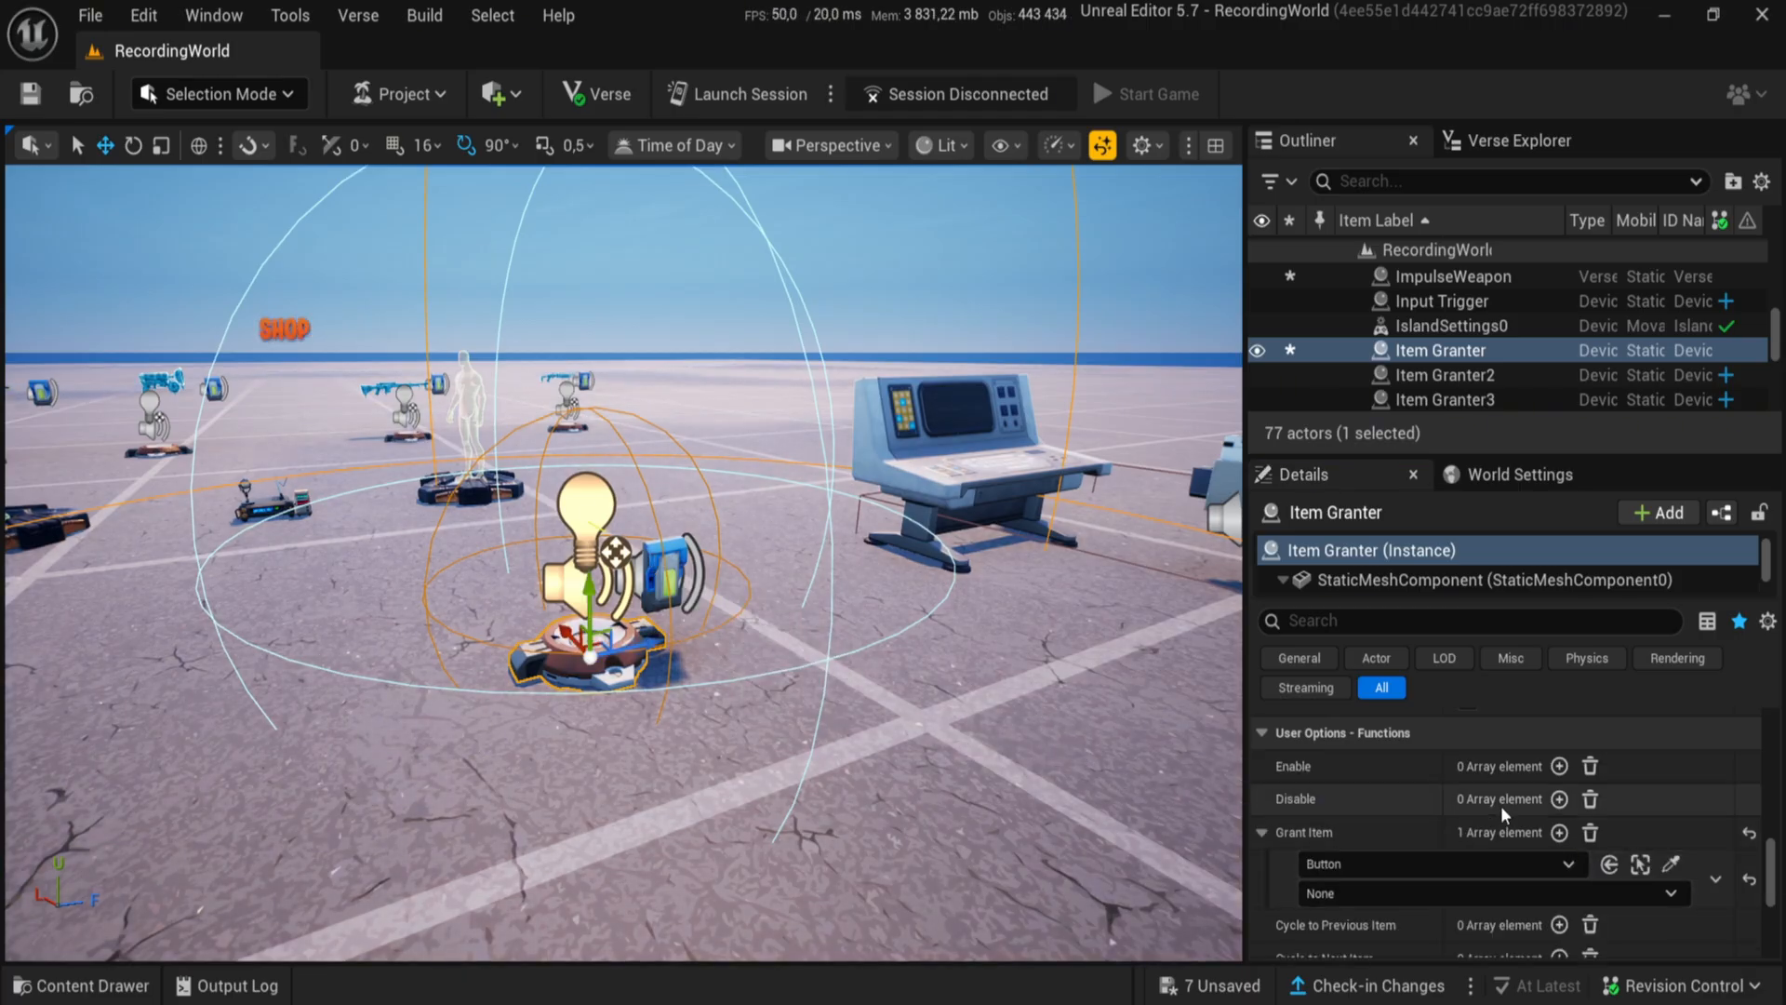
scroll("down", 3)
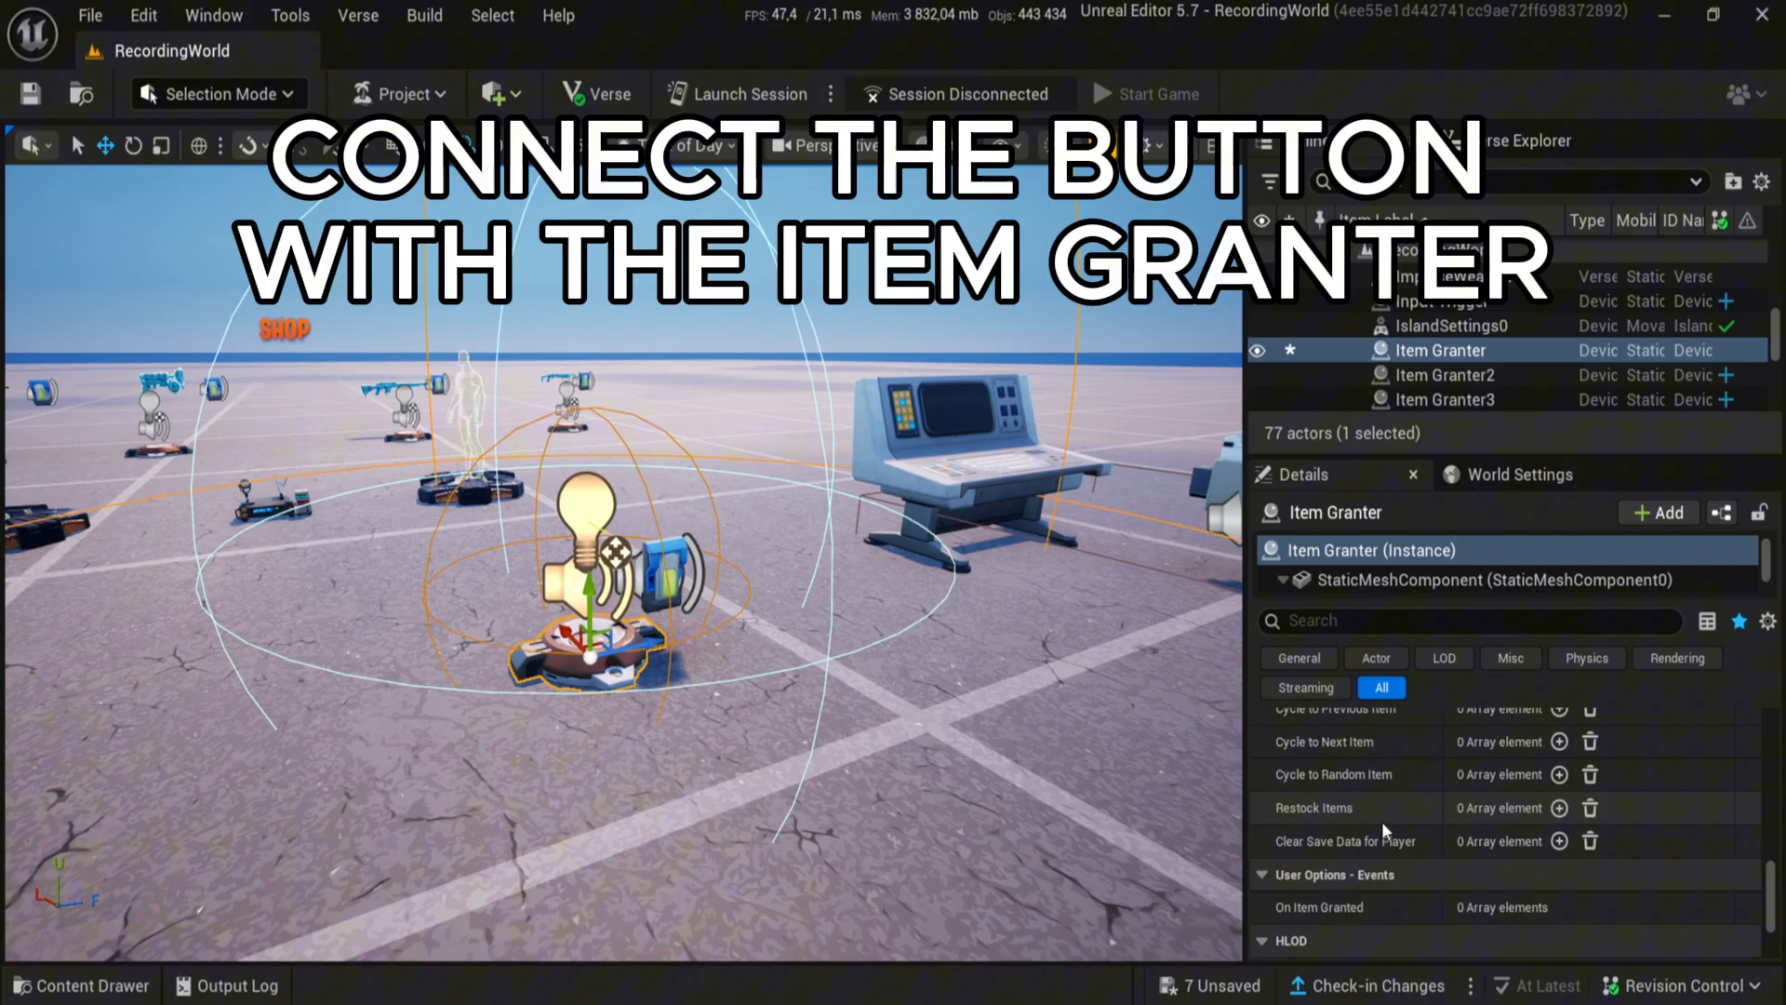
left_click(1486, 873)
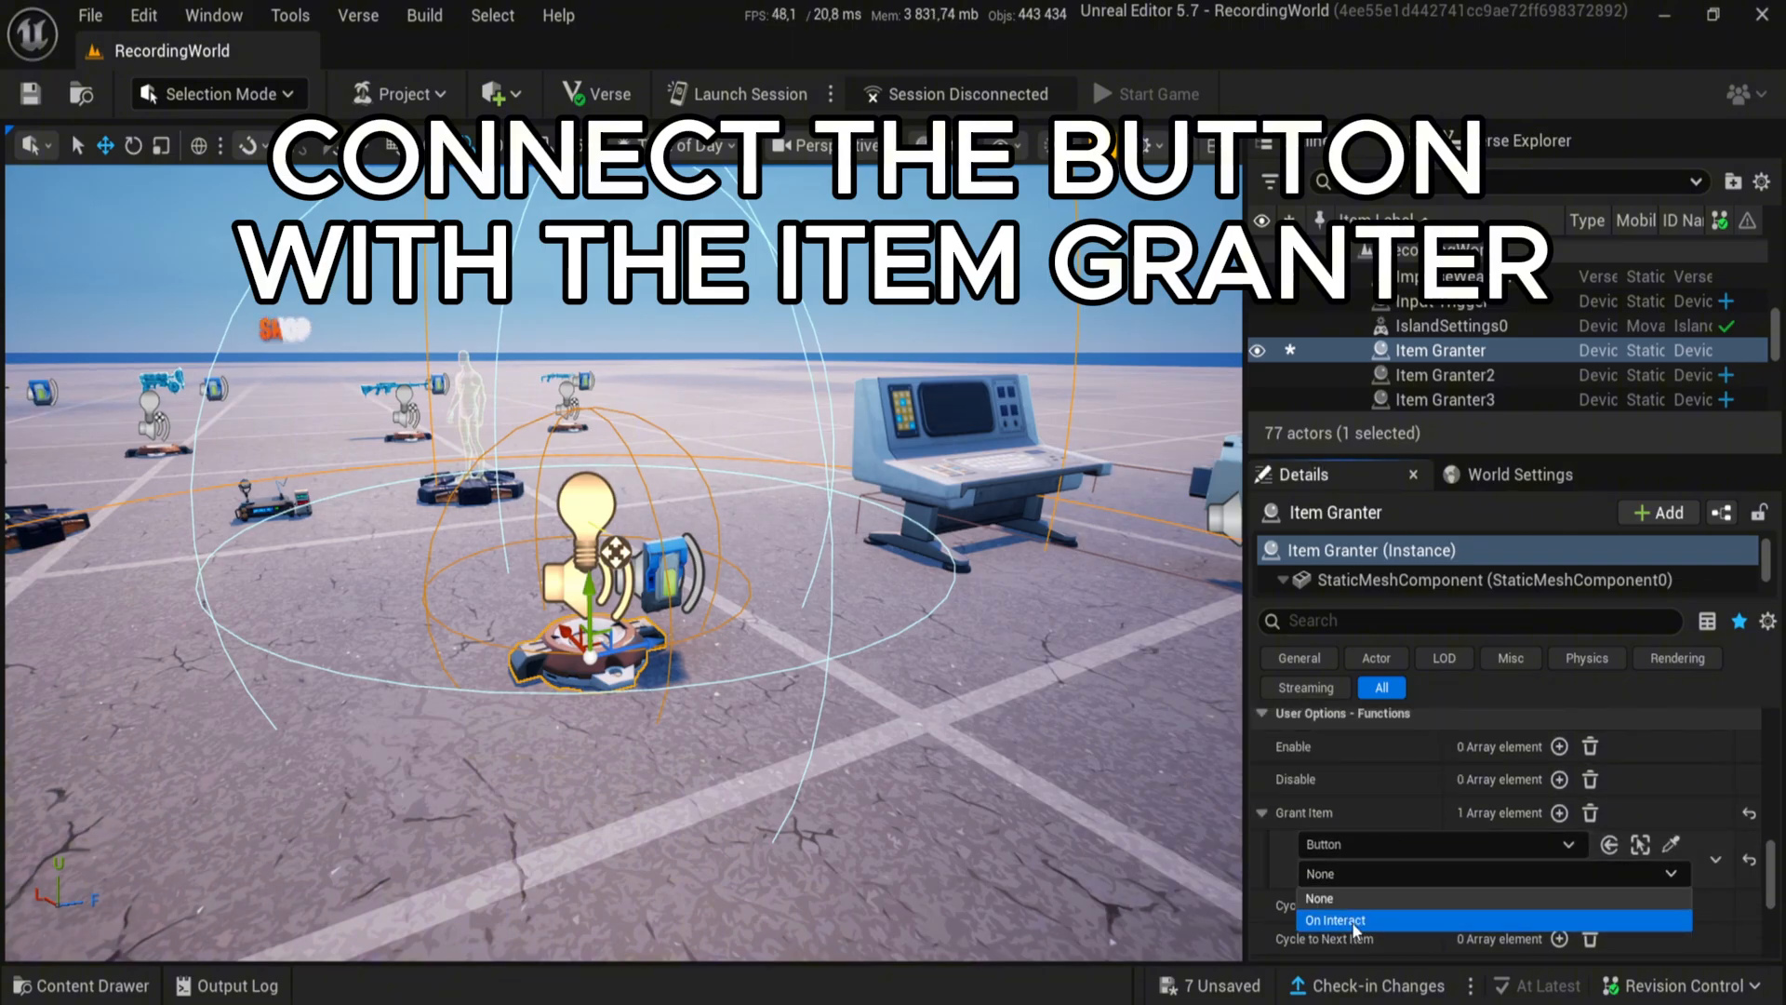
left_click(1334, 919)
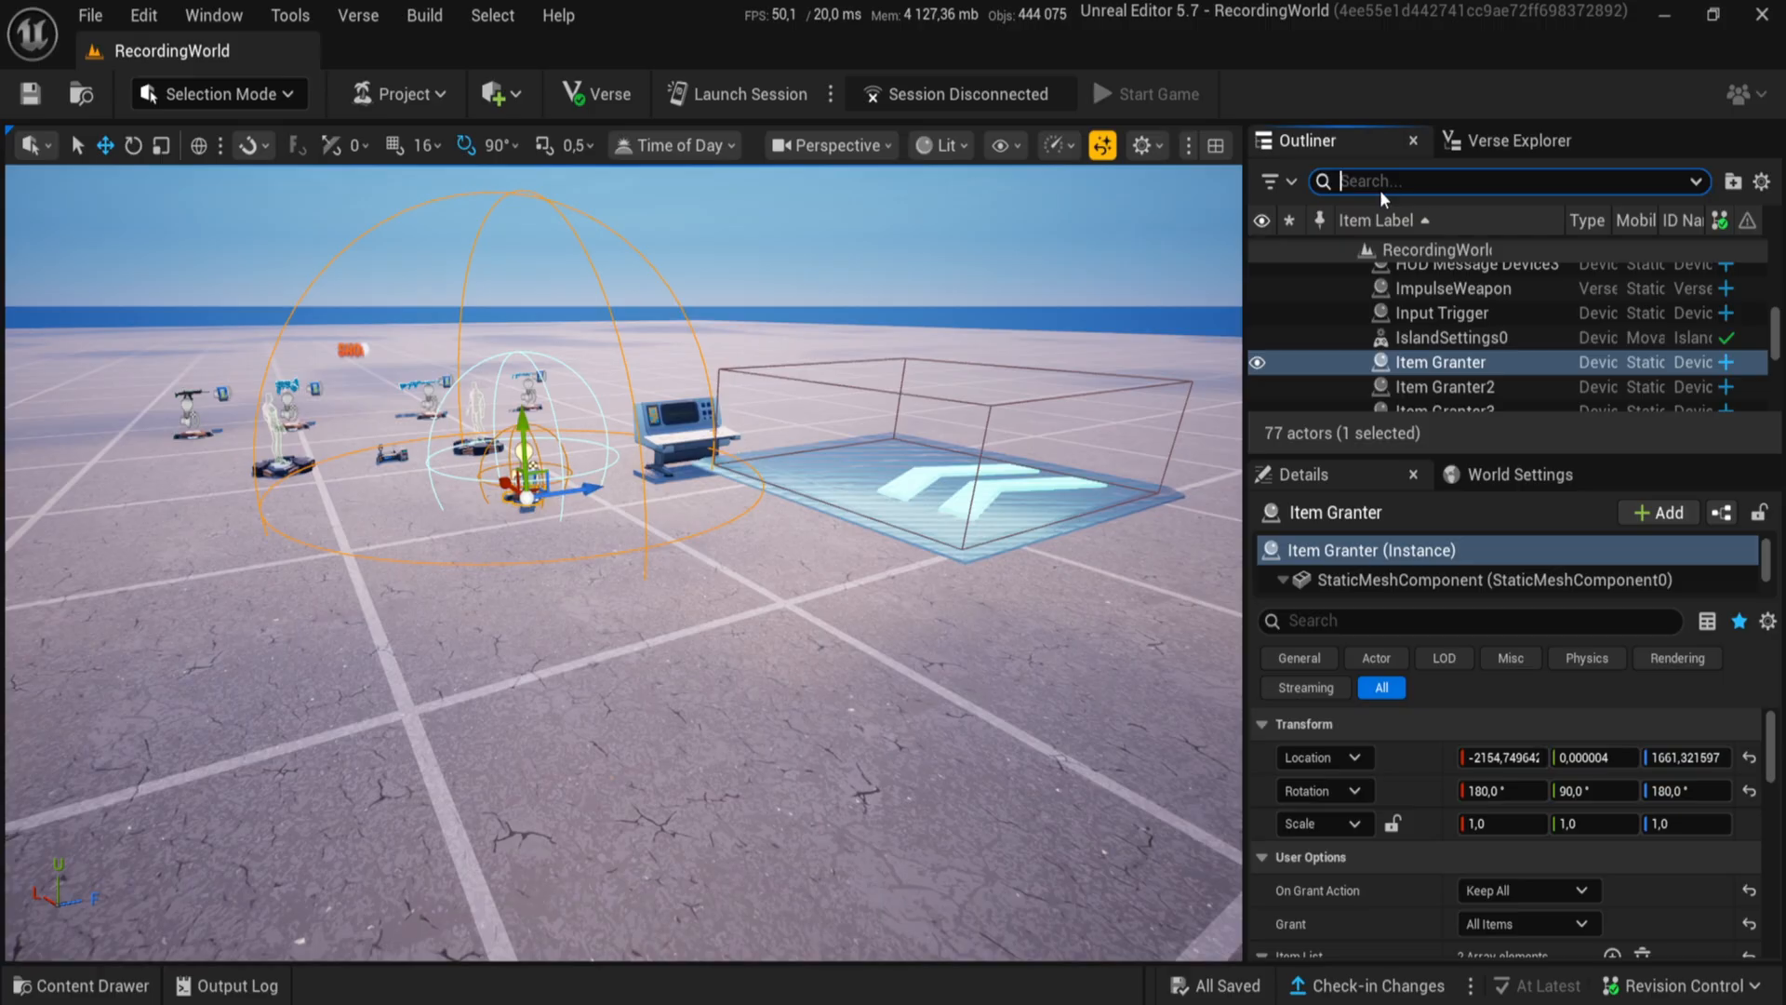
Hide Movement Modulator2 during the game with 1200 forward and upward impulse, and save it
type("movem")
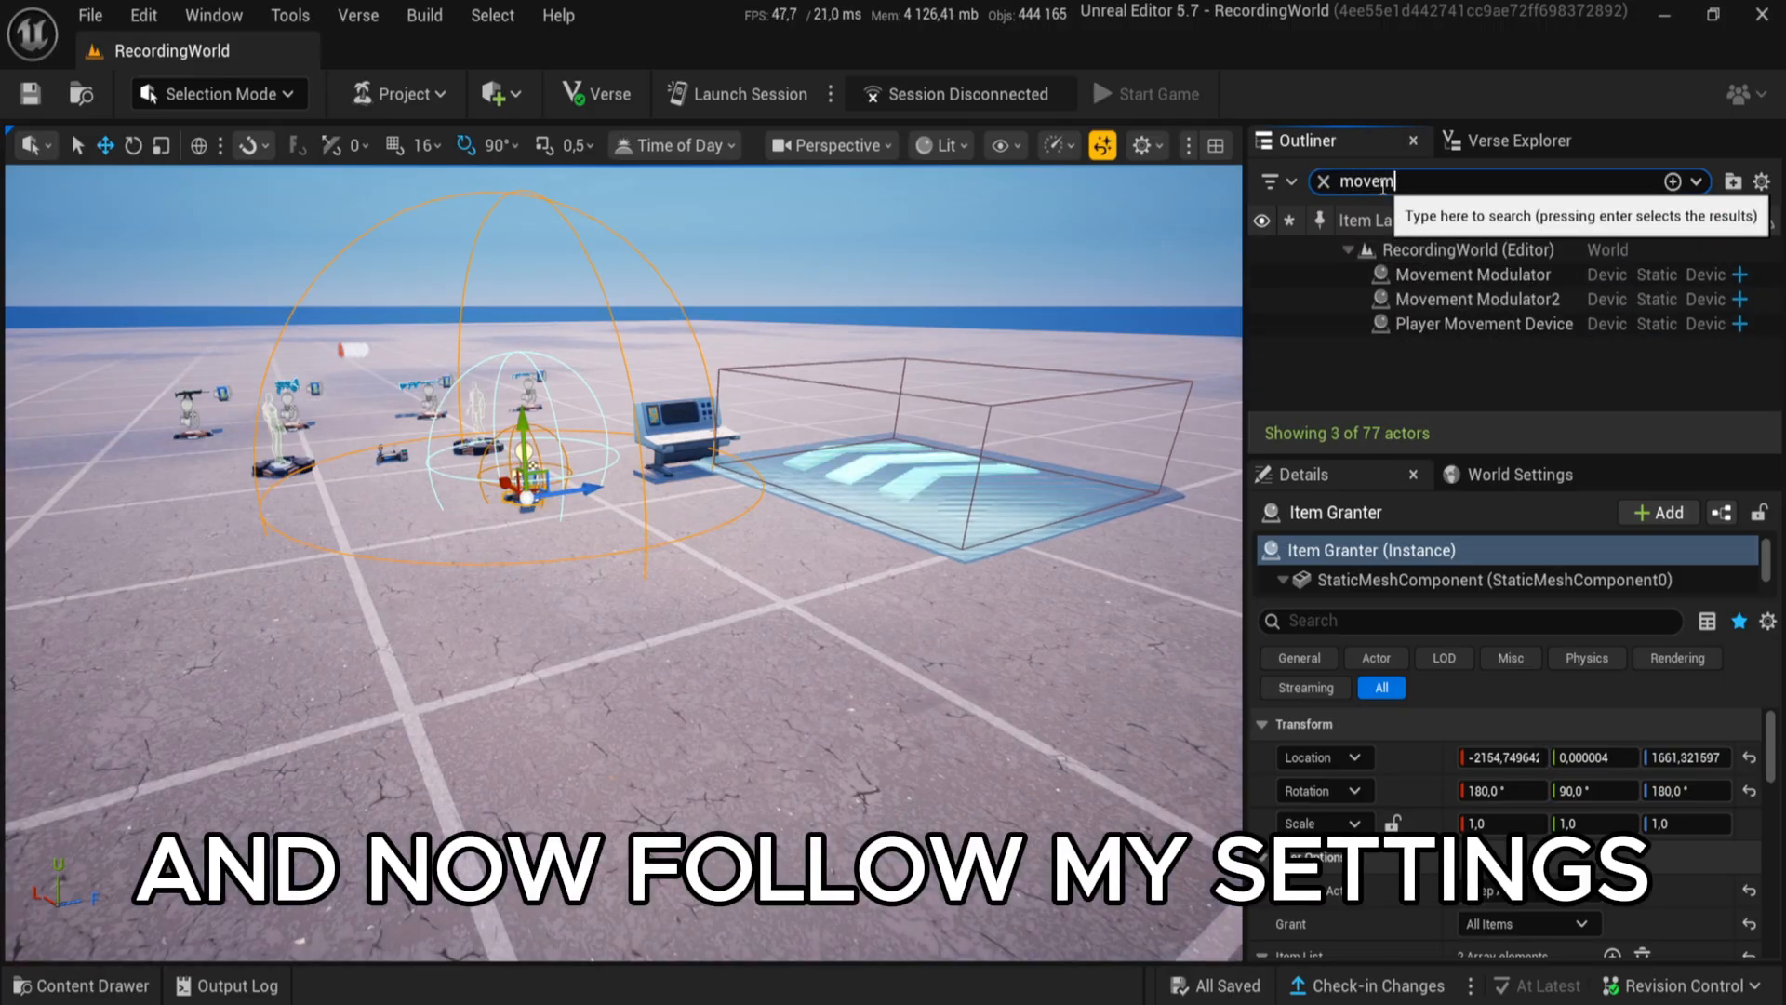
left_click(1477, 298)
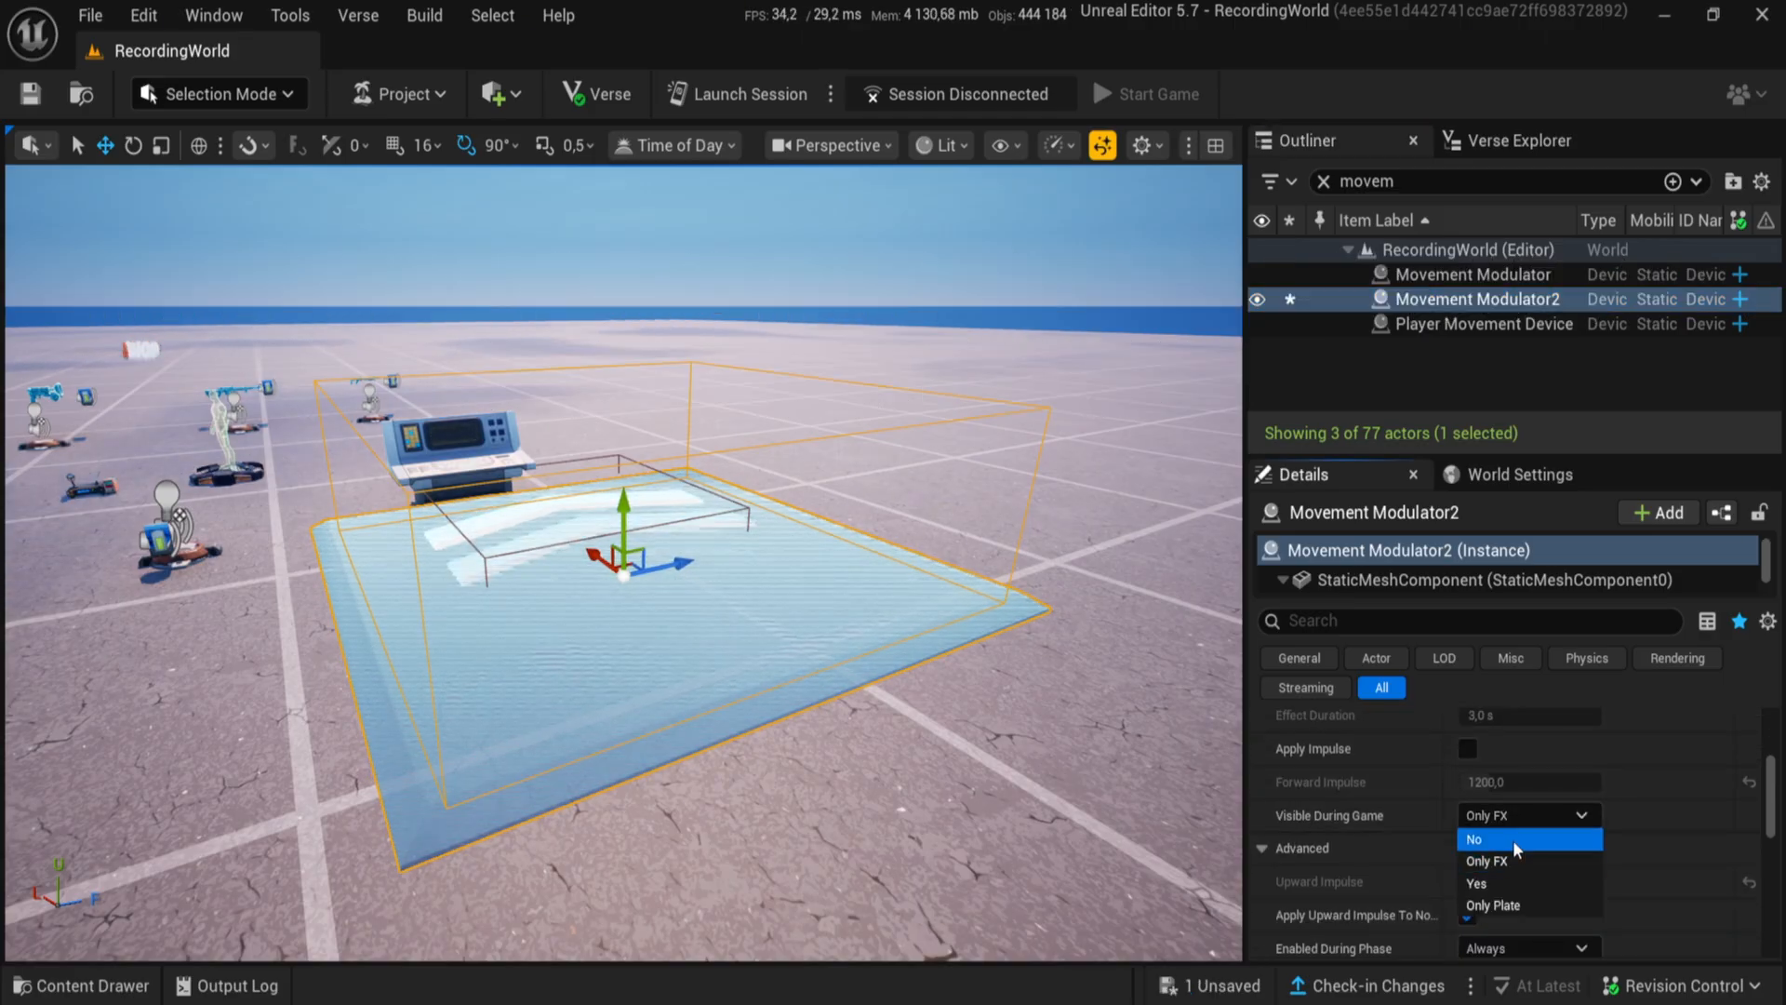
left_click(1475, 839)
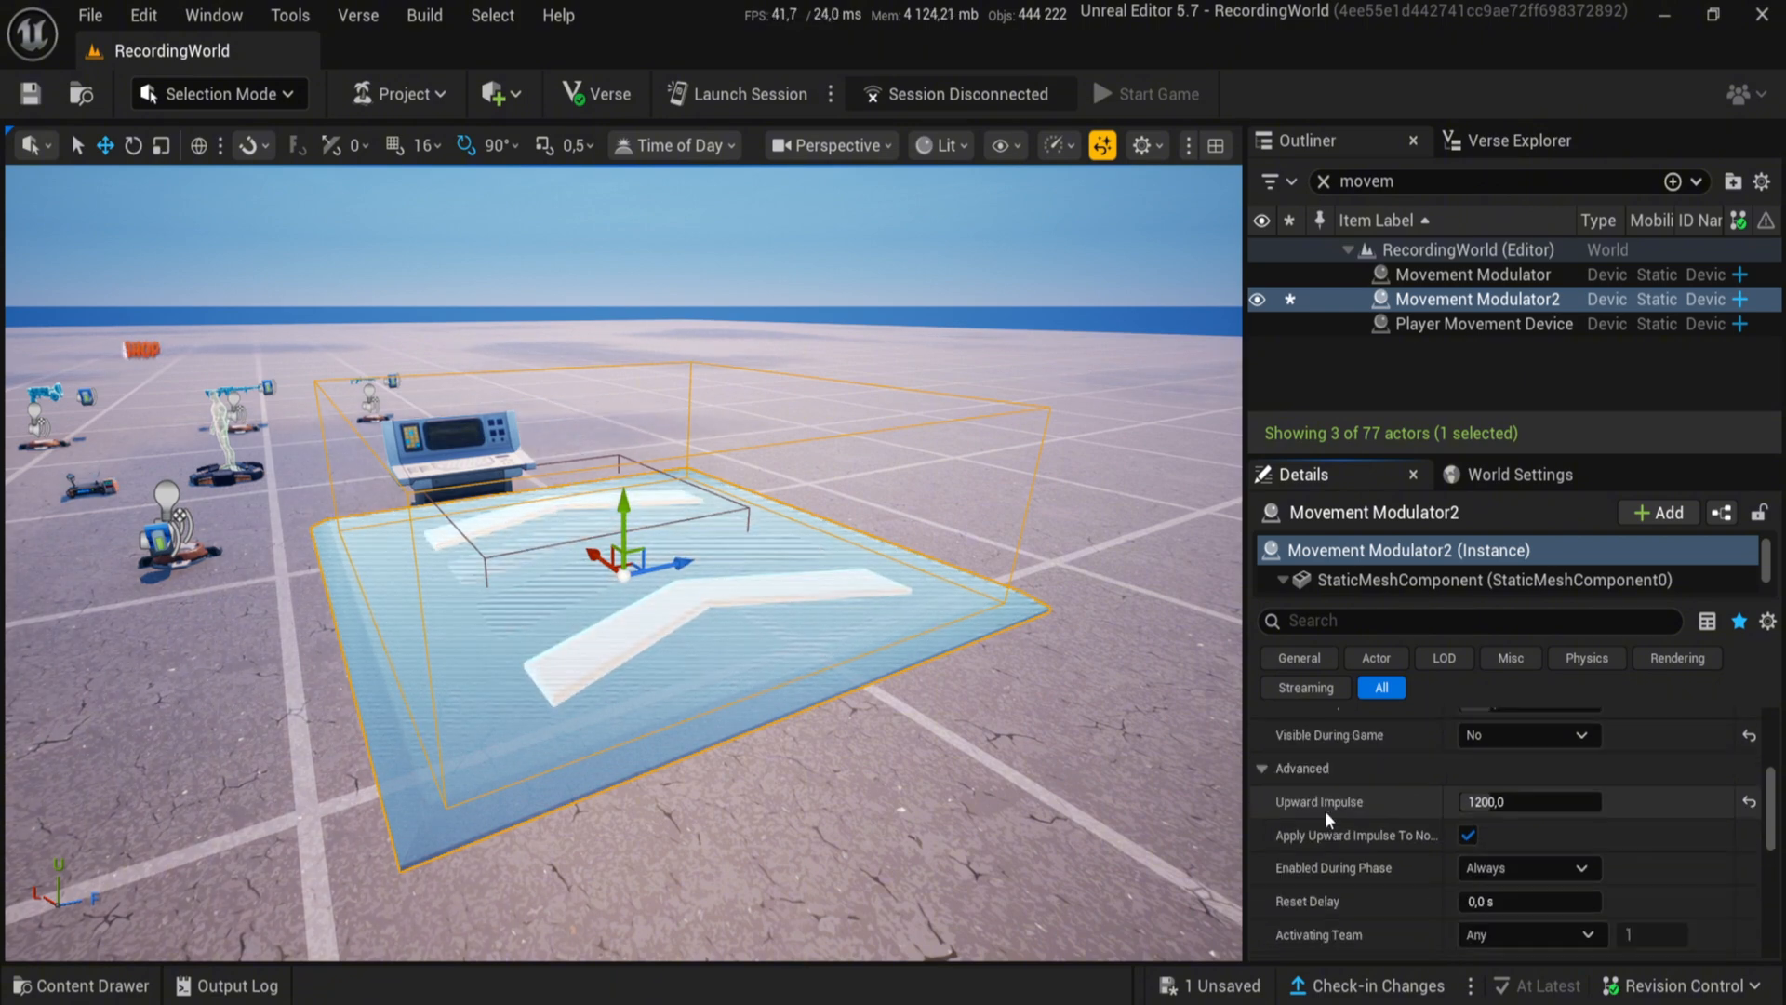
scroll("up", 3)
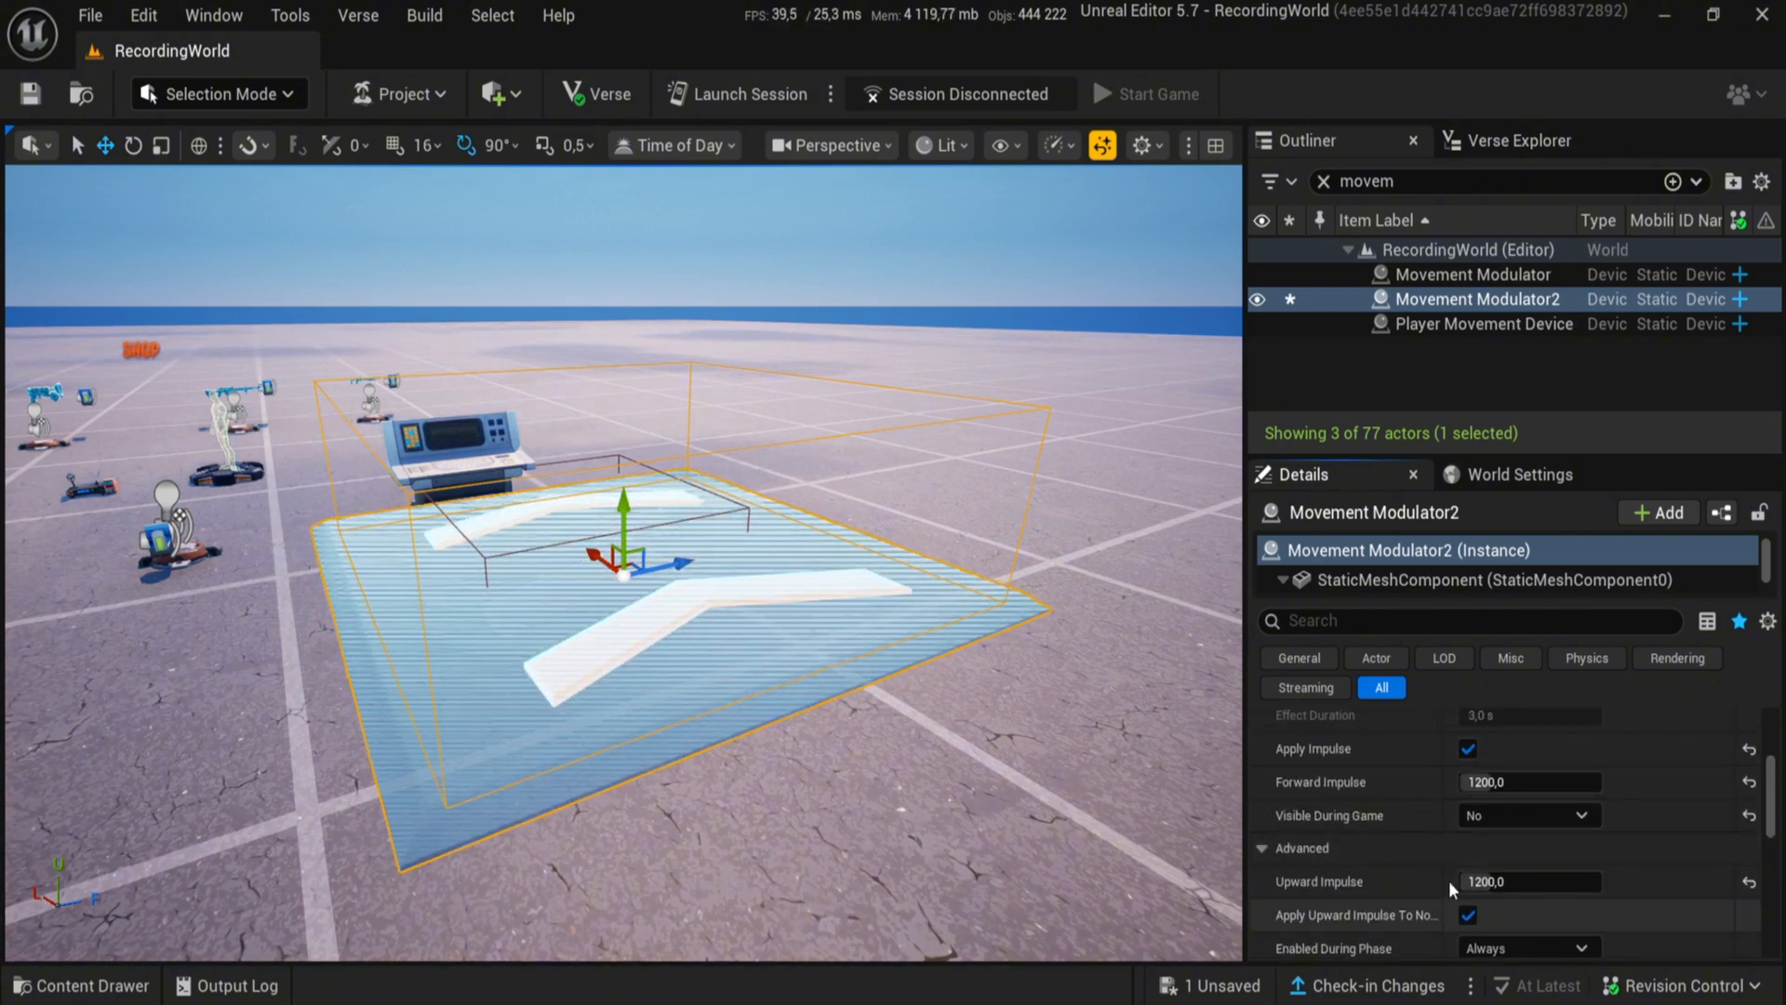
scroll("down", 3)
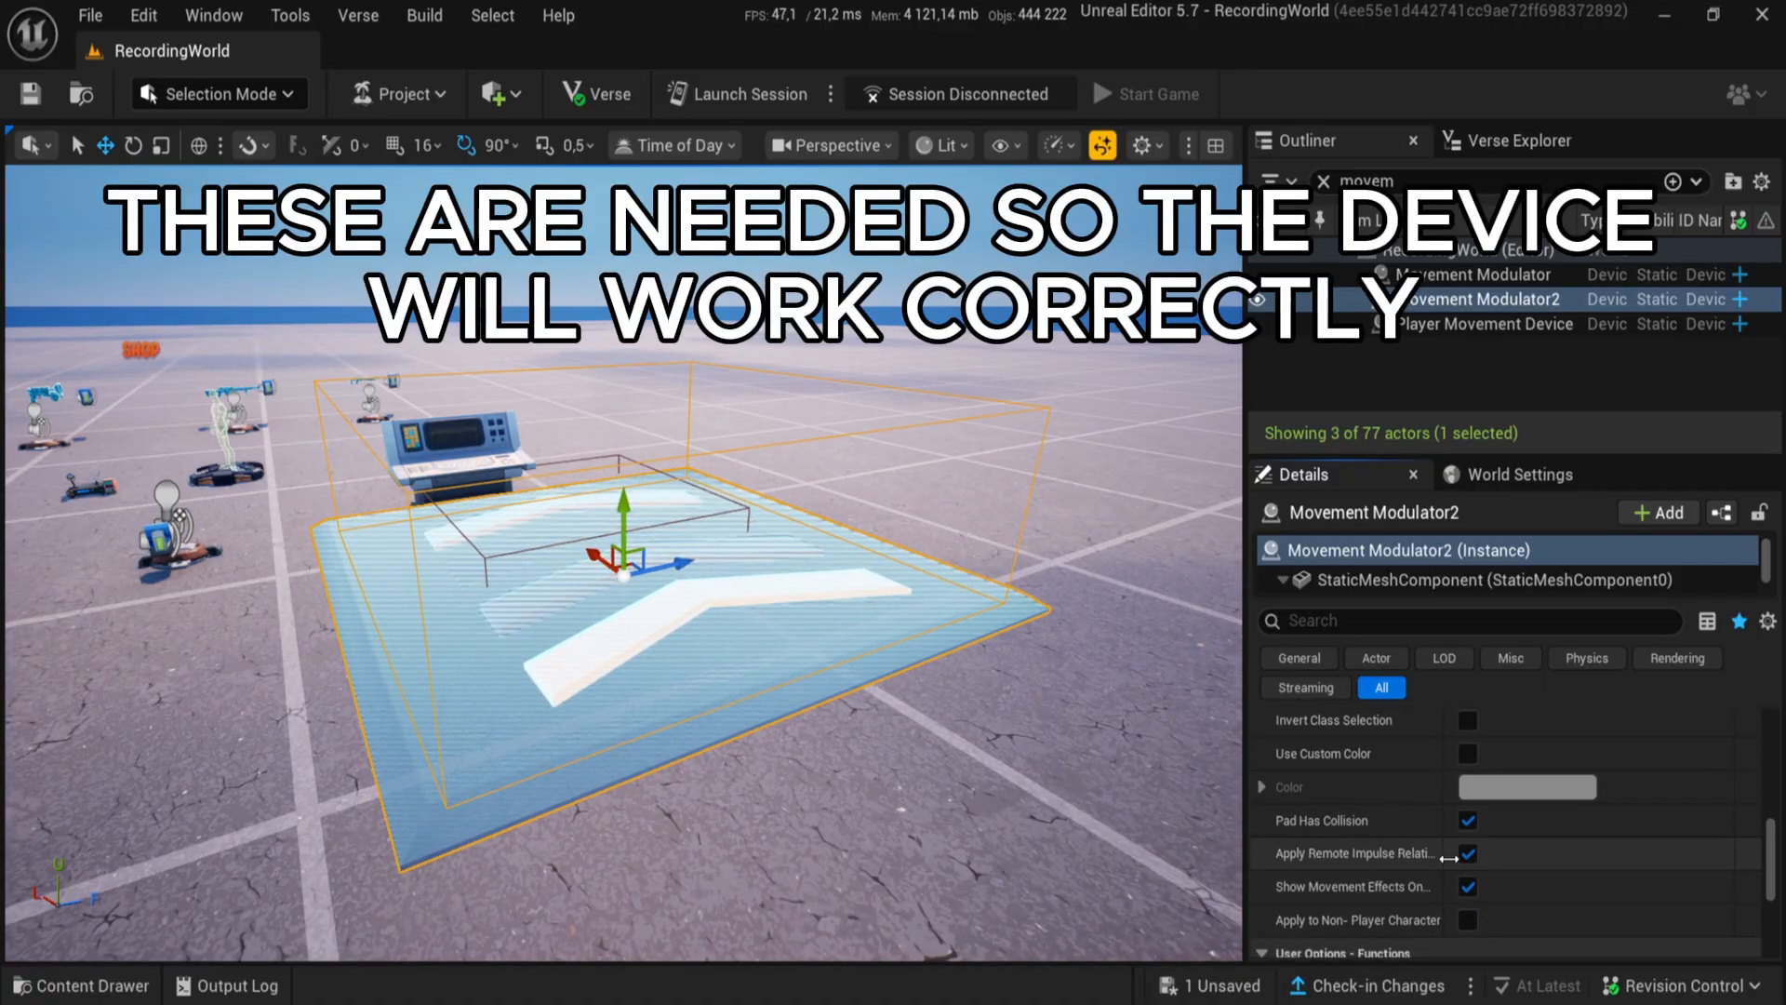
scroll("down", 3)
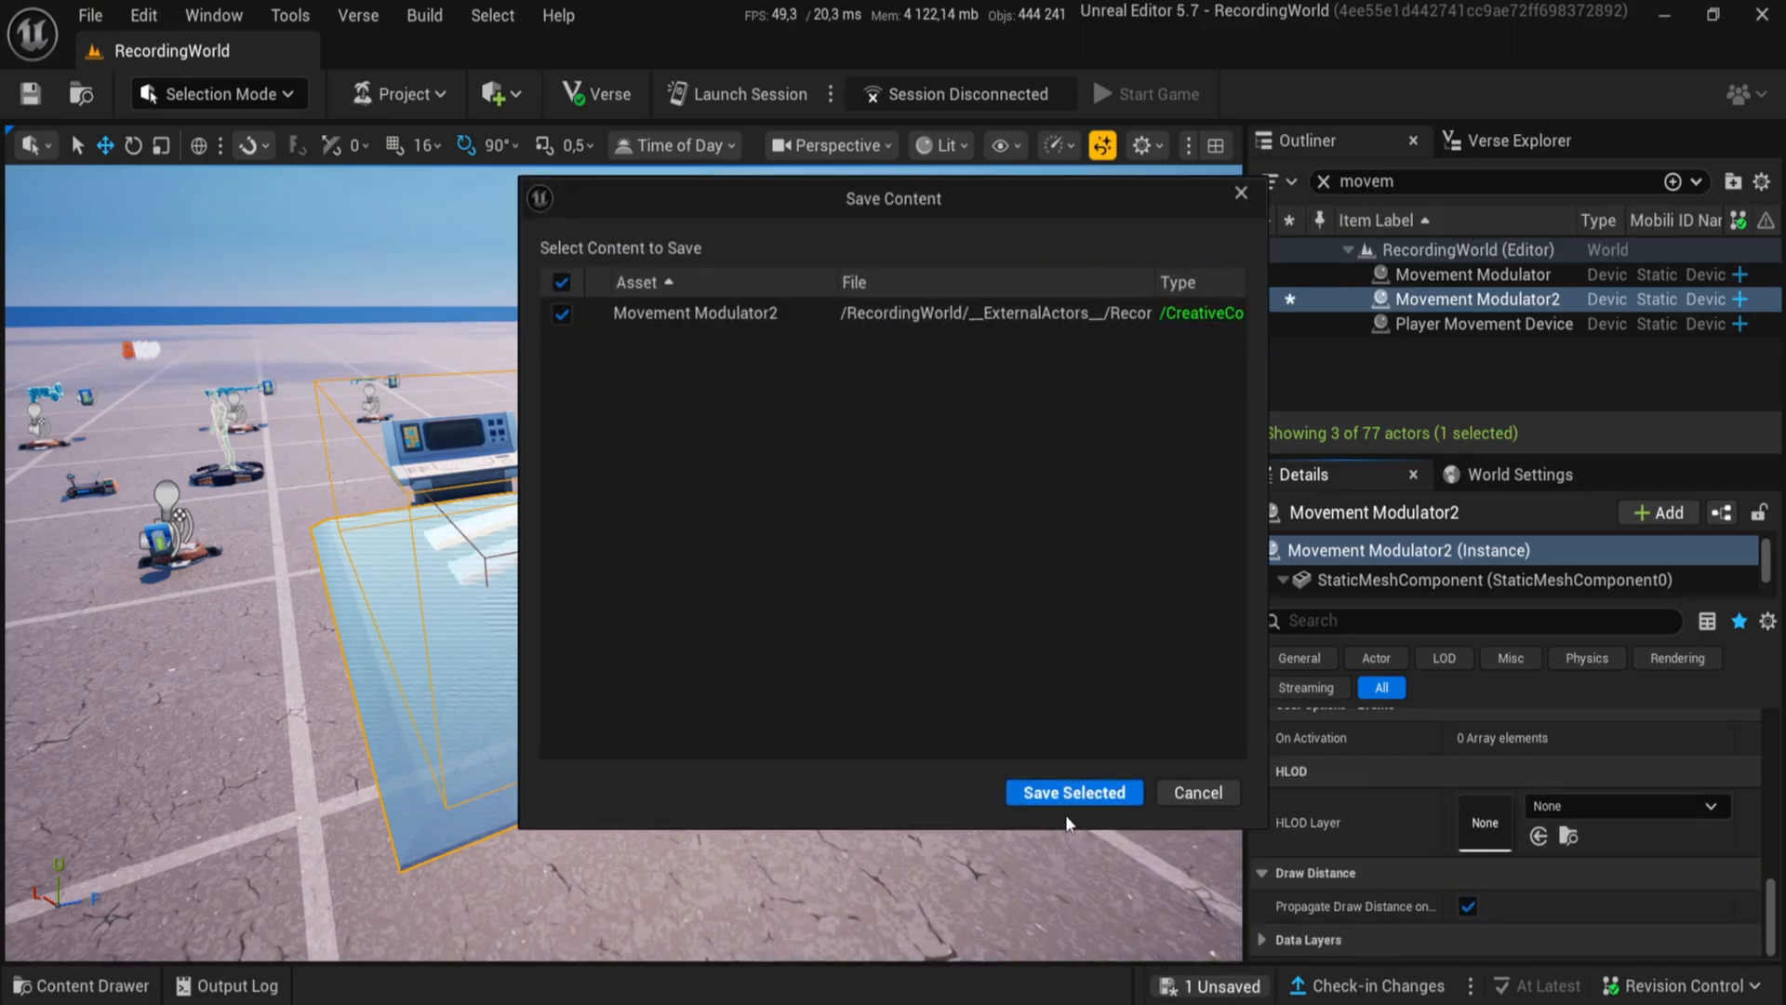
left_click(1071, 792)
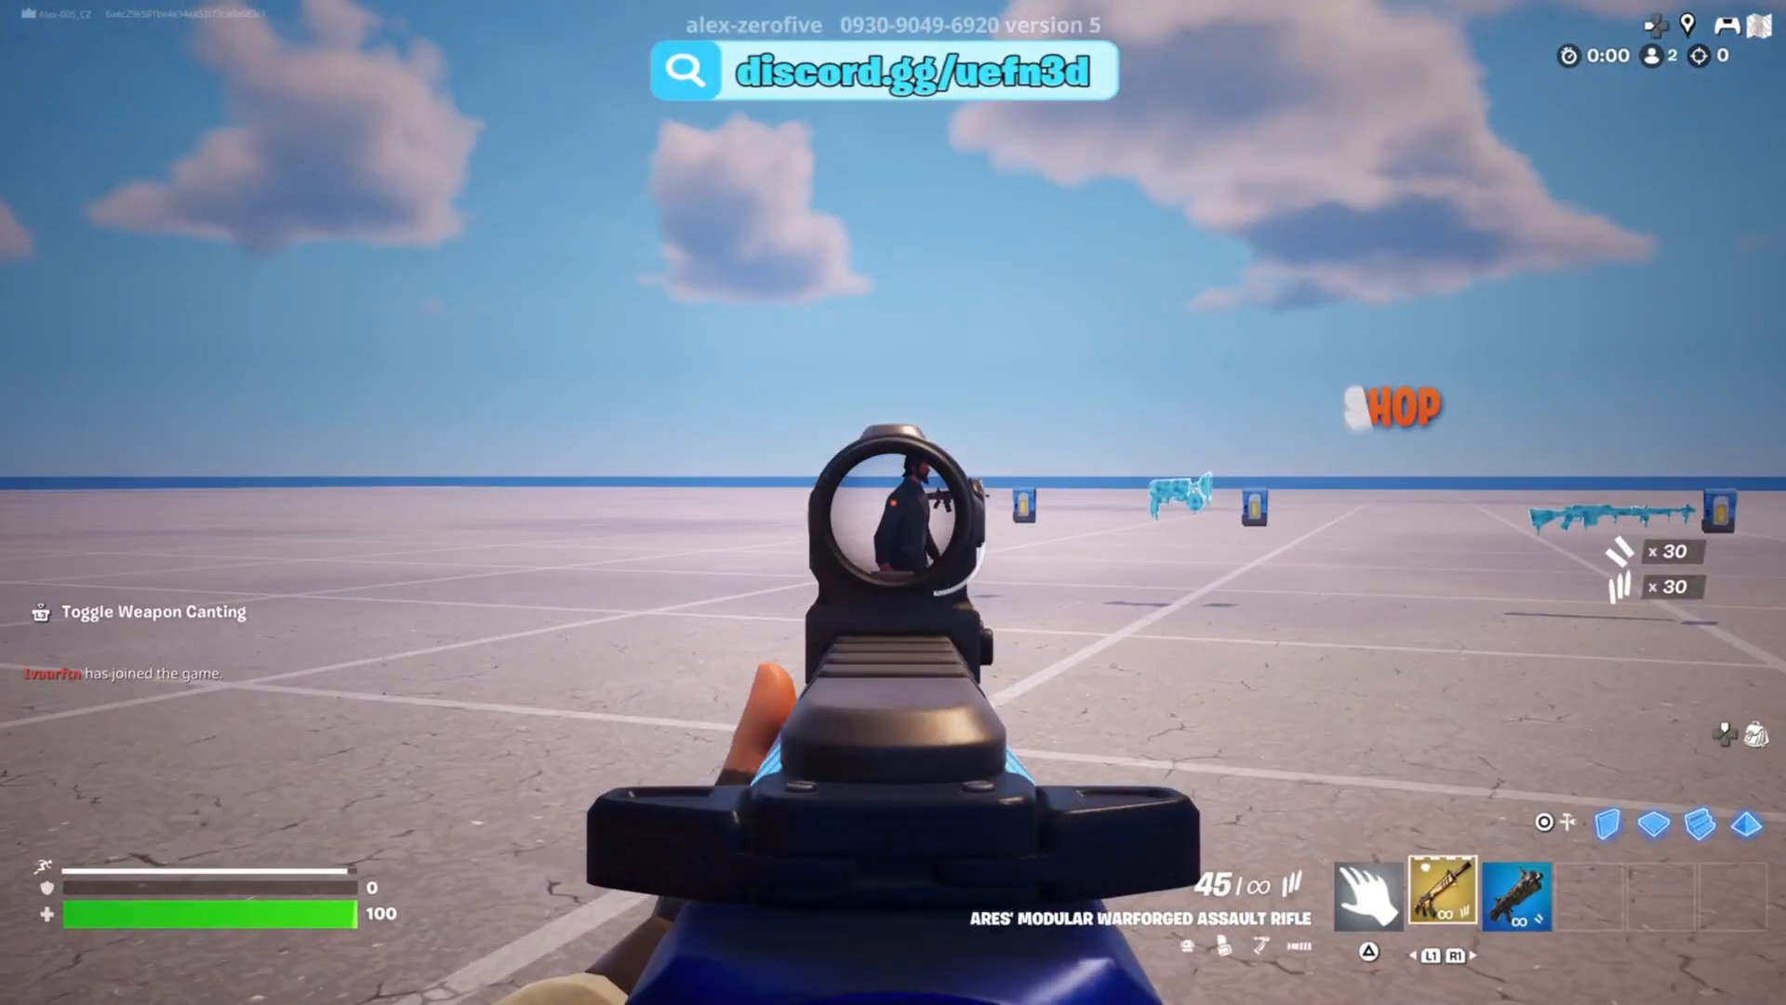